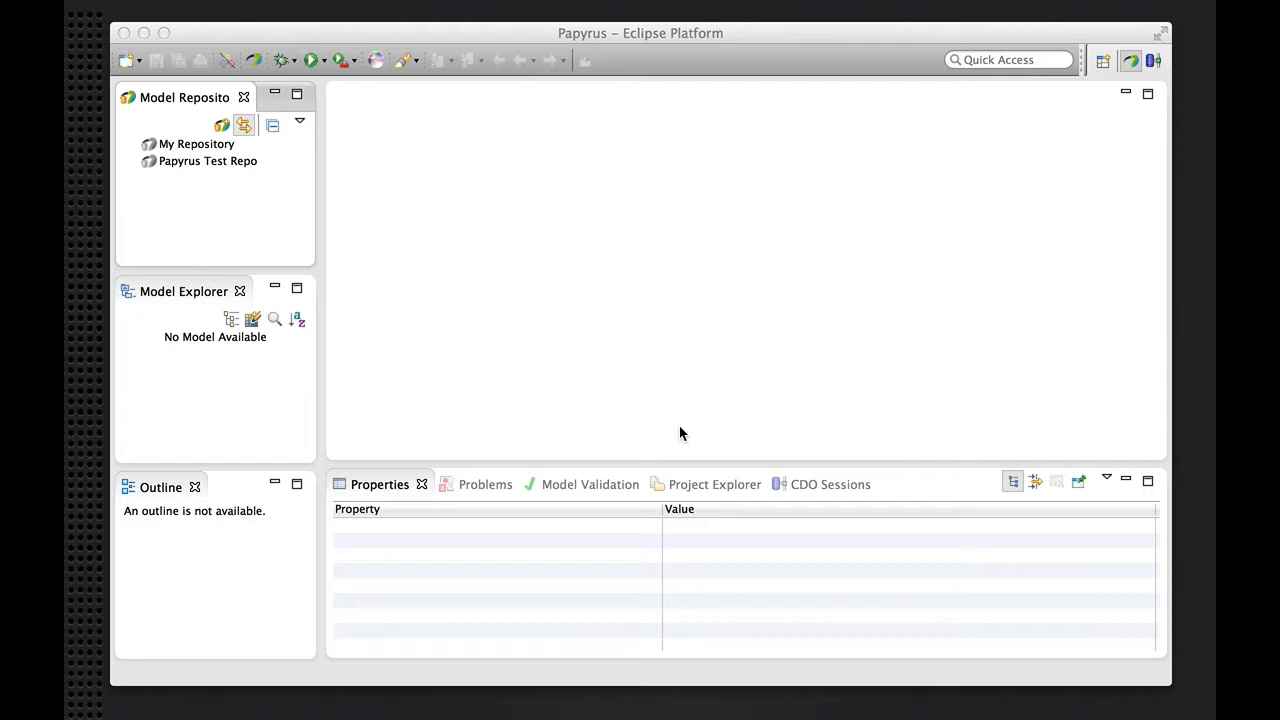
{"action": "mouse_move", "coordinate": [208, 166]}
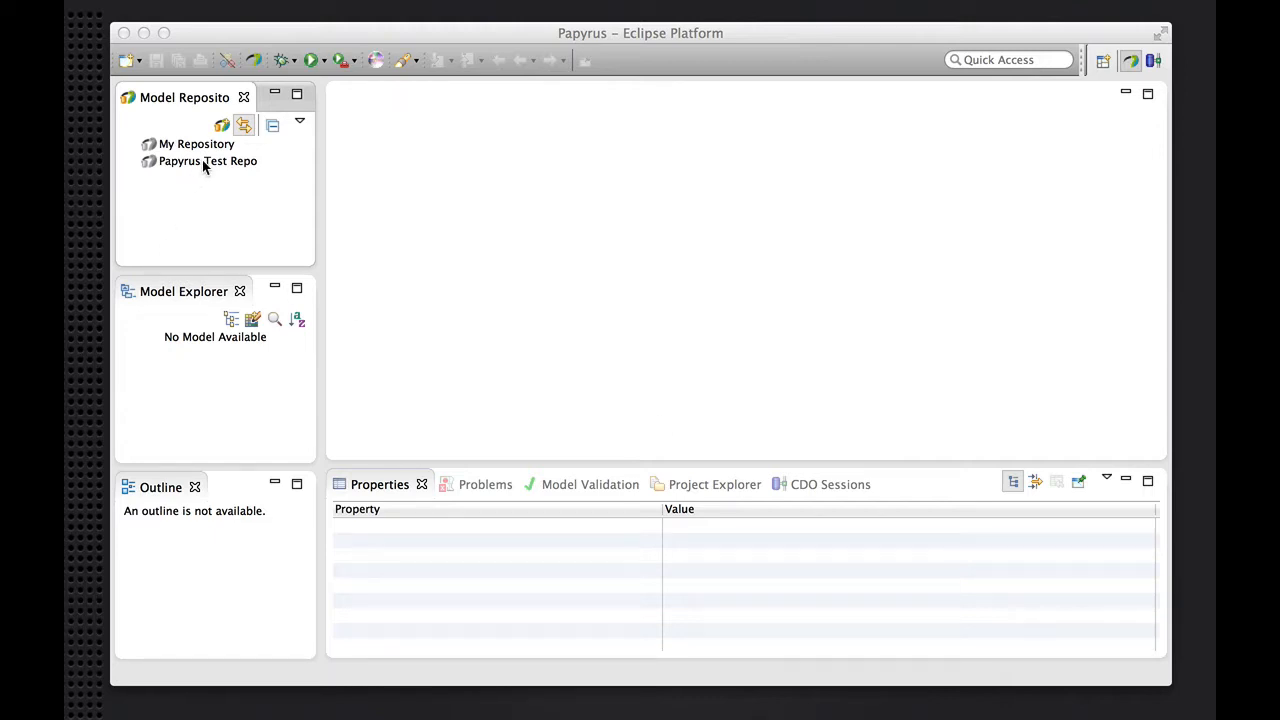
Expand Papyrus Test Repo to list folder1, model2 and zzz
{"action": "left_click", "coordinate": [208, 160]}
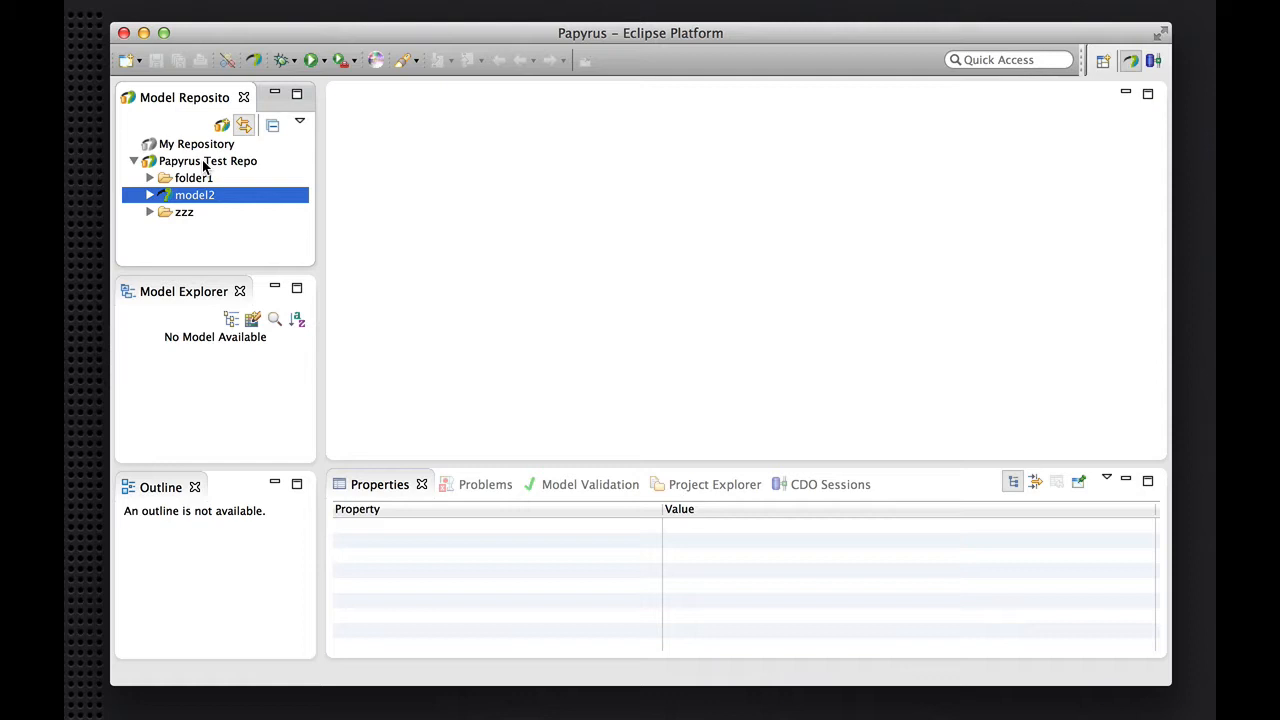
{"action": "mouse_move", "coordinate": [208, 166]}
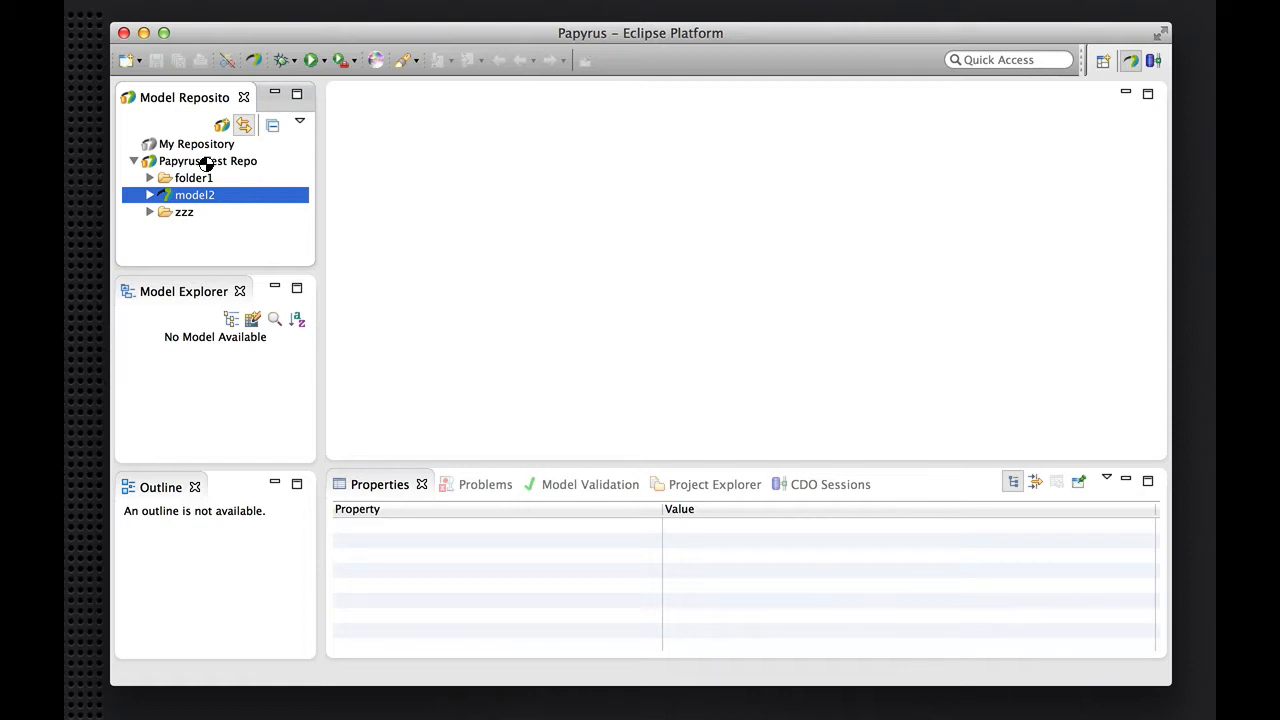
Open the model2 class diagram and show Interface1's properties after Class3's
{"action": "double_click", "coordinate": [194, 196]}
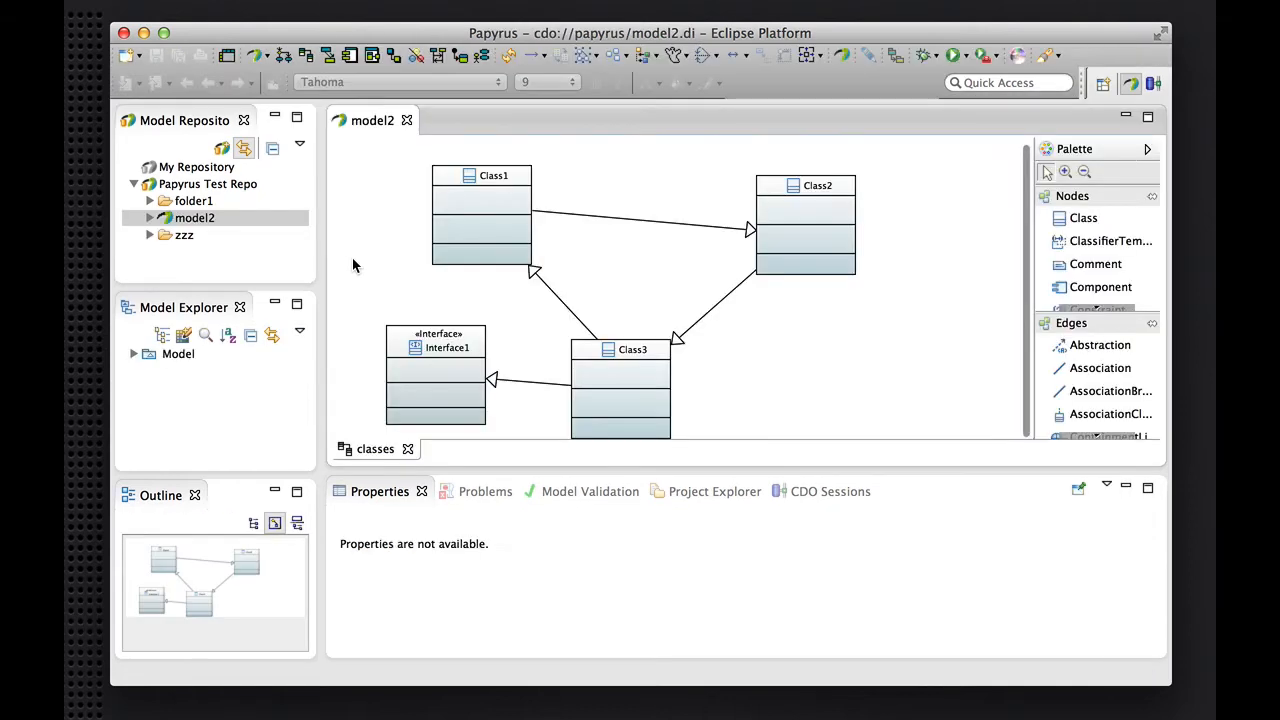
{"action": "left_click", "coordinate": [620, 344]}
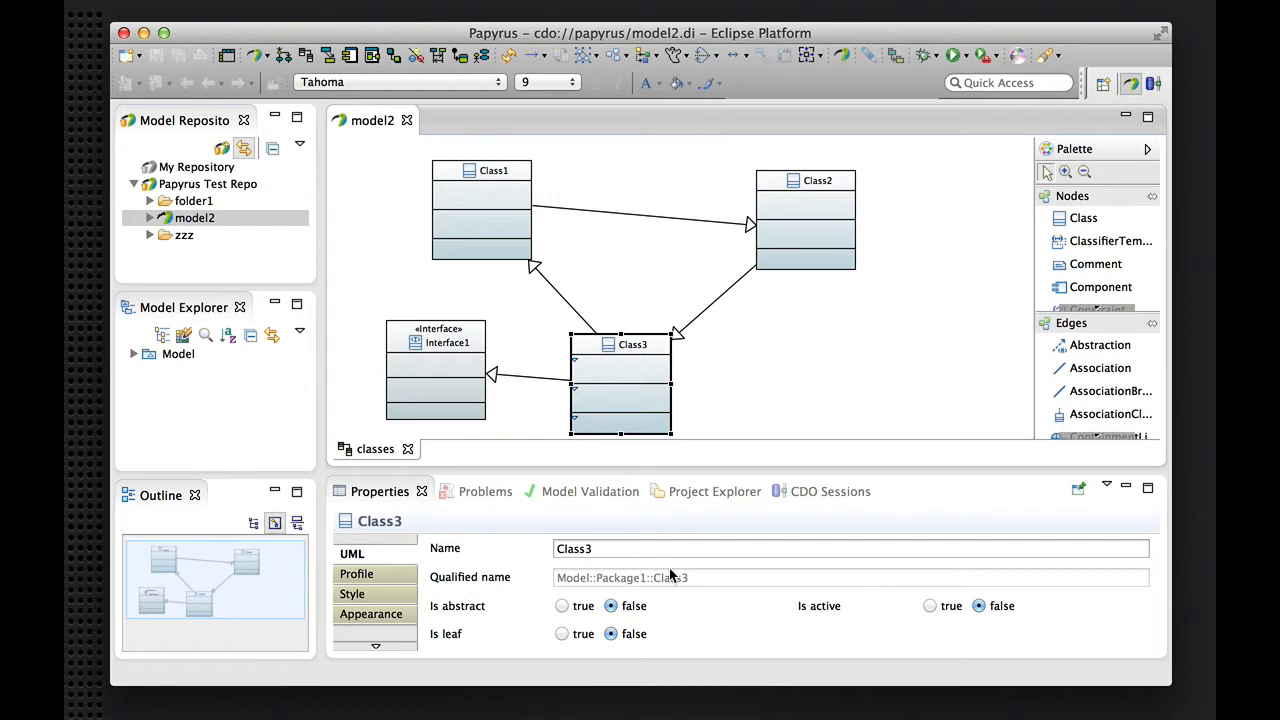
{"action": "mouse_move", "coordinate": [484, 328]}
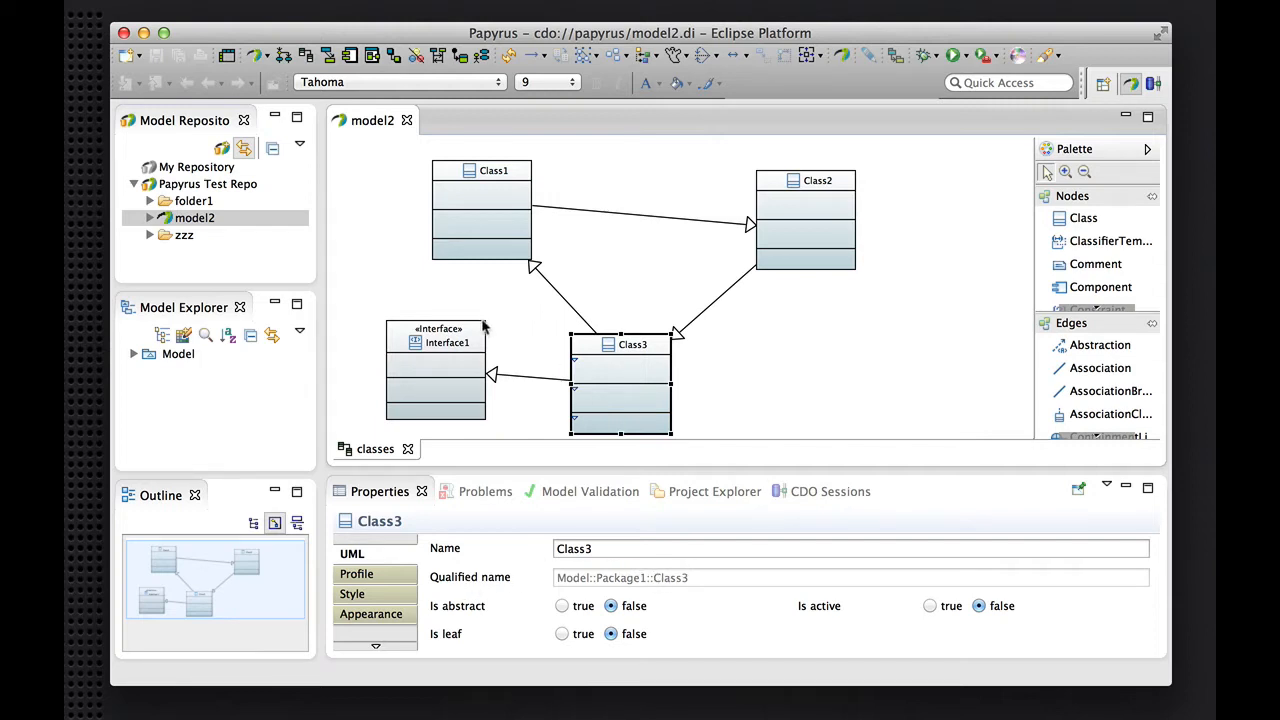
{"action": "left_click", "coordinate": [438, 340]}
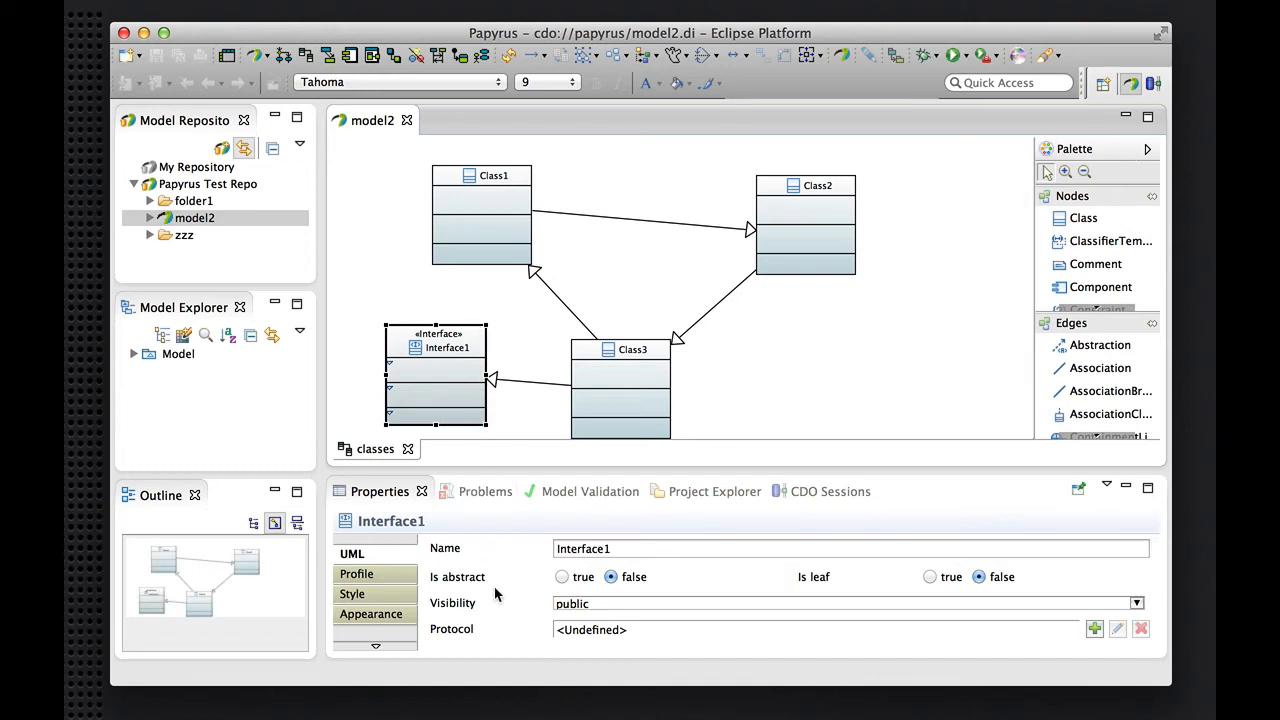
{"action": "mouse_move", "coordinate": [664, 630]}
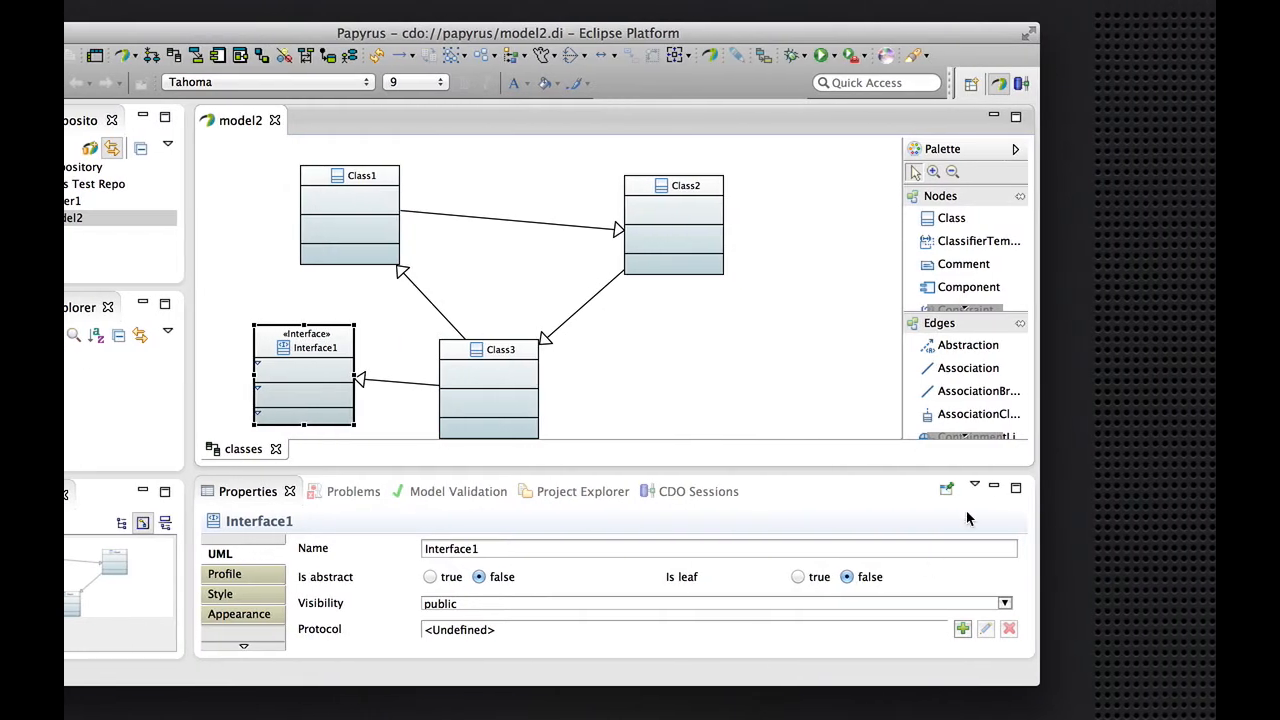
Start customizing the Properties view and choose the read-only UML context to copy
{"action": "left_click", "coordinate": [976, 488]}
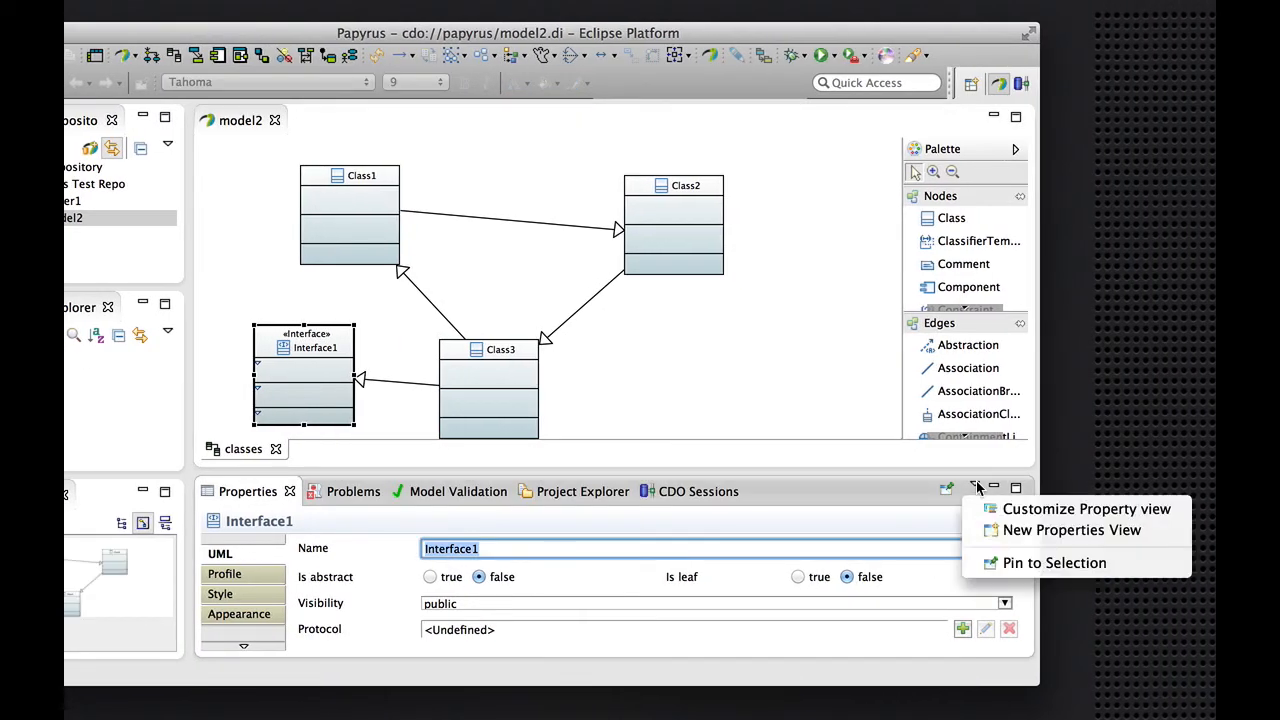
{"action": "mouse_move", "coordinate": [1088, 510]}
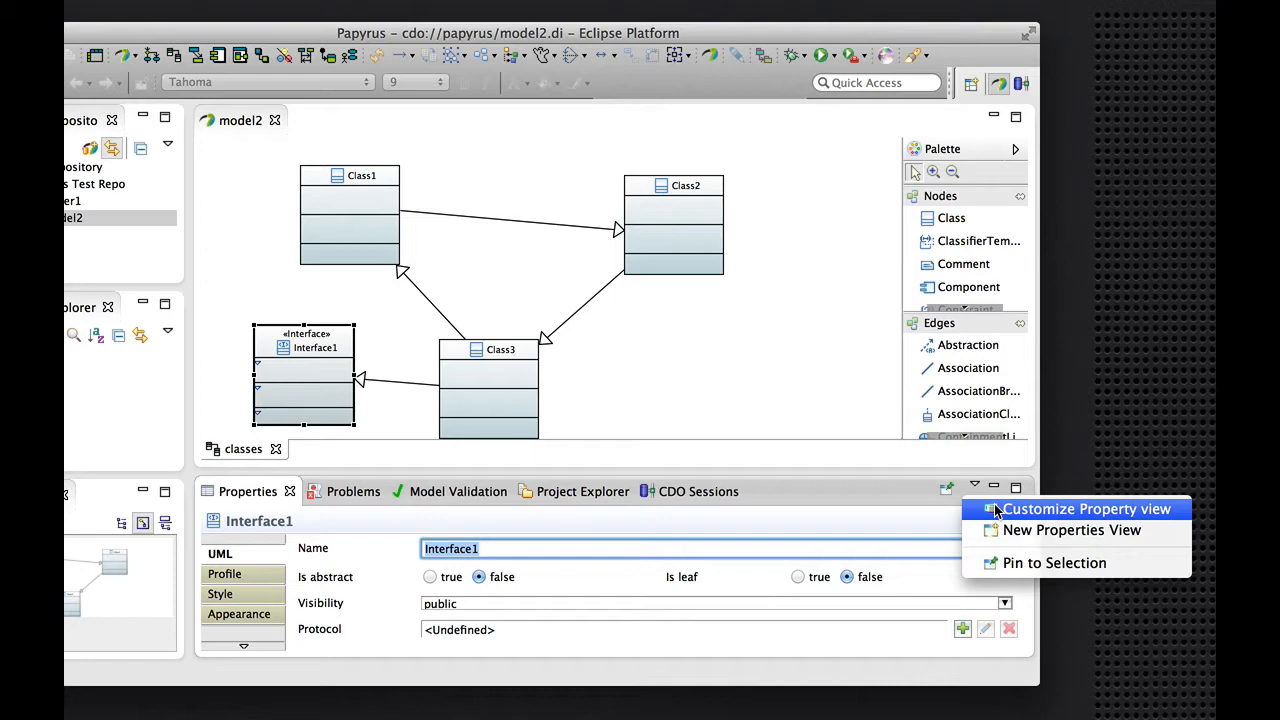
{"action": "mouse_move", "coordinate": [1020, 512]}
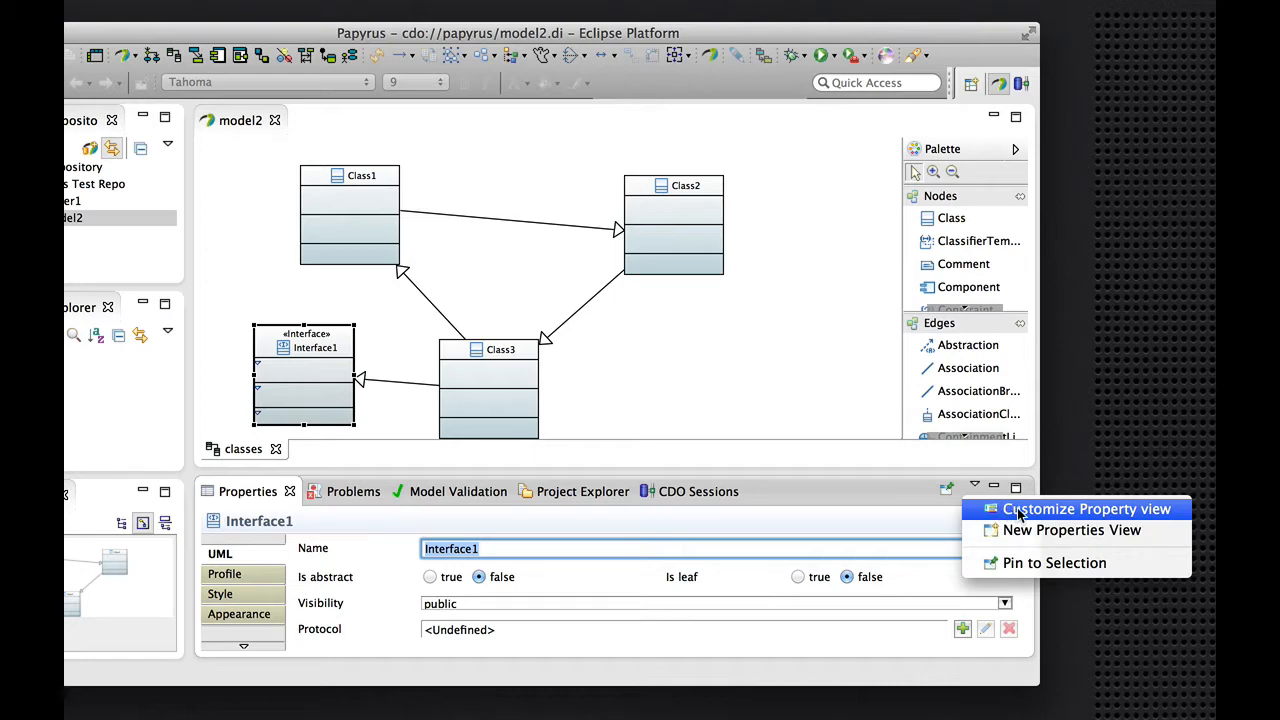
{"action": "left_click", "coordinate": [1088, 510]}
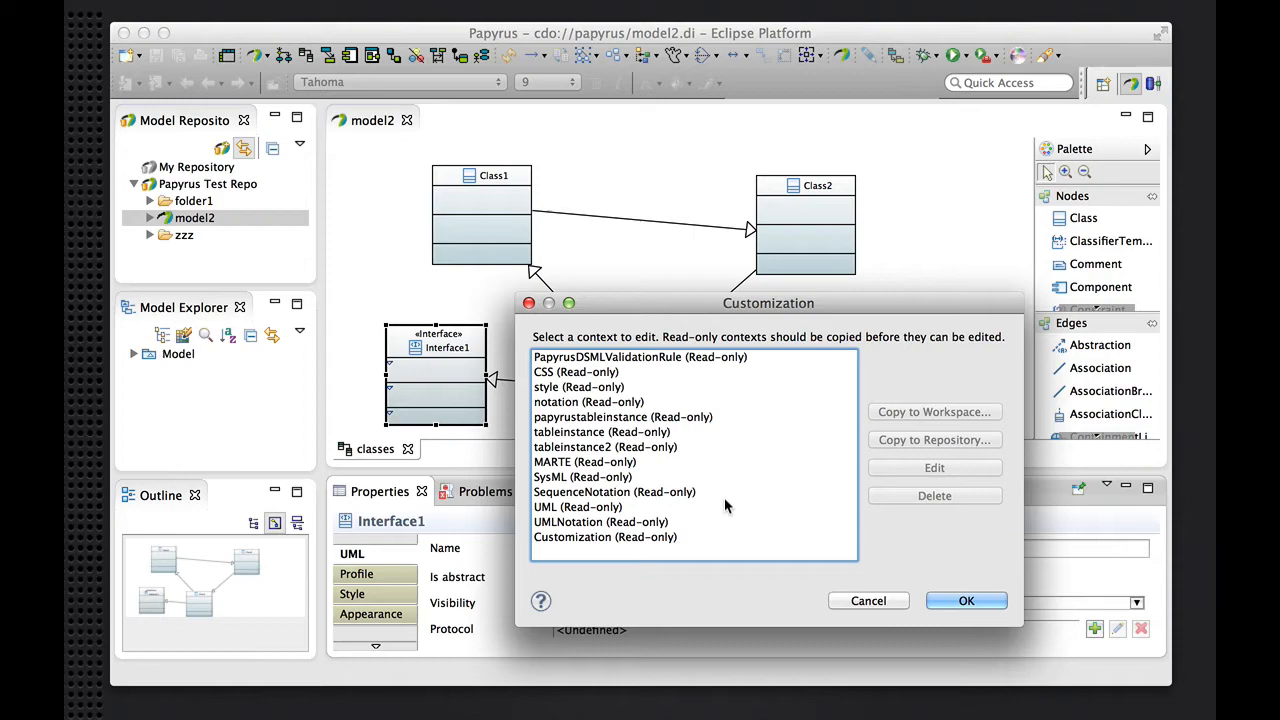
{"action": "left_click", "coordinate": [576, 508]}
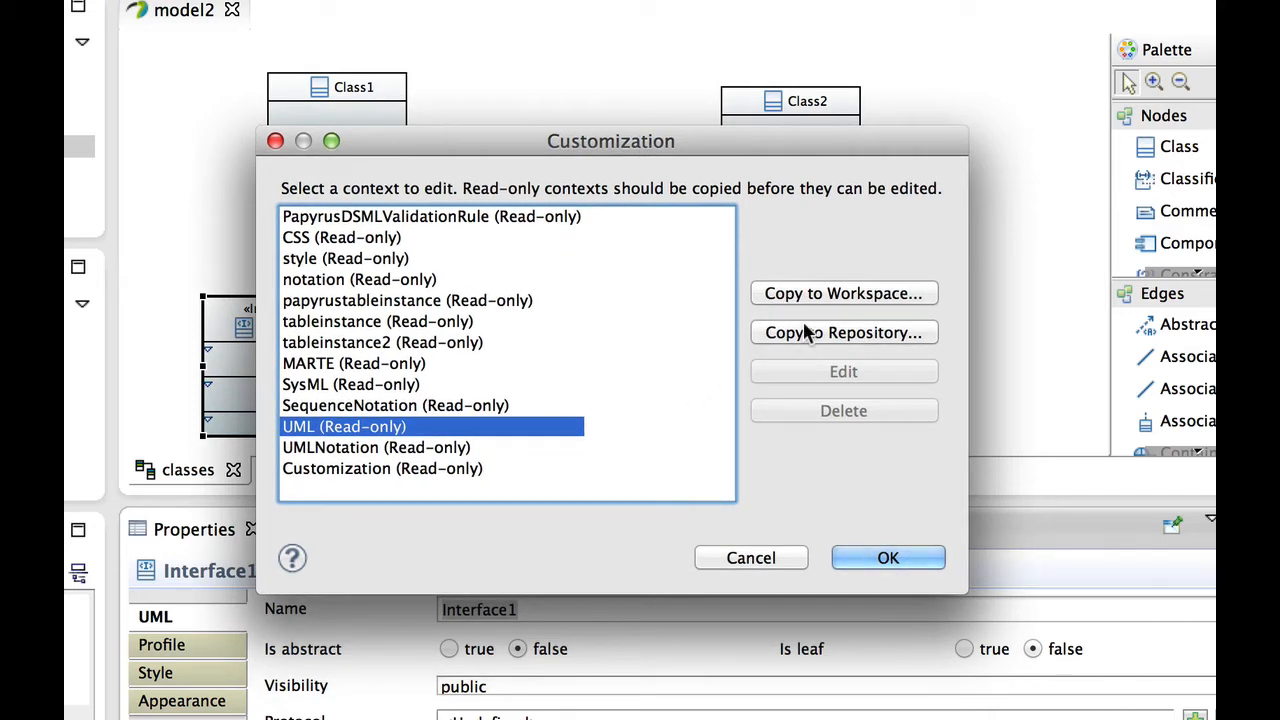
{"action": "mouse_move", "coordinate": [788, 248]}
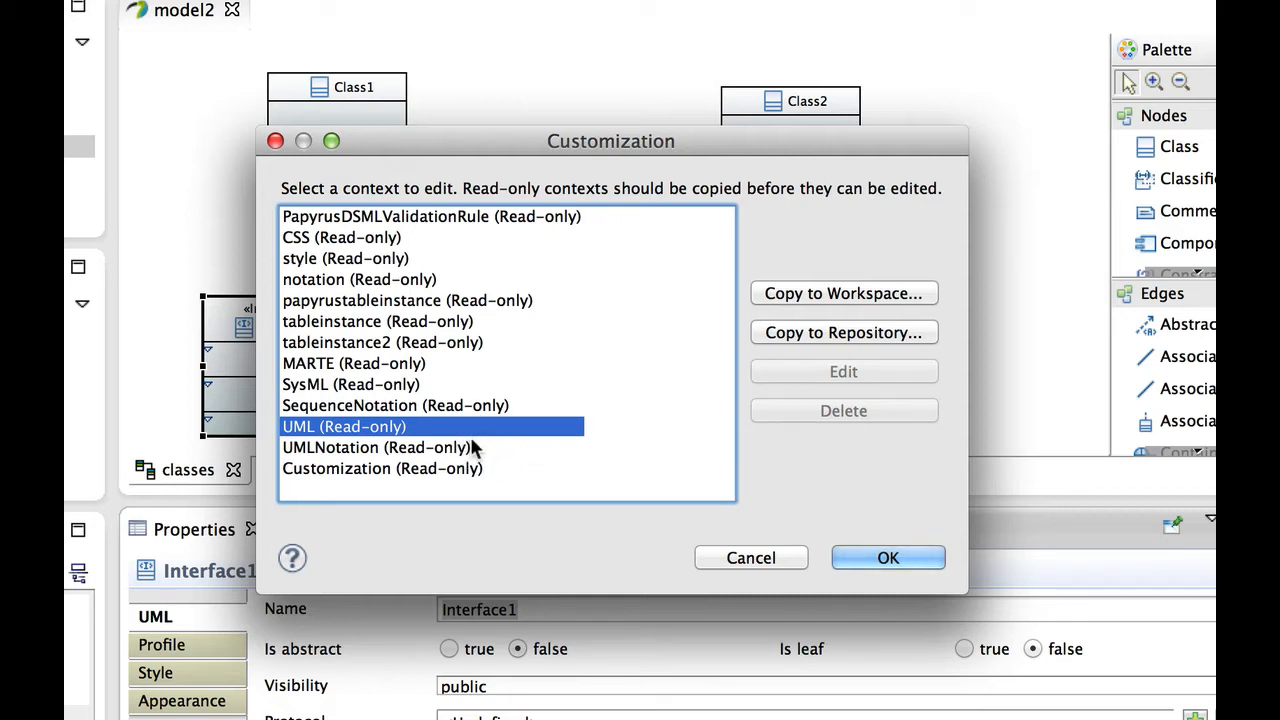
{"action": "mouse_move", "coordinate": [576, 476]}
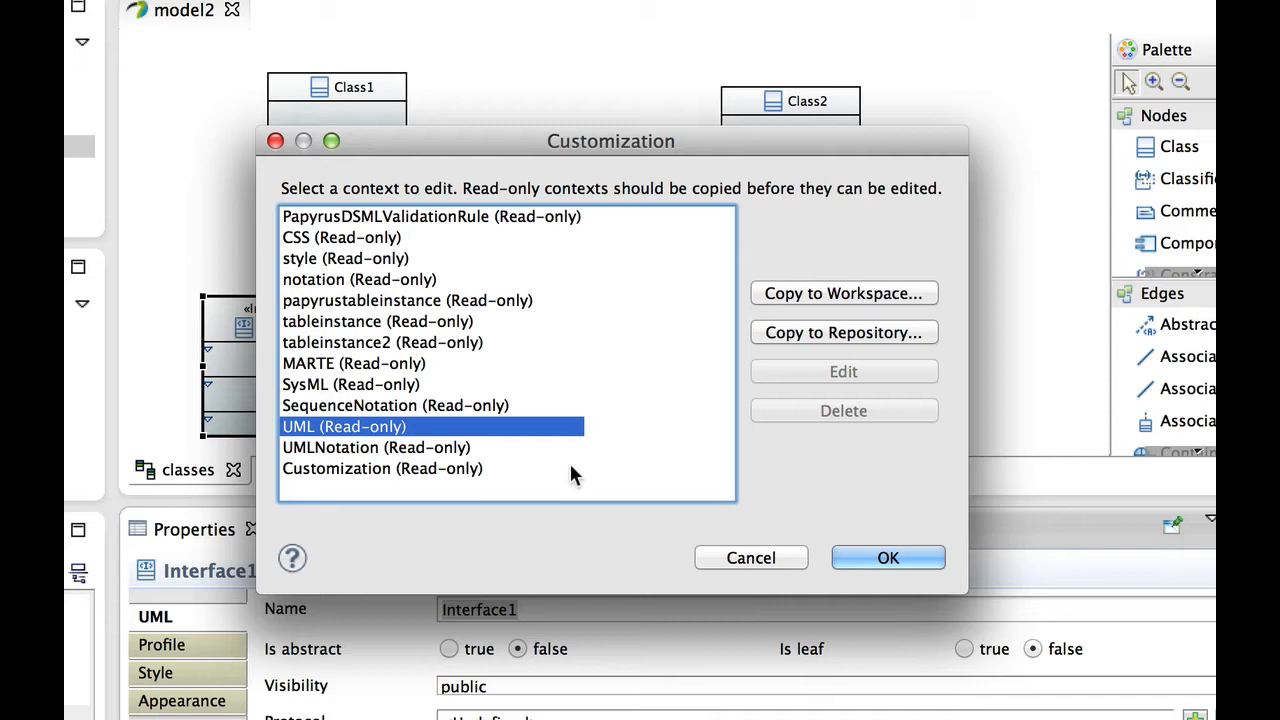
{"action": "mouse_move", "coordinate": [760, 464]}
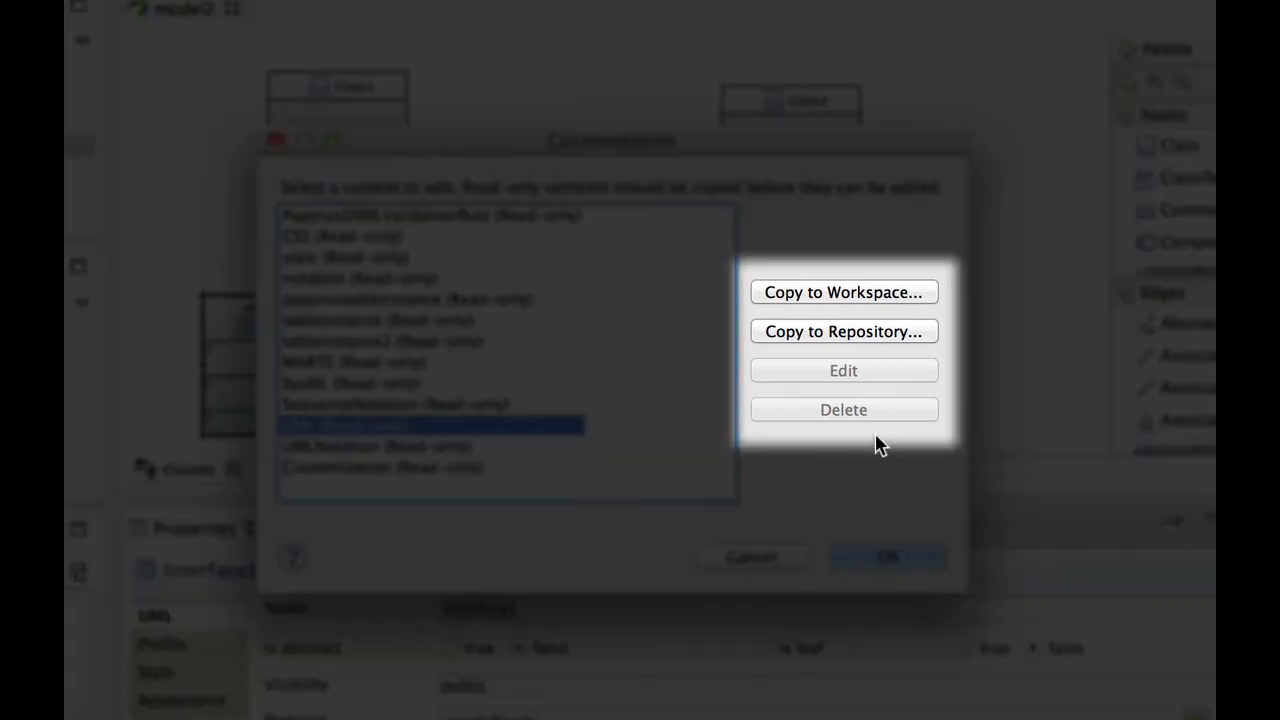
{"action": "mouse_move", "coordinate": [844, 332]}
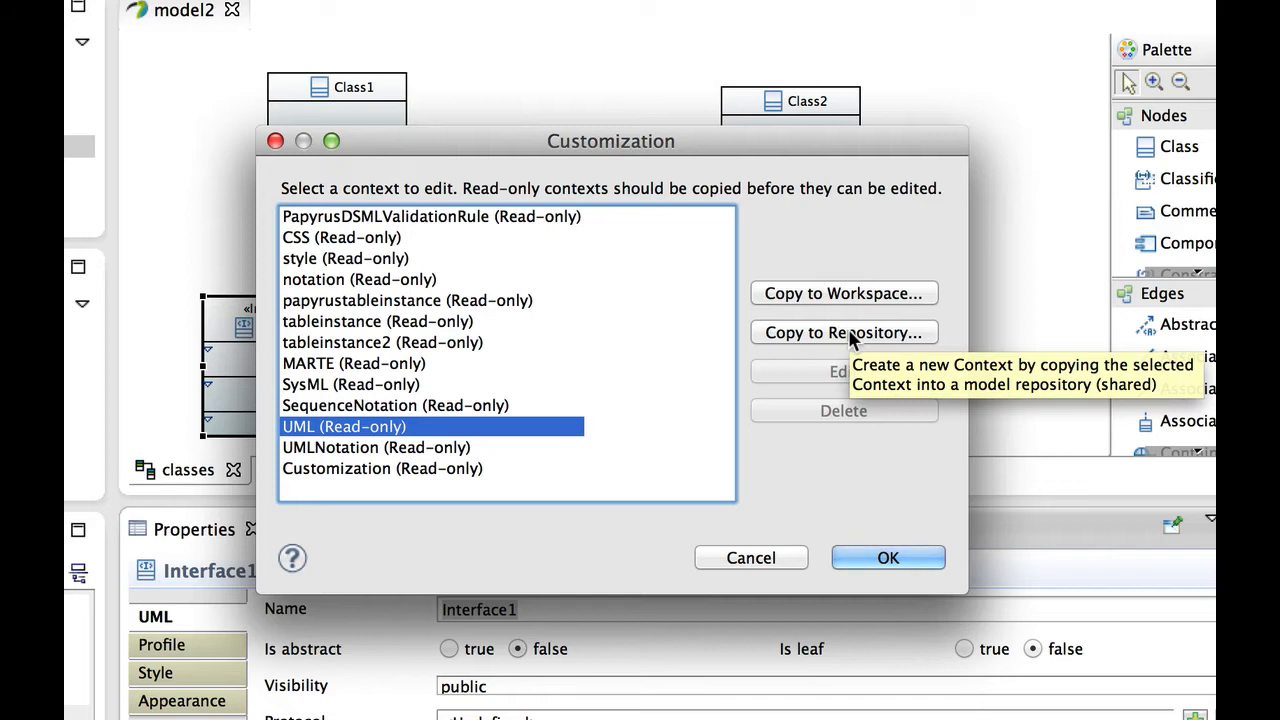
{"action": "mouse_move", "coordinate": [852, 344]}
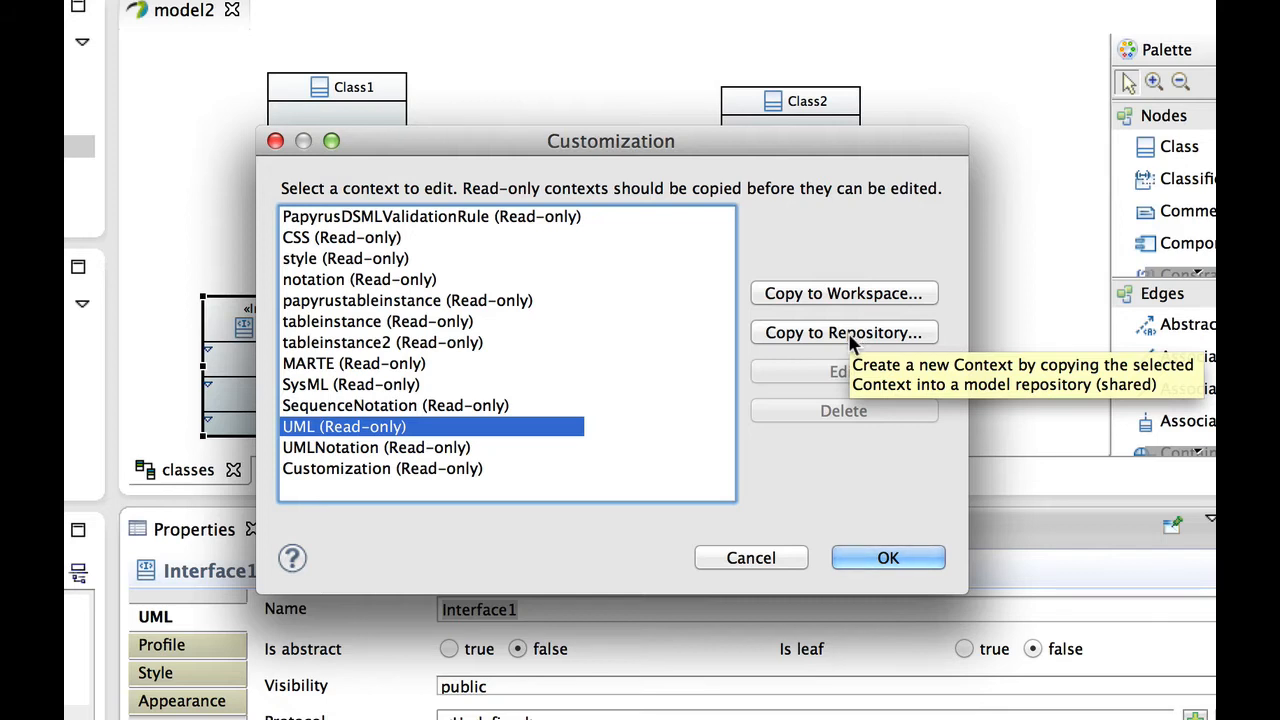
Copy the UML context into Papyrus Test Repo as a new configuration named 'My UML'
{"action": "left_click", "coordinate": [844, 332]}
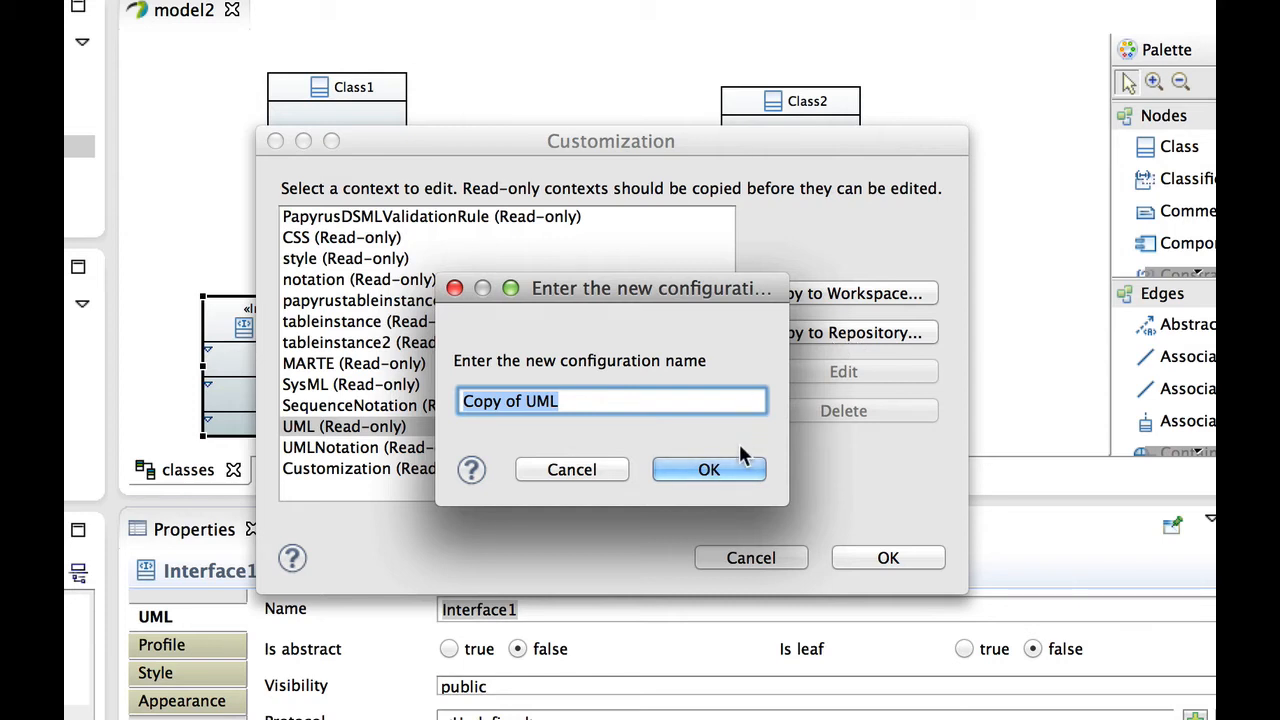
{"action": "type", "text": "My UML"}
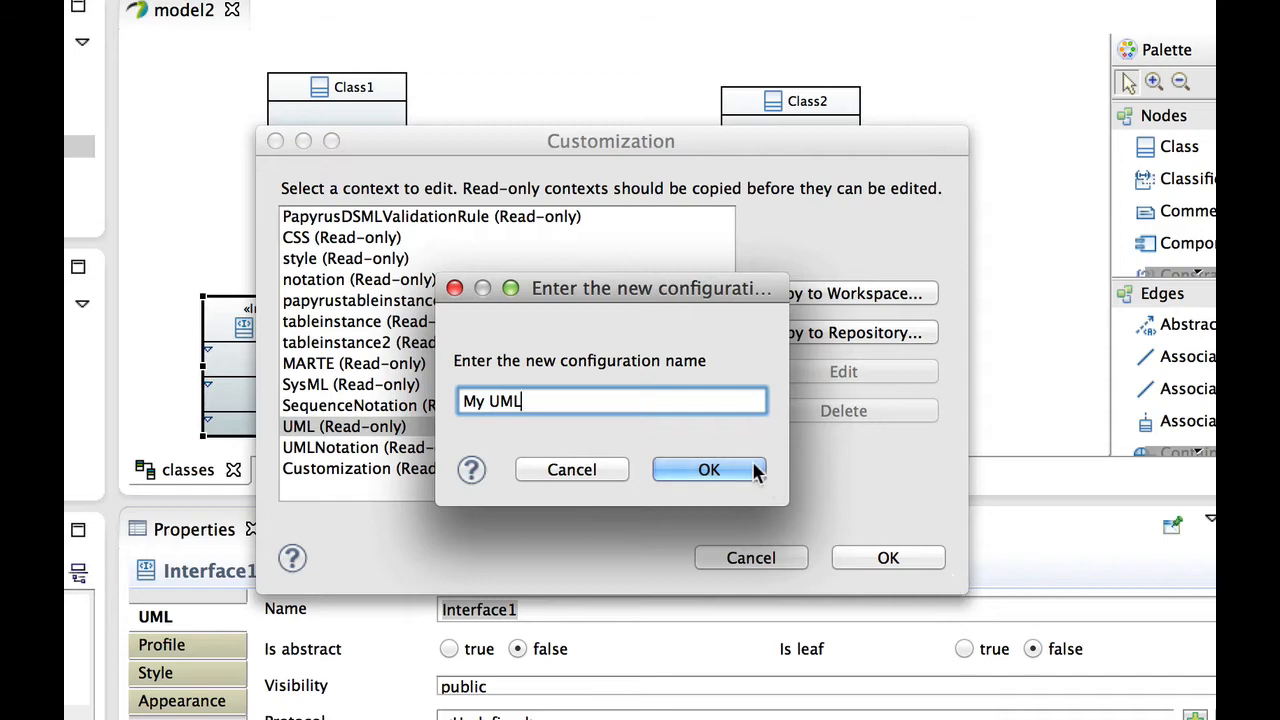
{"action": "left_click", "coordinate": [708, 468]}
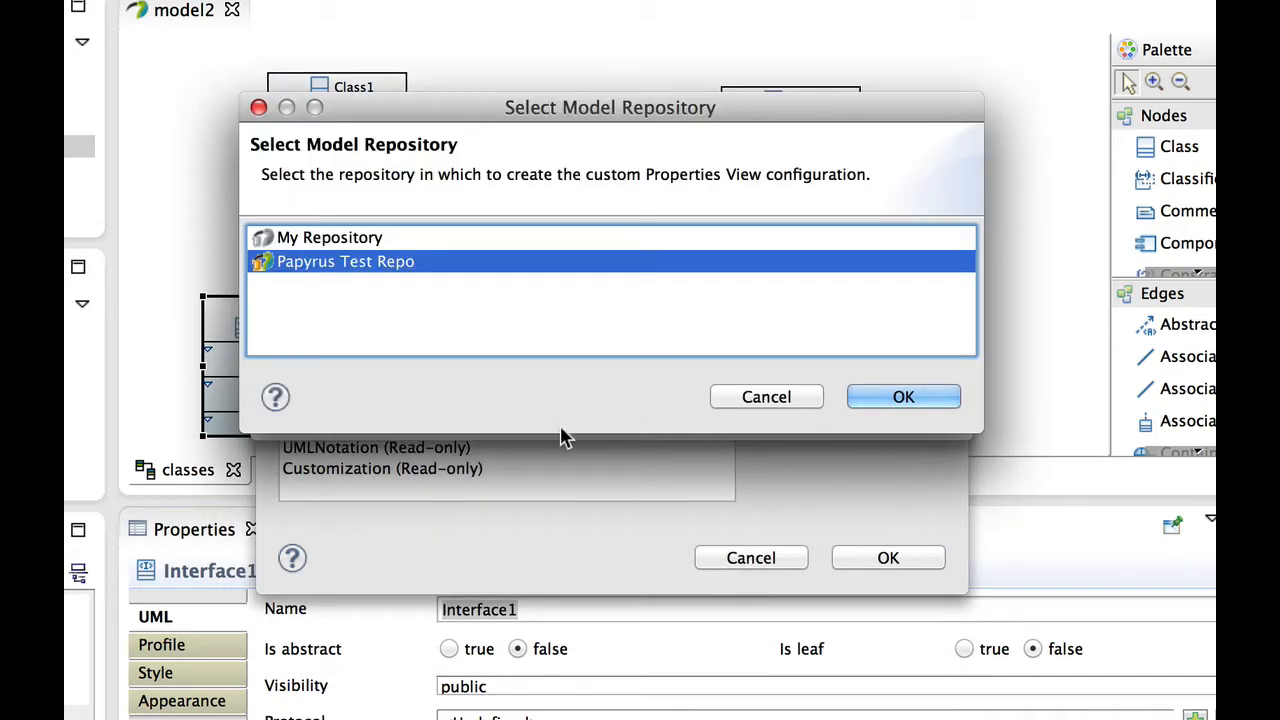
{"action": "mouse_move", "coordinate": [548, 290]}
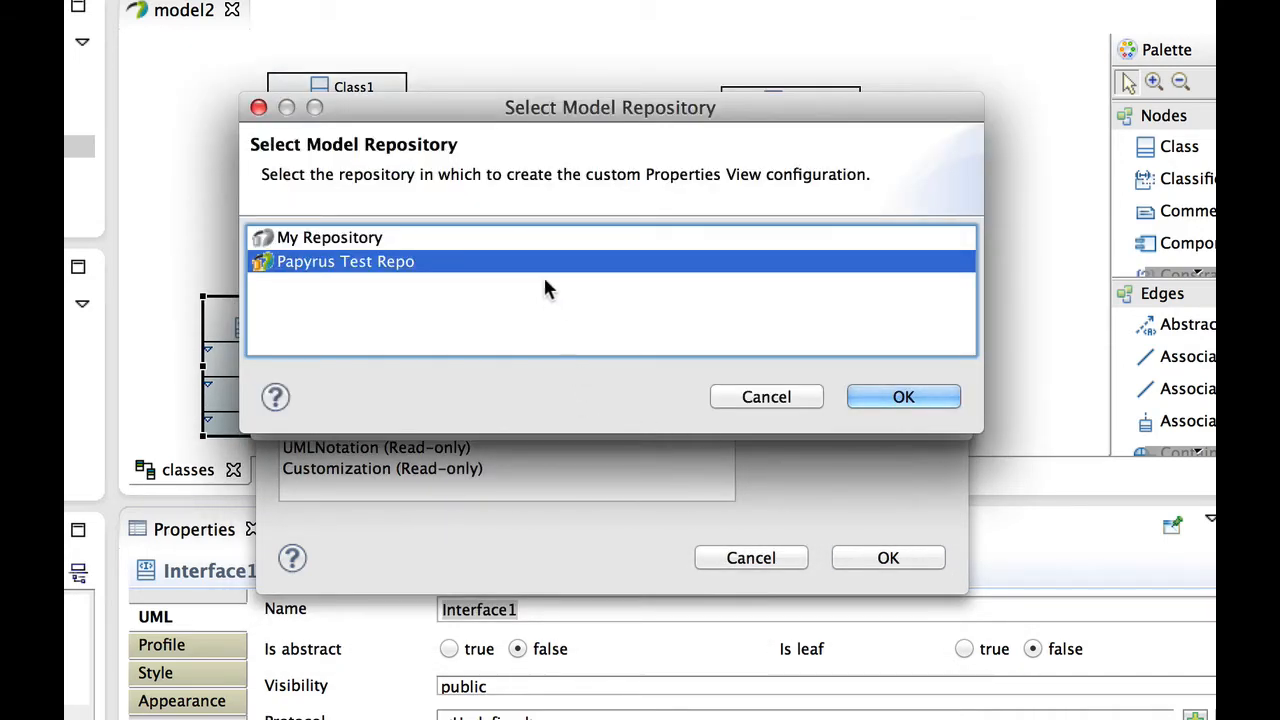
{"action": "mouse_move", "coordinate": [638, 374]}
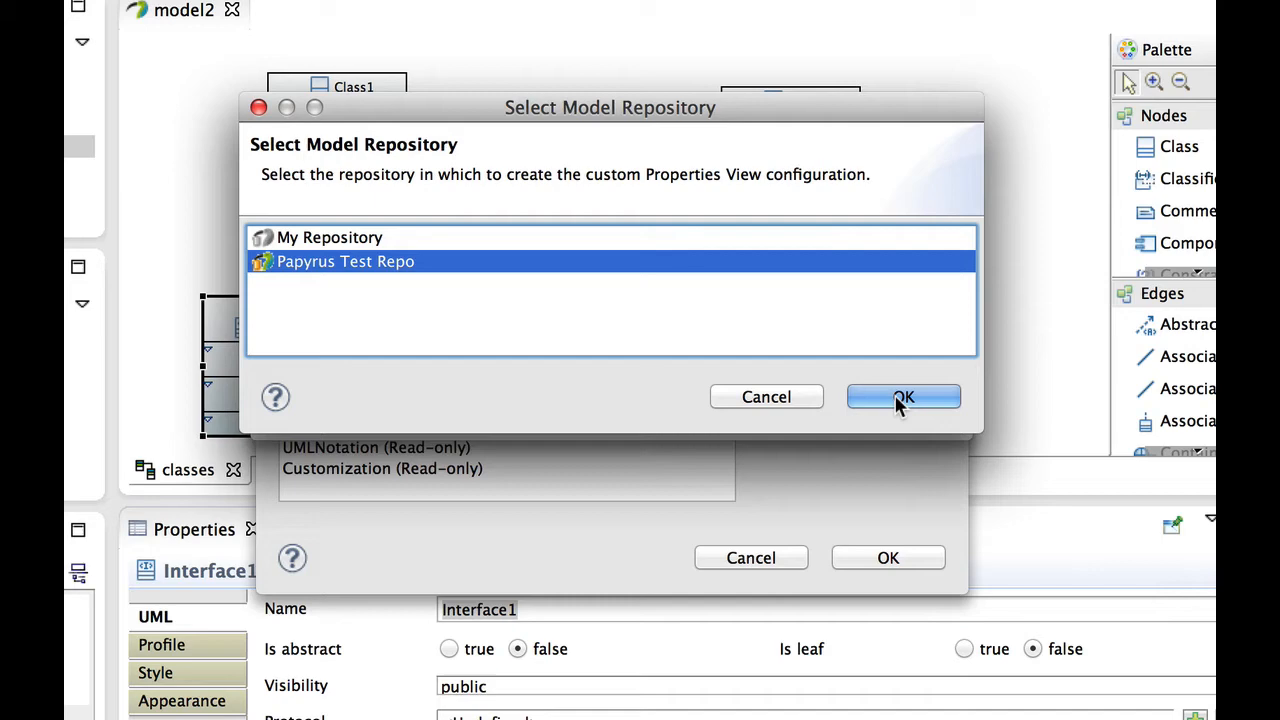
{"action": "left_click", "coordinate": [904, 396]}
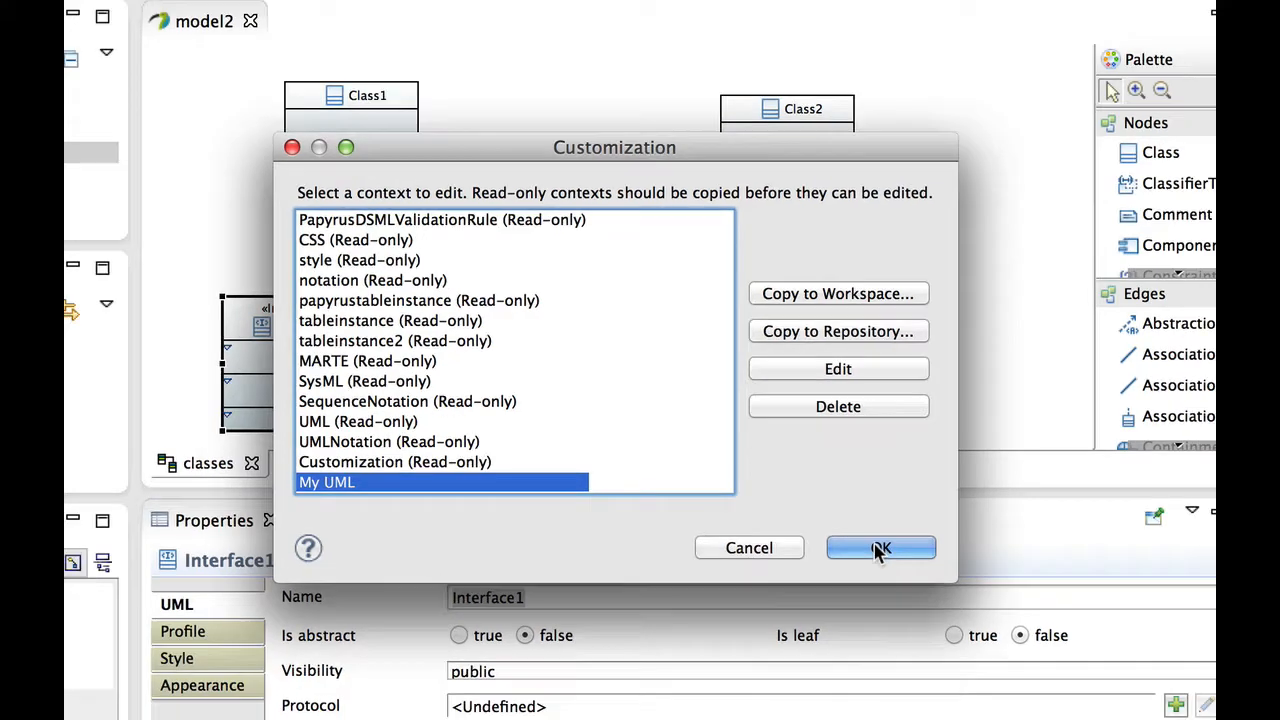
Enable the My UML custom context in Property views preferences and accept the section-conflict warning
{"action": "left_click", "coordinate": [880, 548]}
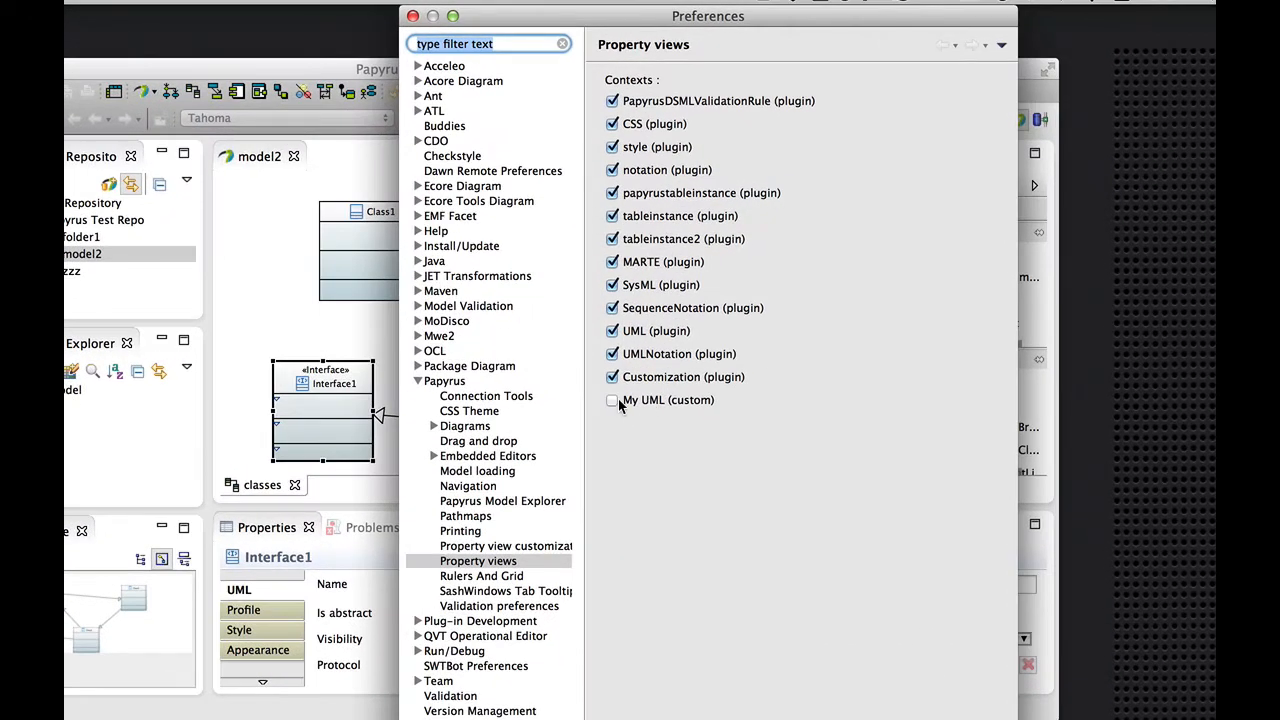
{"action": "left_click", "coordinate": [612, 400]}
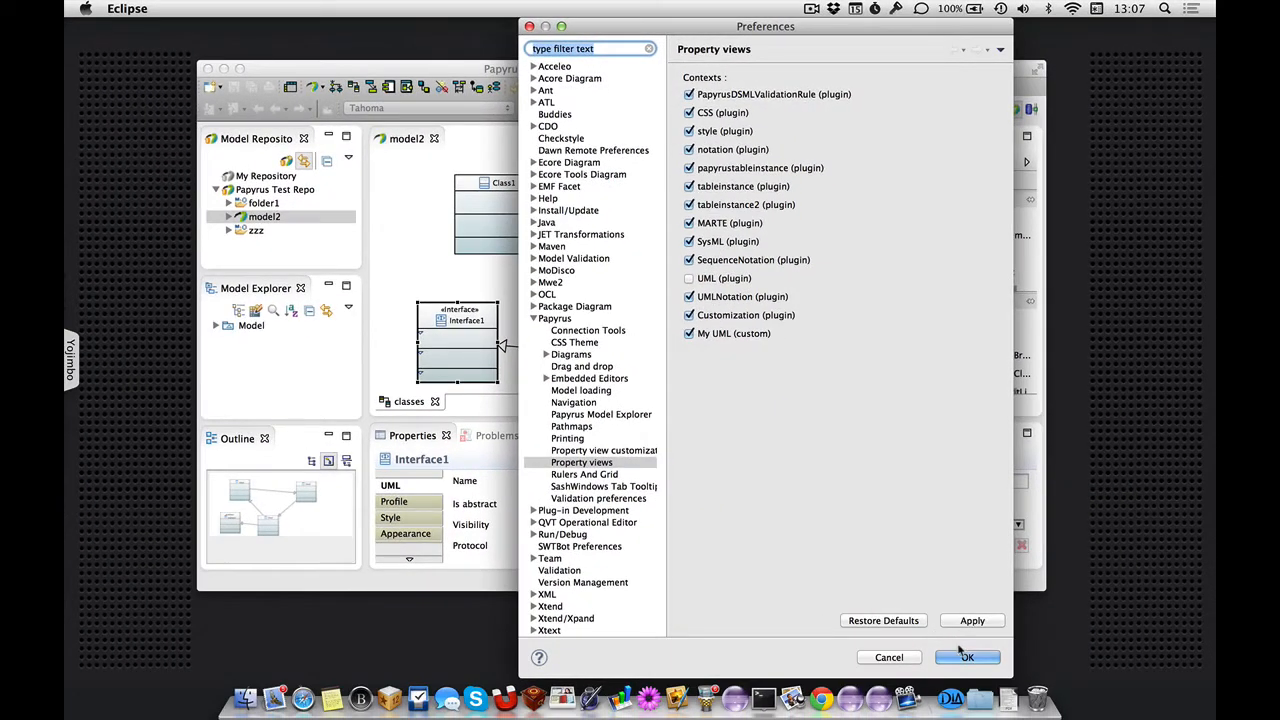
{"action": "left_click", "coordinate": [966, 656]}
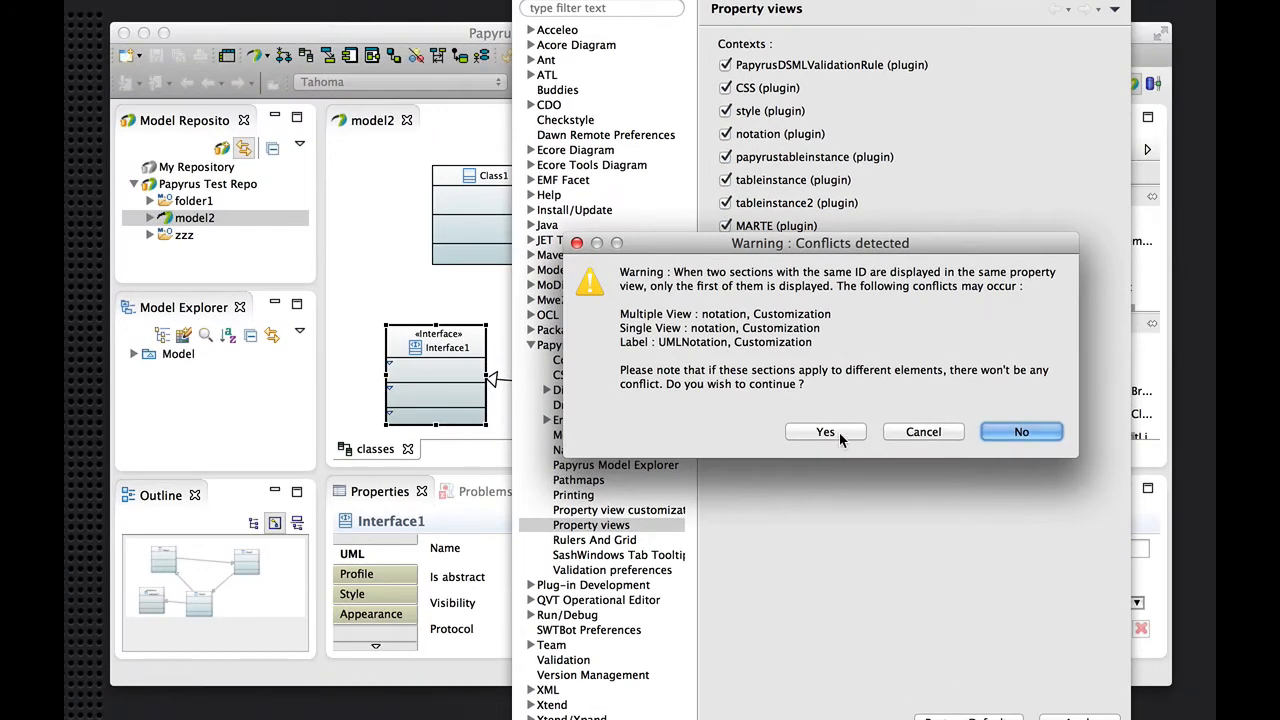
{"action": "left_click", "coordinate": [1020, 432]}
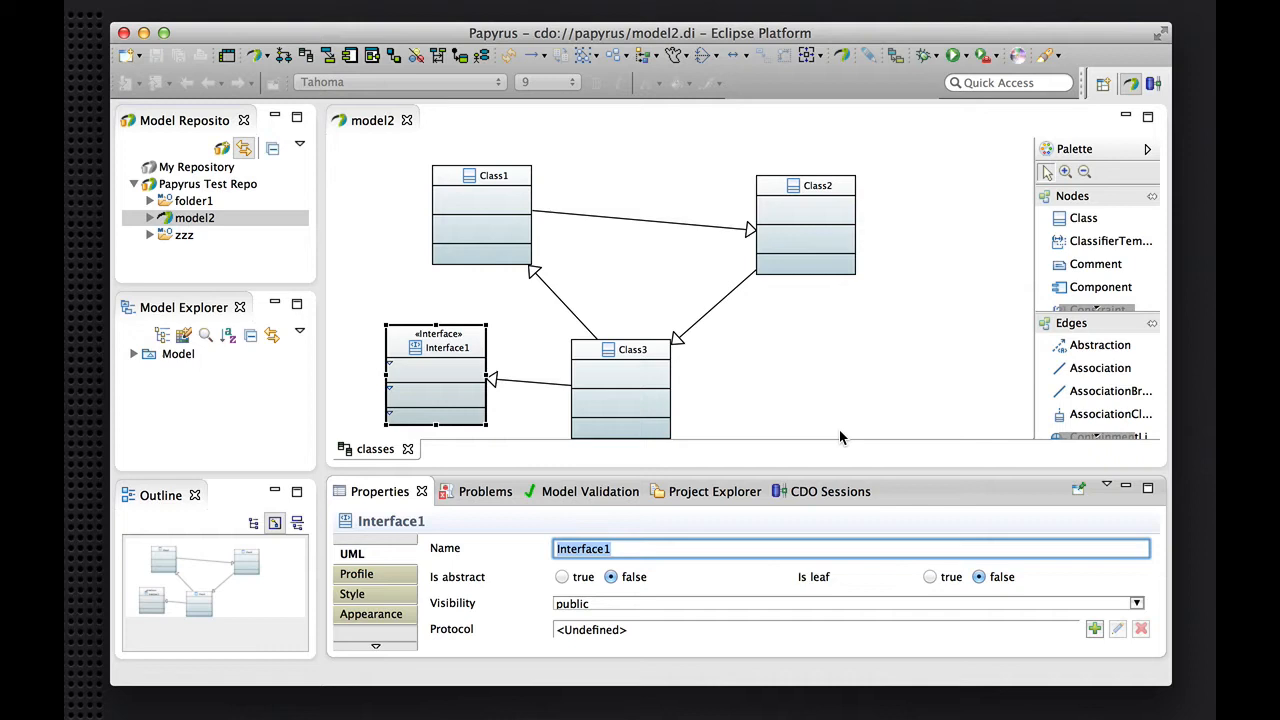
{"action": "mouse_move", "coordinate": [560, 348]}
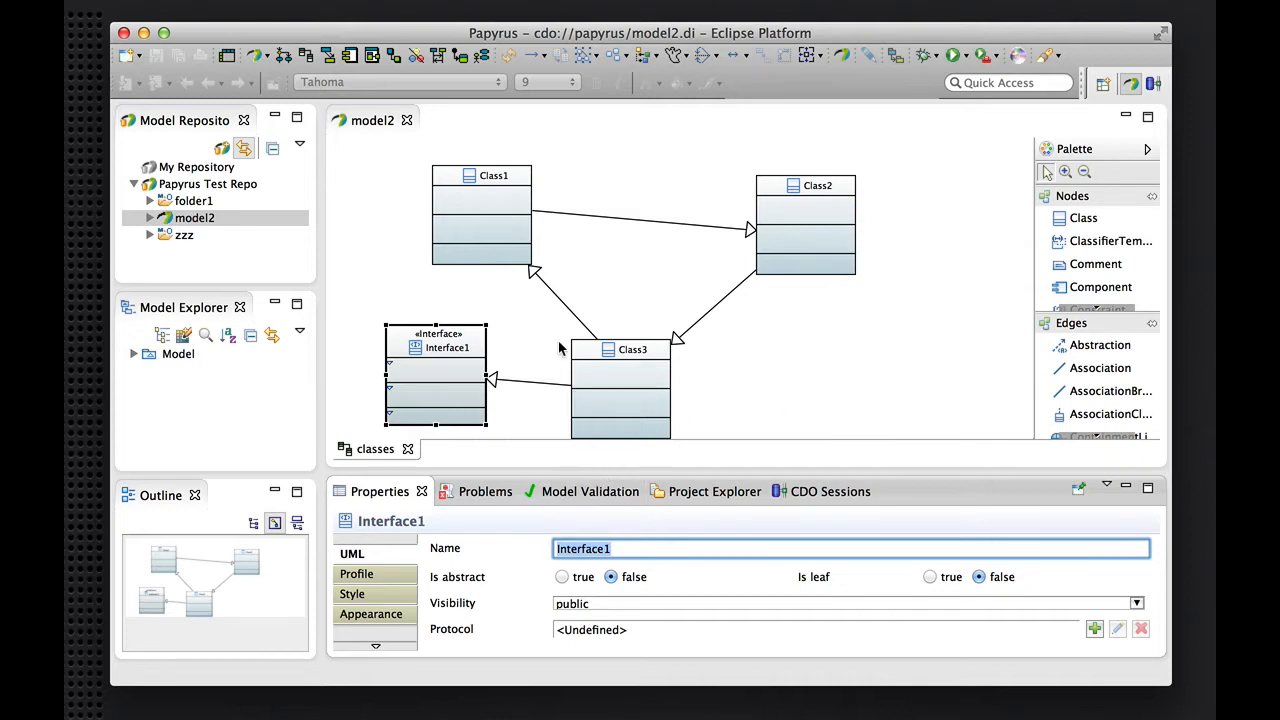
With Interface1 selected, start customizing the Properties view to edit the My UML context
{"action": "left_click", "coordinate": [632, 344]}
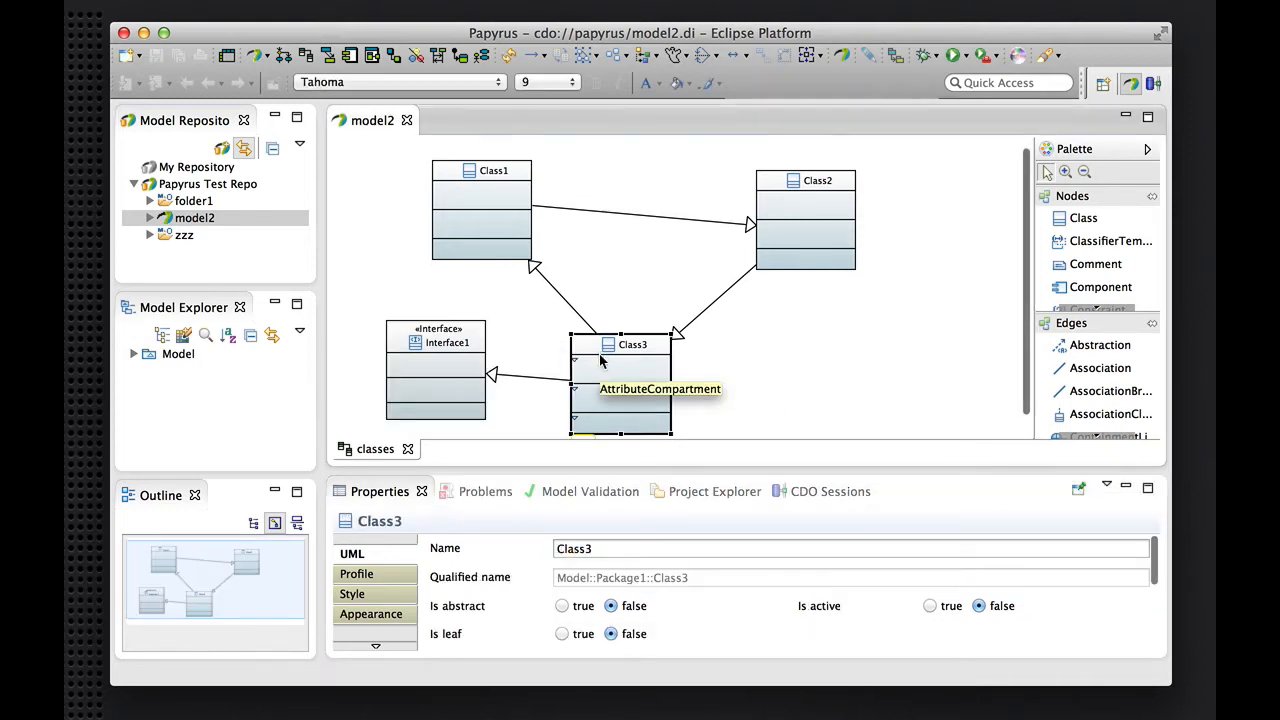
{"action": "left_click", "coordinate": [436, 348]}
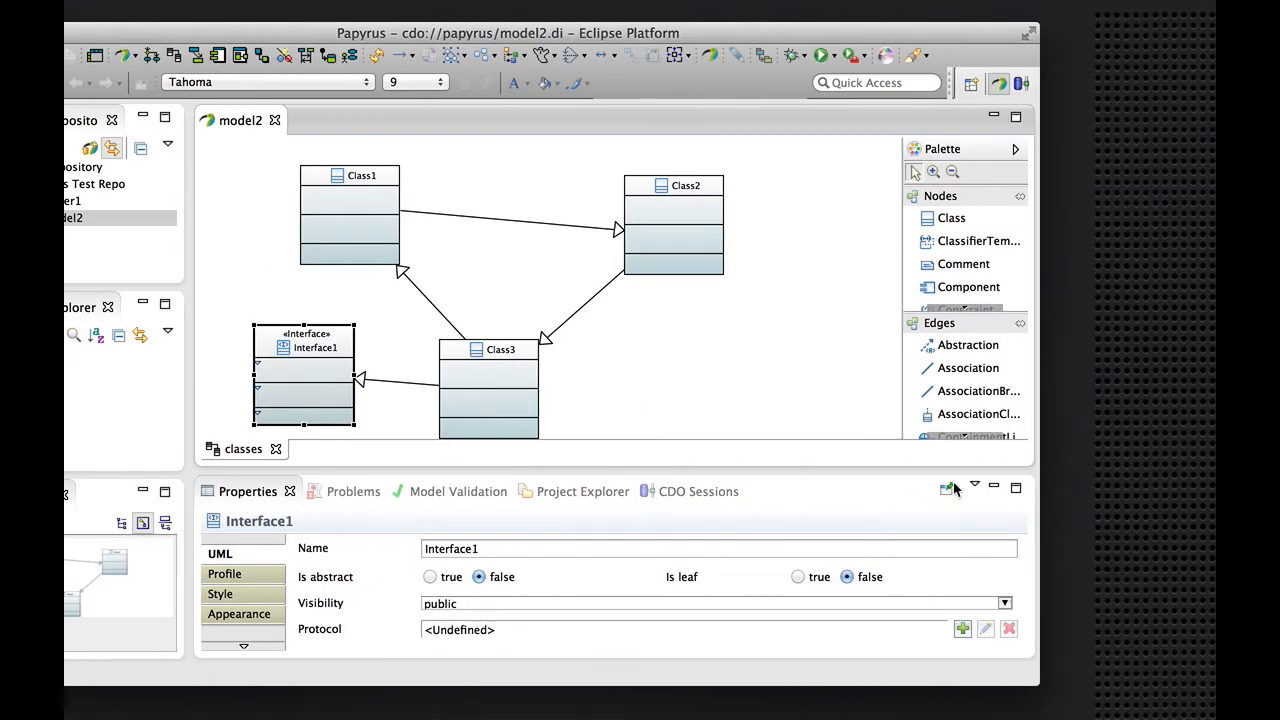
{"action": "left_click", "coordinate": [986, 486]}
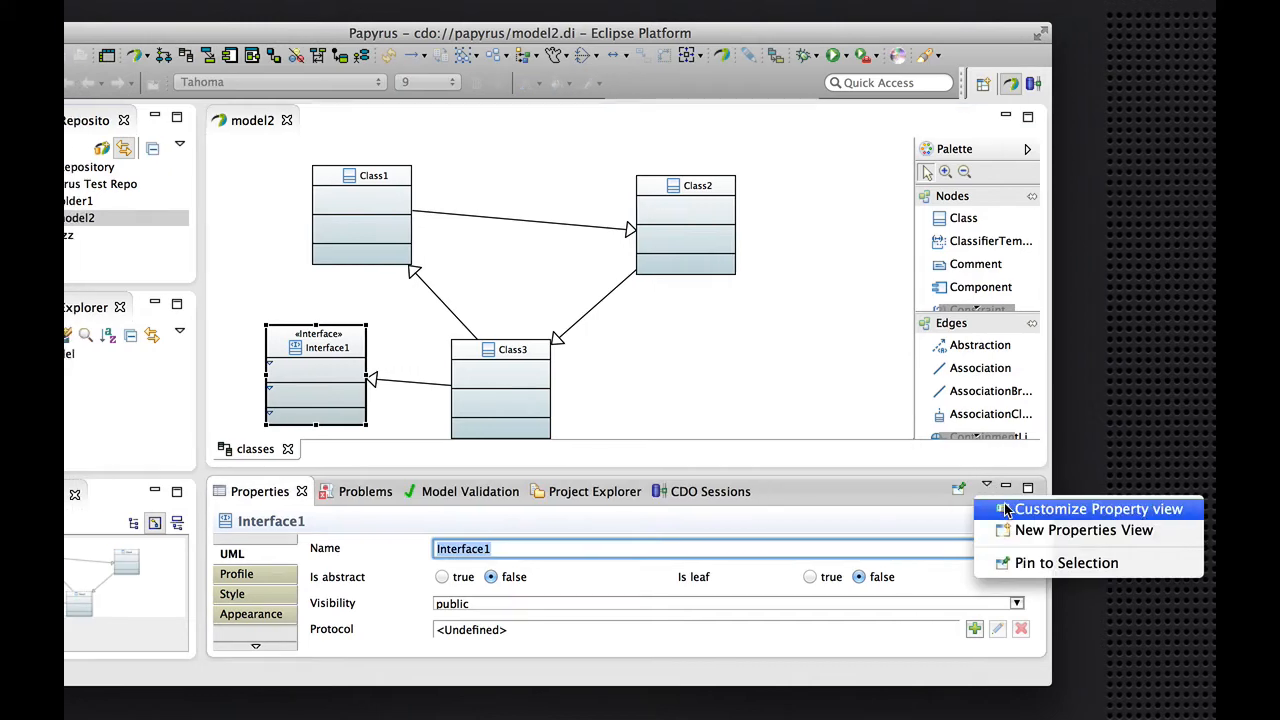
{"action": "left_click", "coordinate": [1098, 510]}
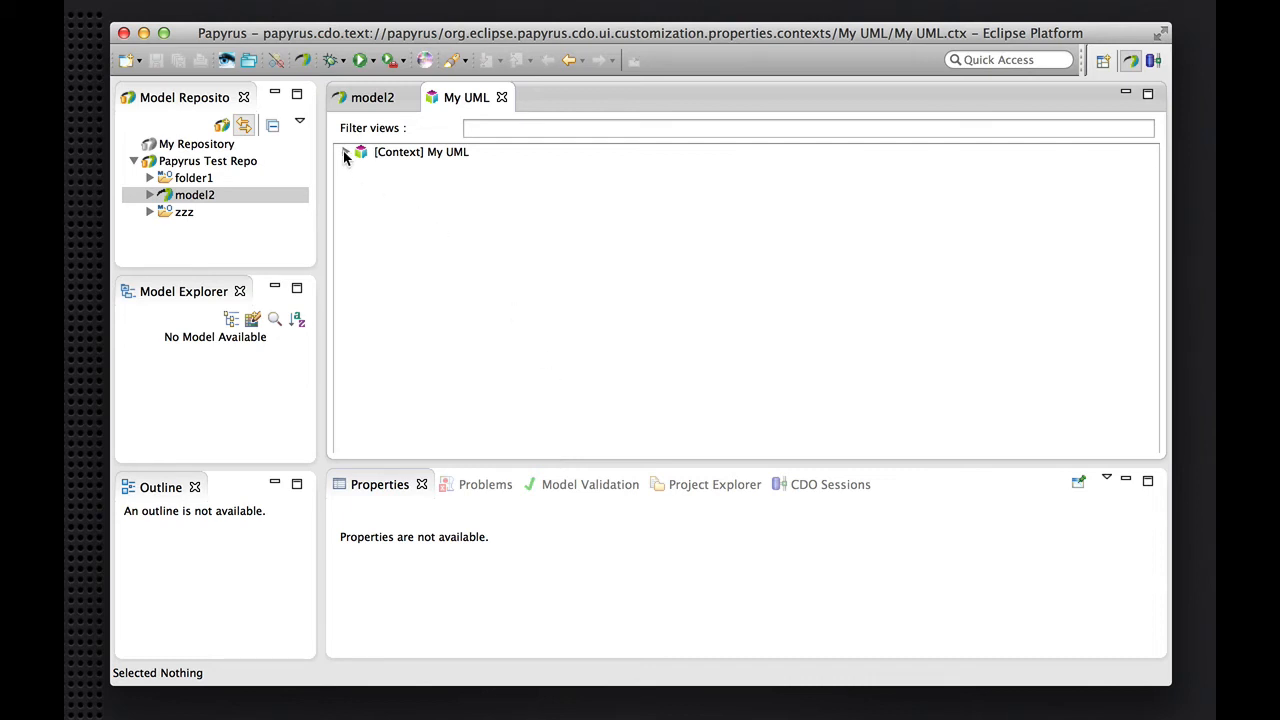
Filter views with '*Interface', drill into SingleInterface and duplicate its name property editor
{"action": "left_click", "coordinate": [344, 152]}
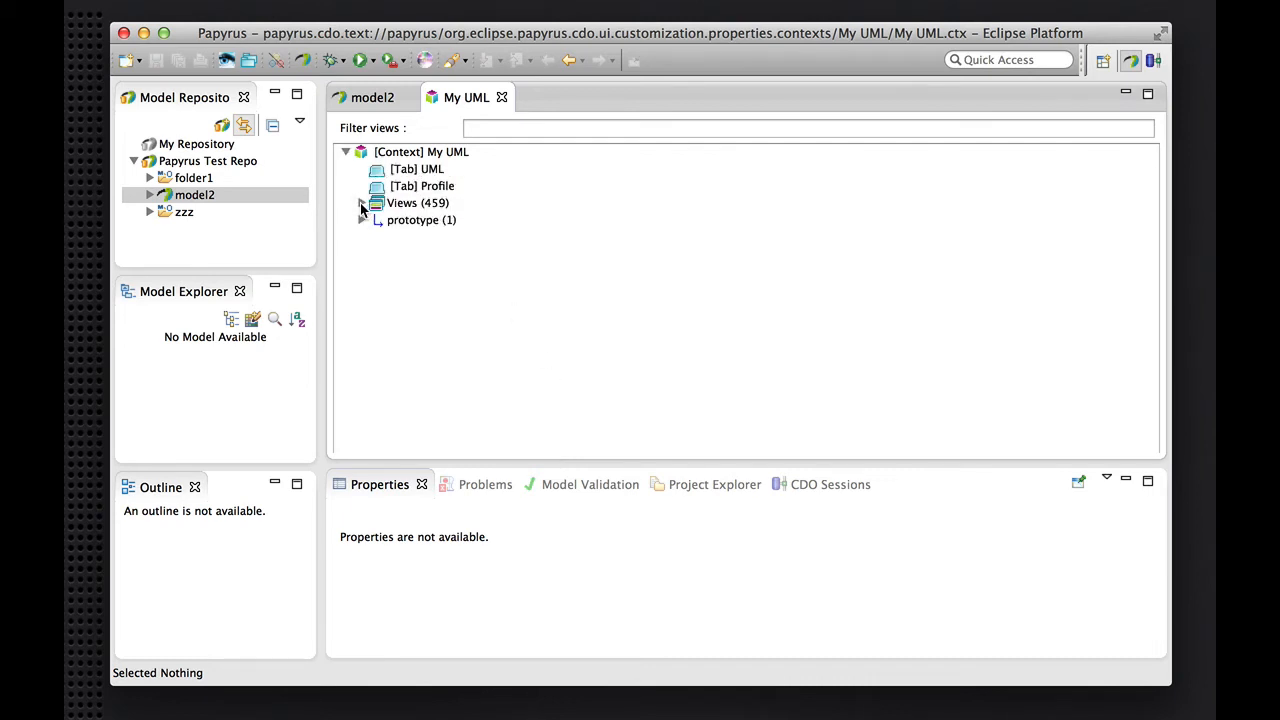
{"action": "left_click", "coordinate": [362, 202]}
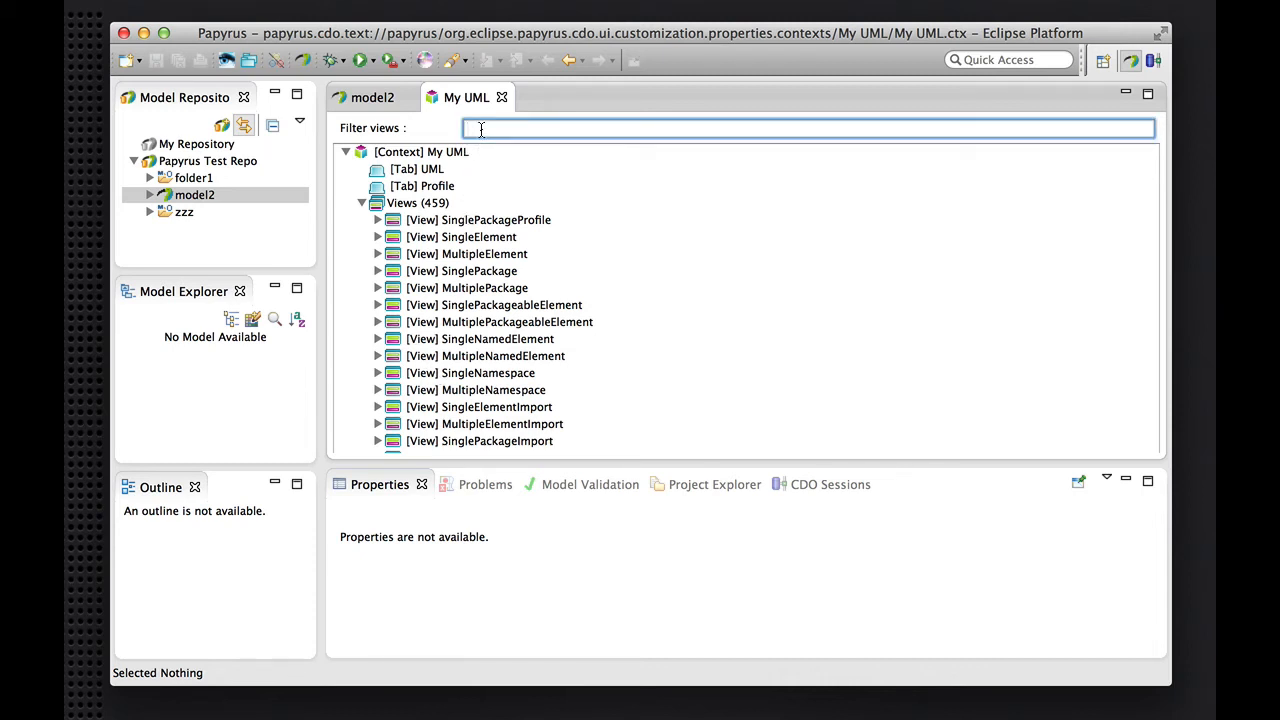
{"action": "type", "text": "*Interface"}
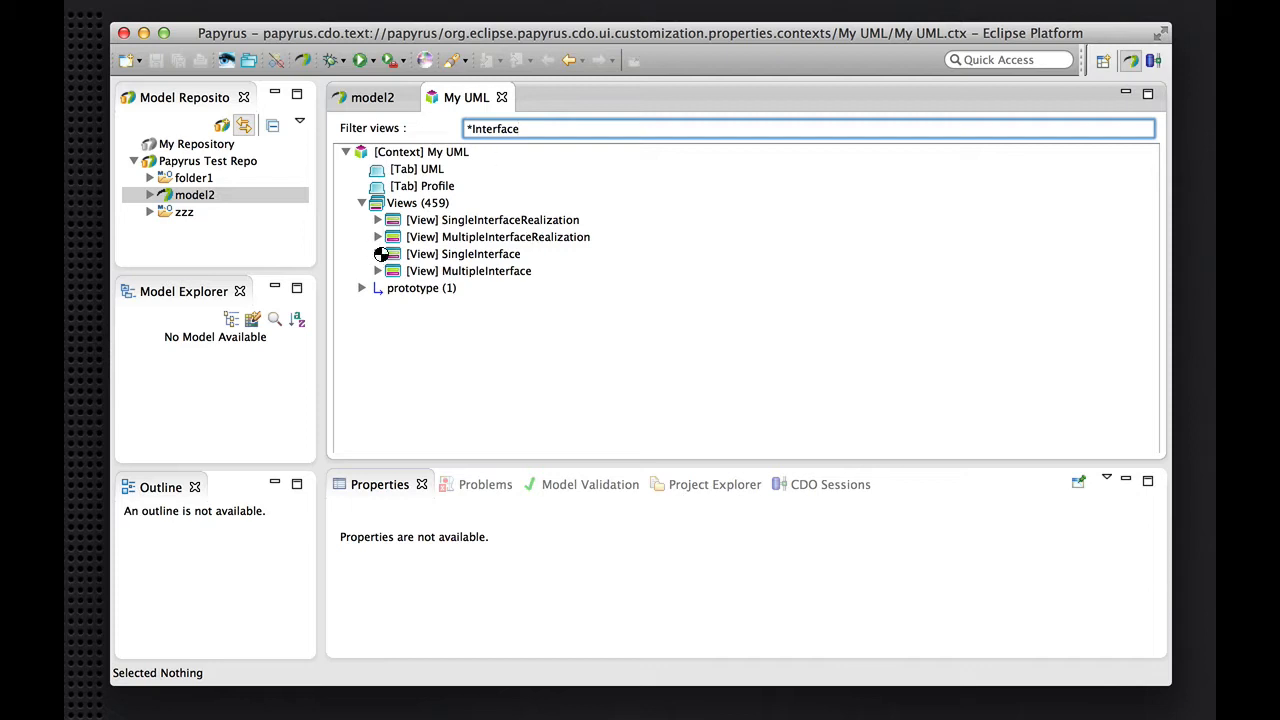
{"action": "mouse_move", "coordinate": [456, 370]}
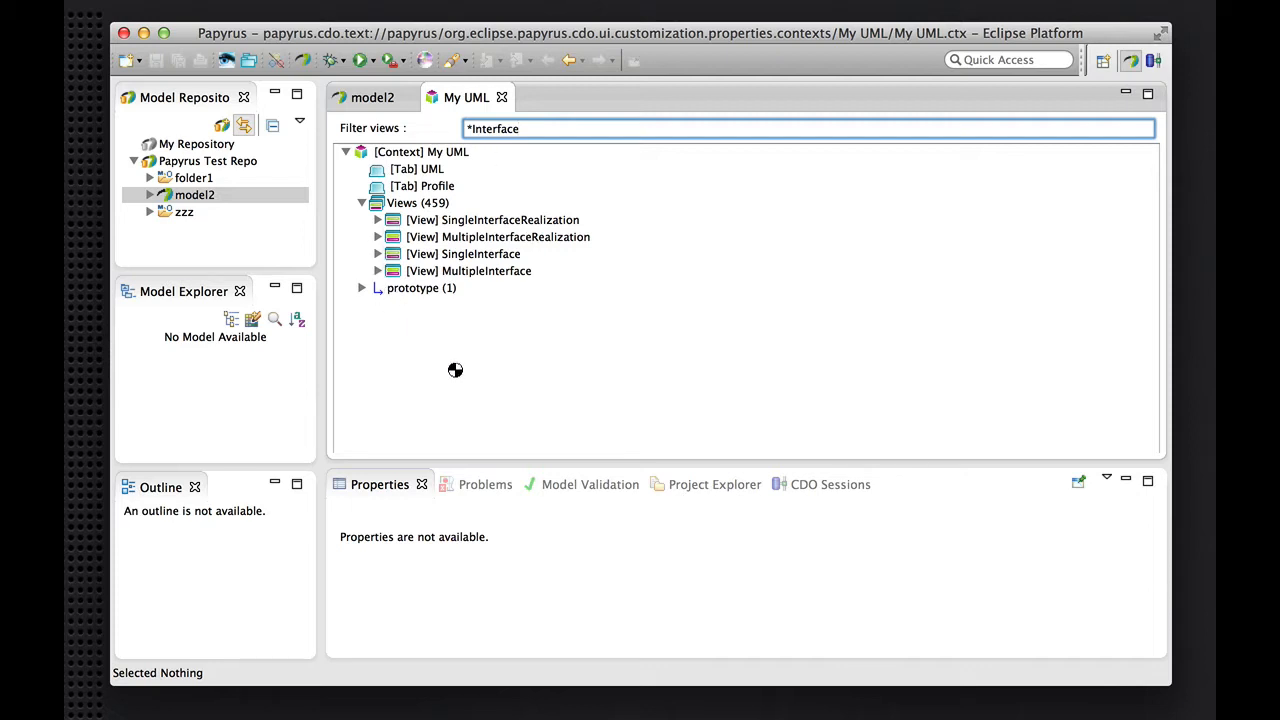
{"action": "left_click", "coordinate": [378, 252]}
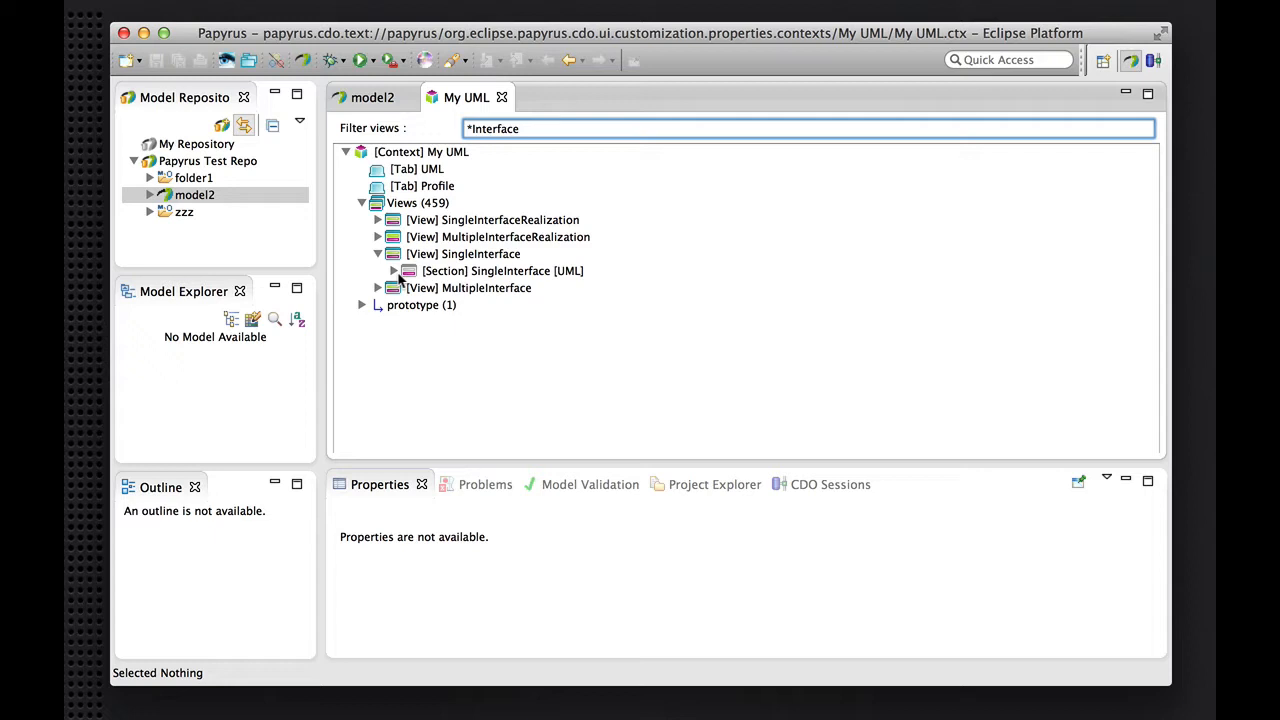
{"action": "left_click", "coordinate": [392, 270]}
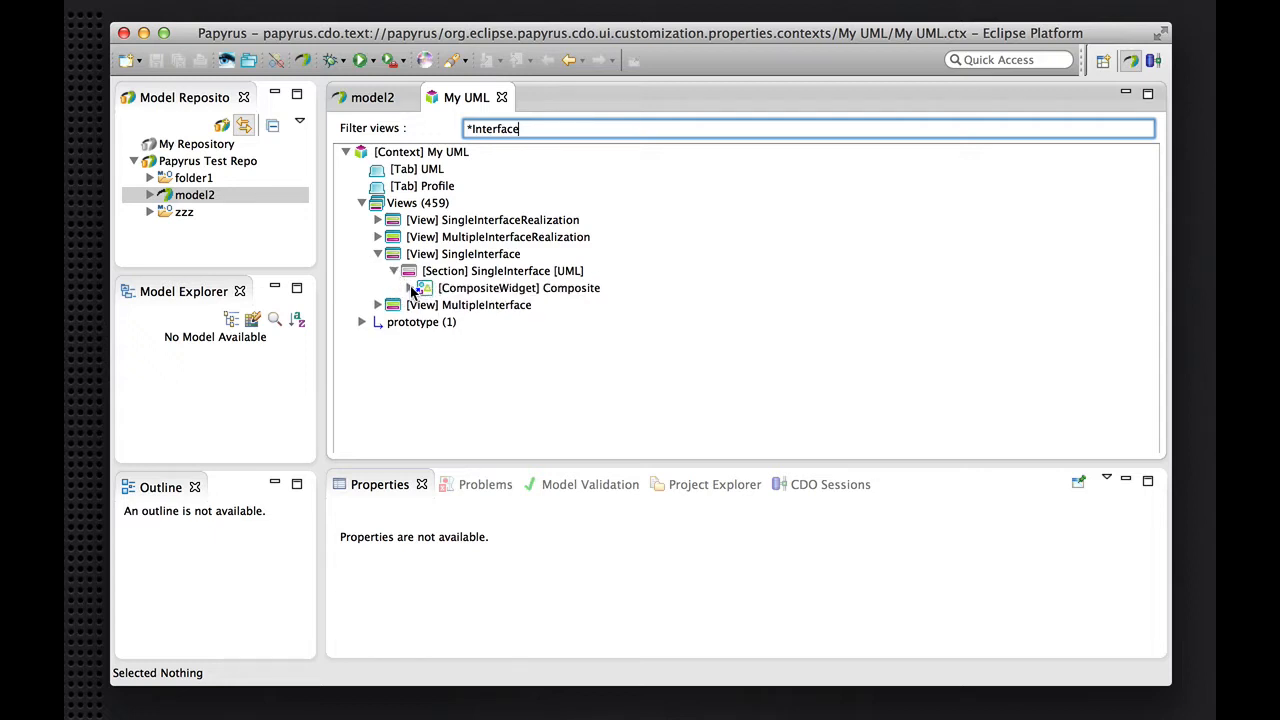
{"action": "left_click", "coordinate": [408, 288]}
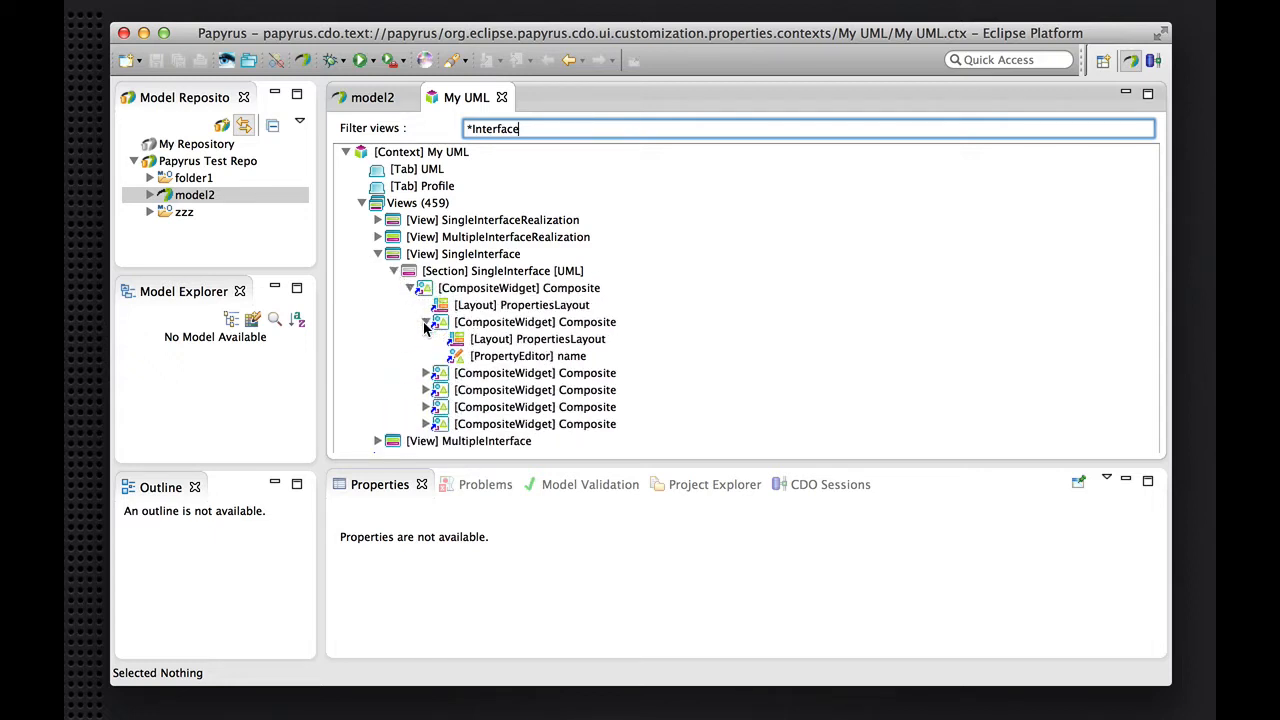
{"action": "left_click", "coordinate": [528, 356]}
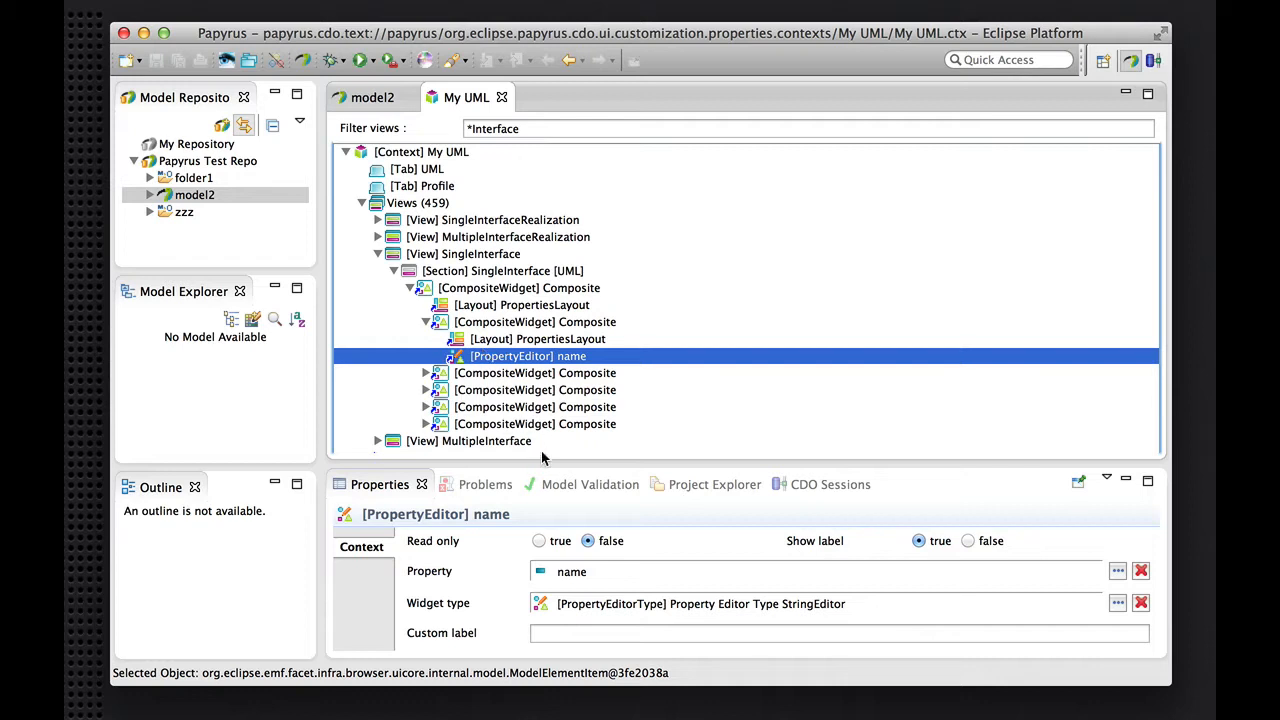
{"action": "mouse_move", "coordinate": [548, 358]}
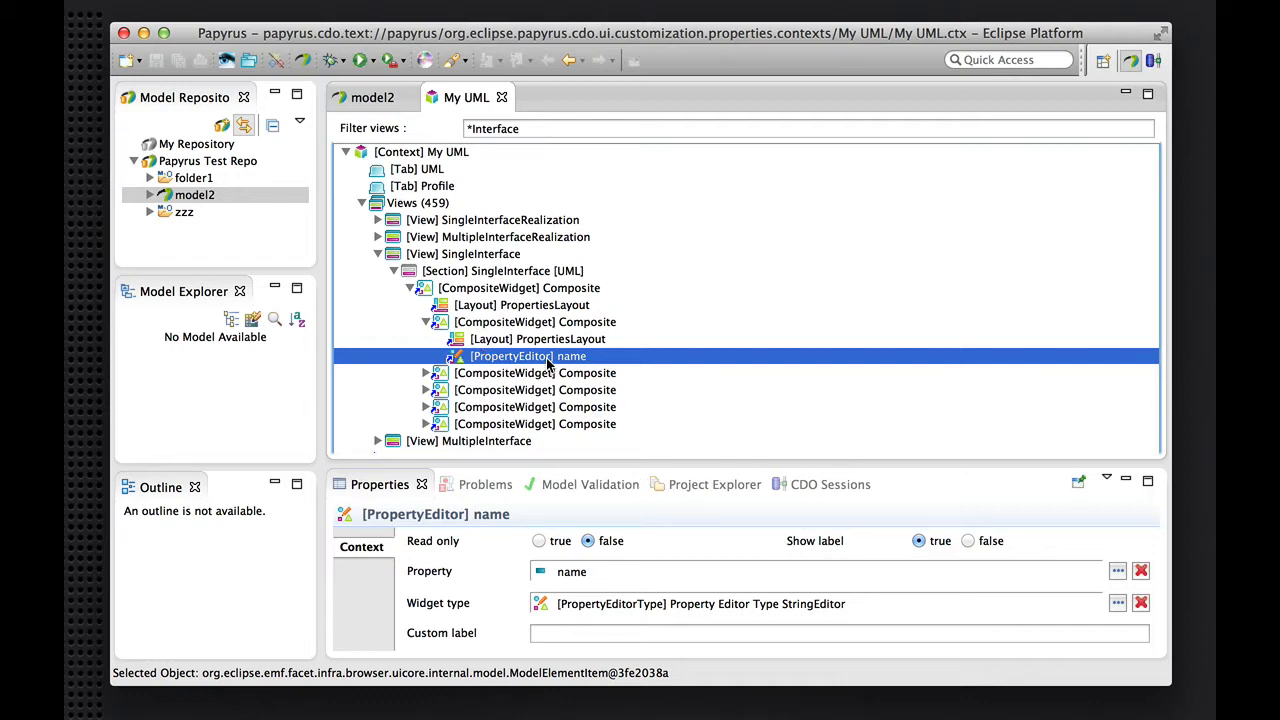
{"action": "left_click", "coordinate": [536, 320]}
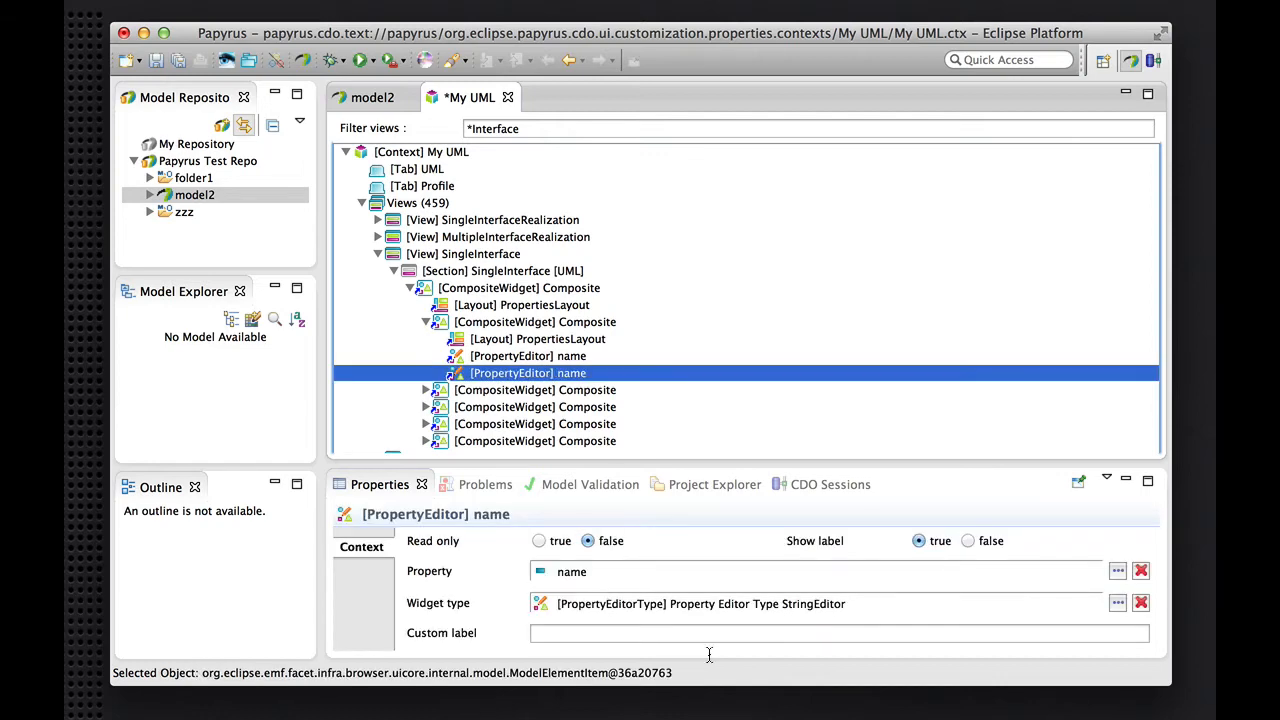
Bind the copied editor to the qualifiedName property as read-only and close the My UML configuration
{"action": "left_click", "coordinate": [540, 540]}
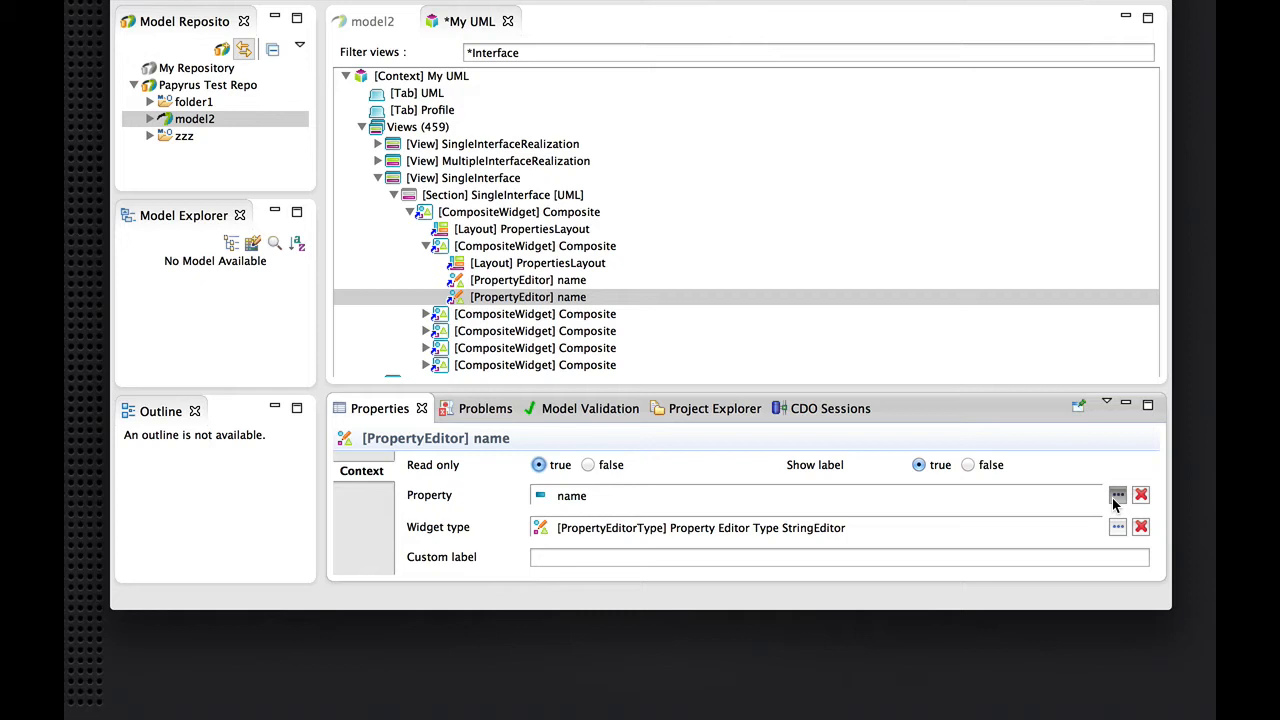
{"action": "left_click", "coordinate": [1116, 496]}
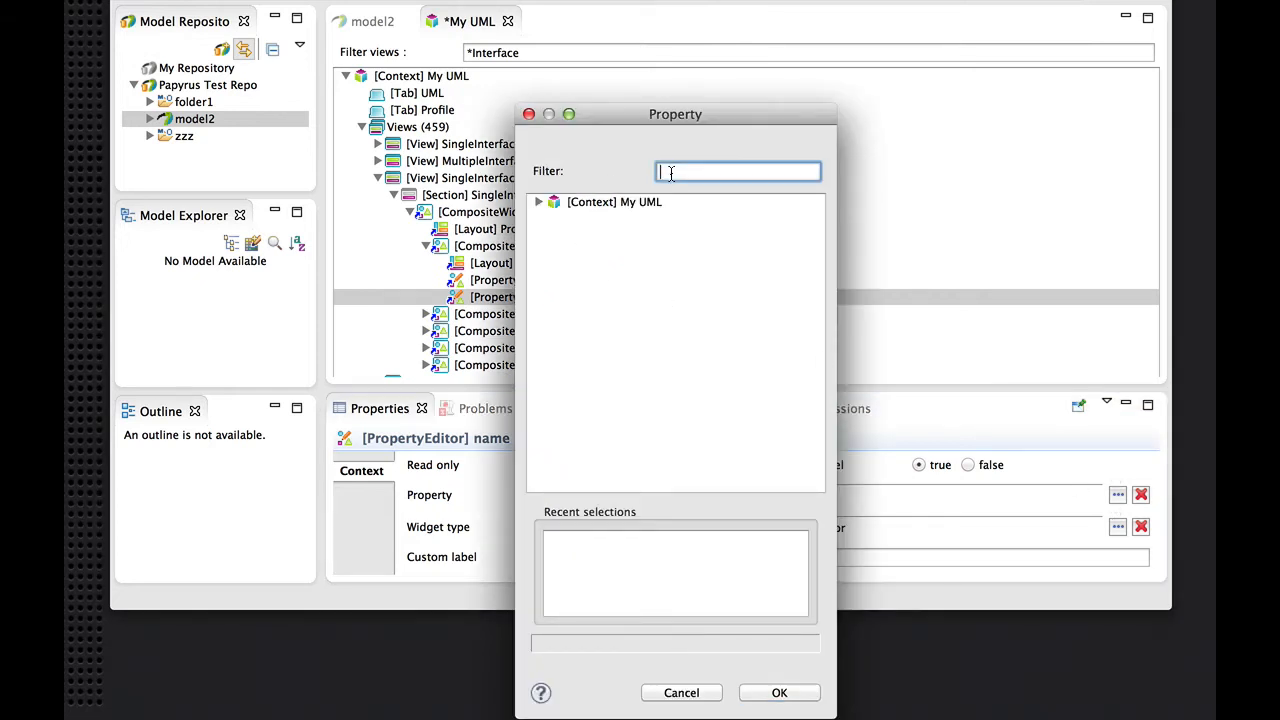
{"action": "type", "text": "qualified"}
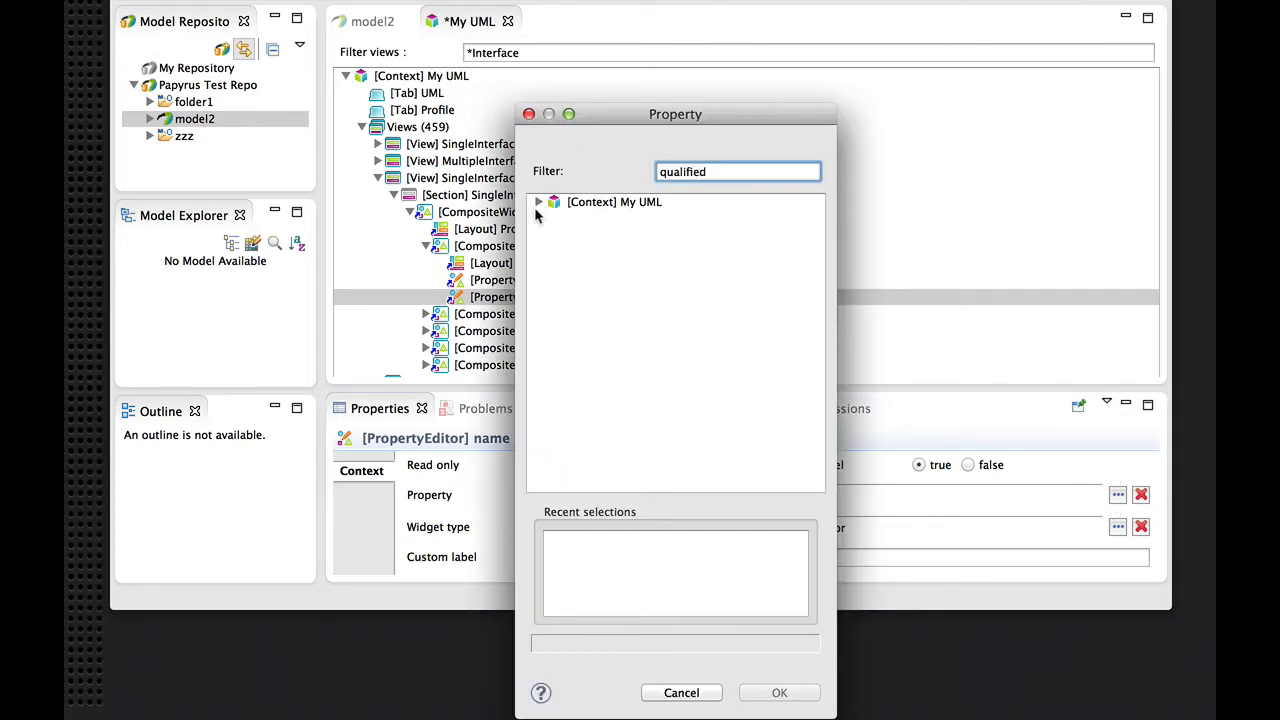
{"action": "left_click", "coordinate": [540, 200]}
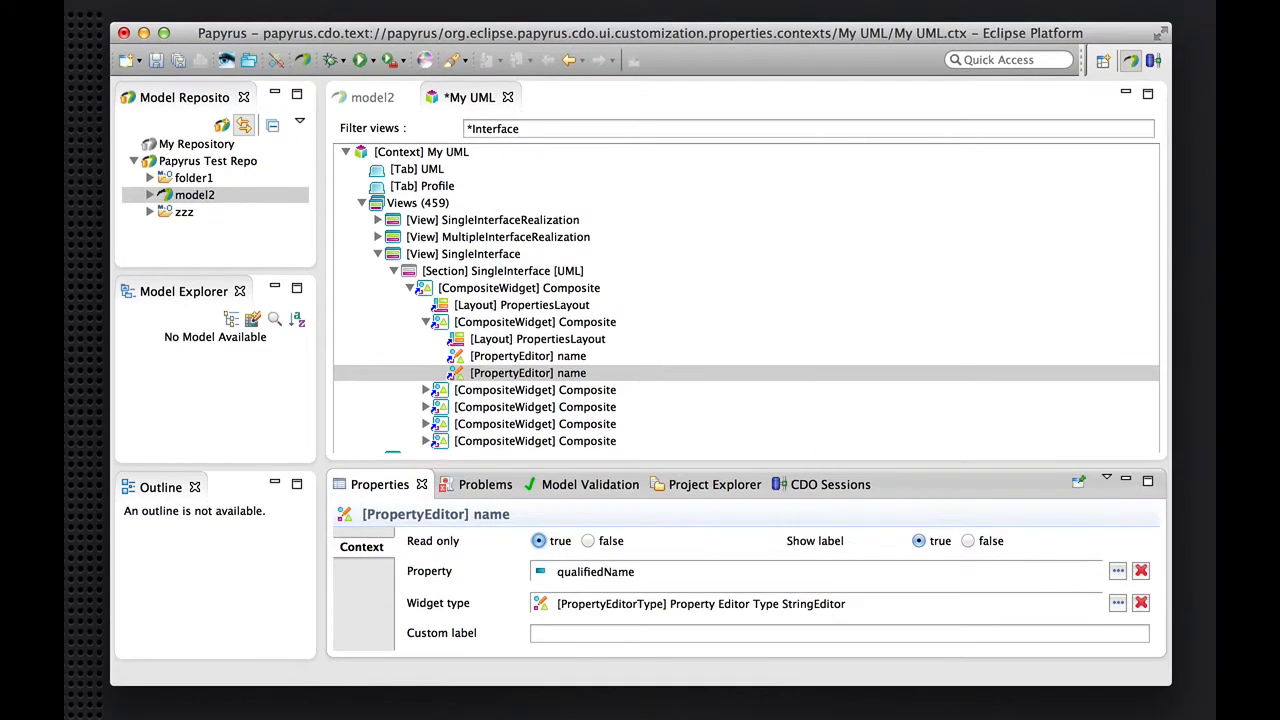
{"action": "mouse_move", "coordinate": [752, 612]}
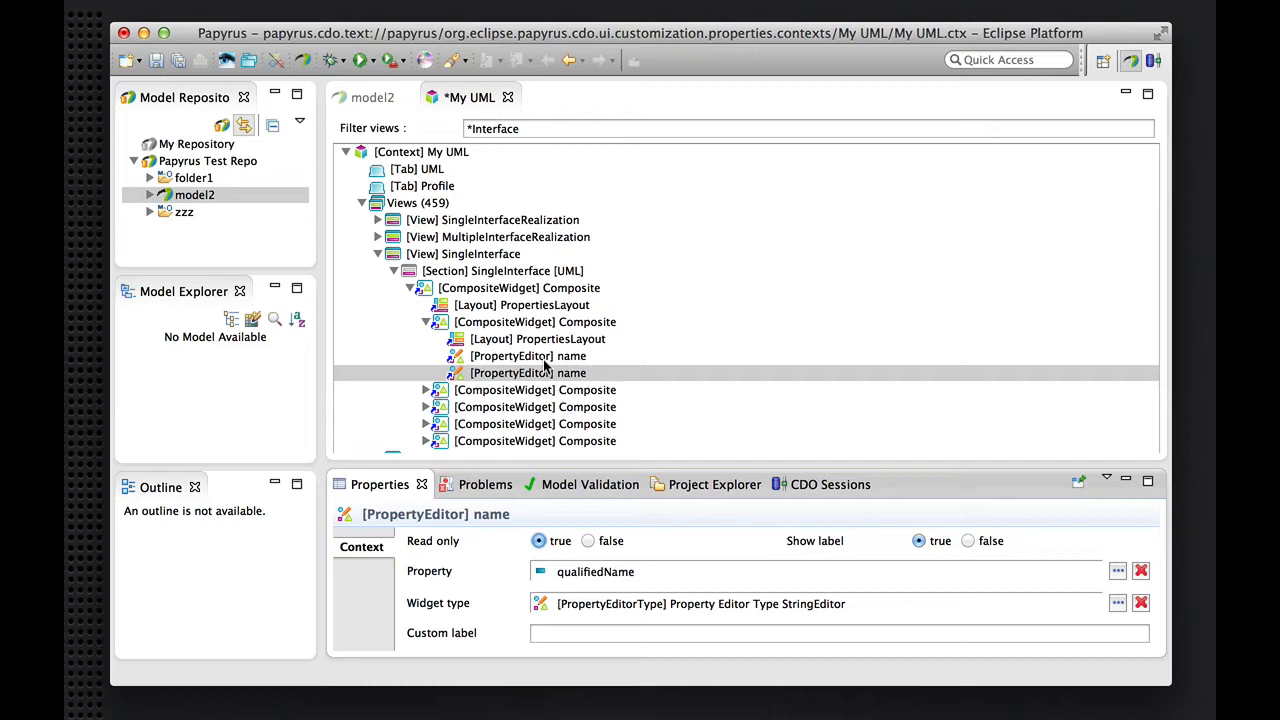
{"action": "left_click", "coordinate": [528, 374]}
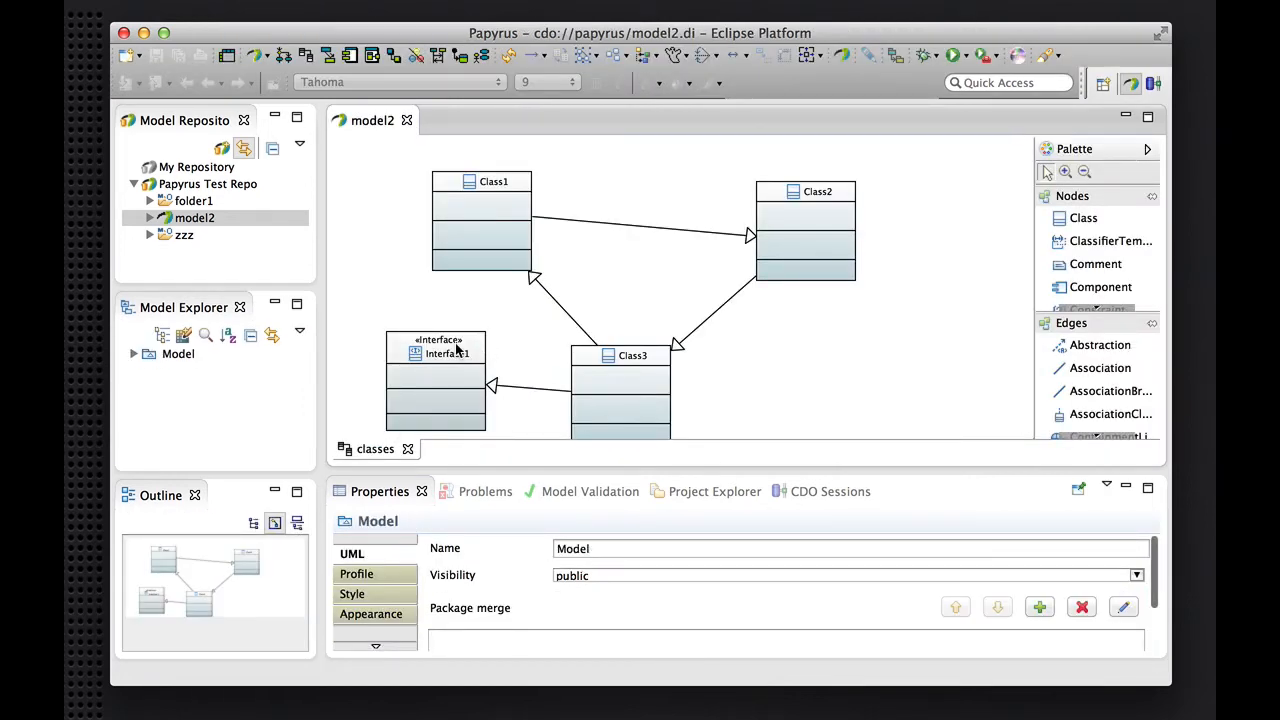
{"action": "left_click", "coordinate": [436, 348]}
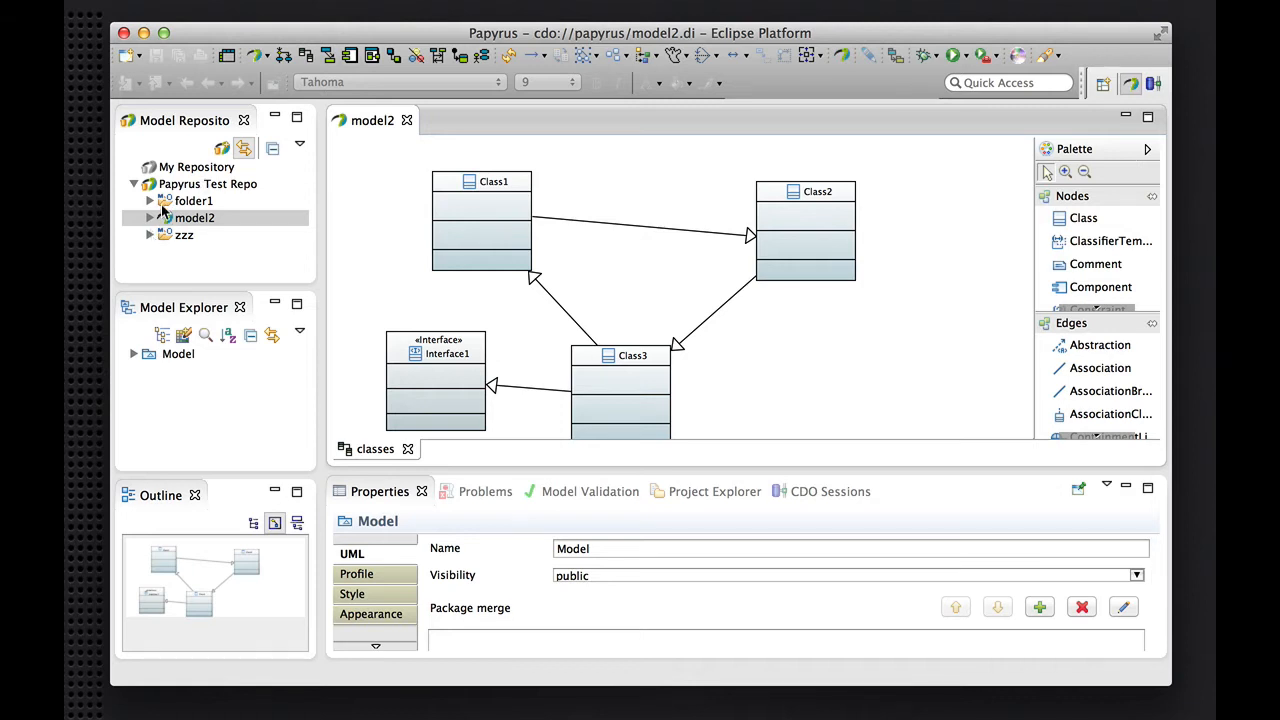
{"action": "mouse_move", "coordinate": [184, 204]}
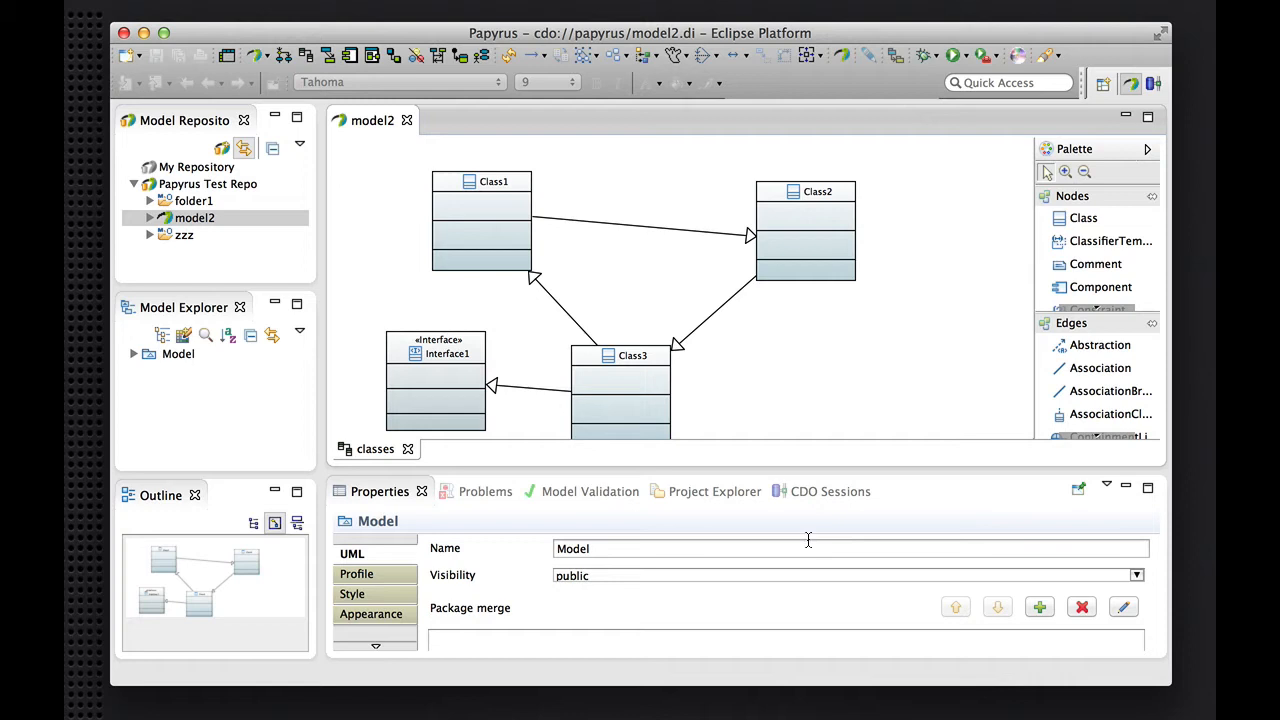
{"action": "mouse_move", "coordinate": [814, 556]}
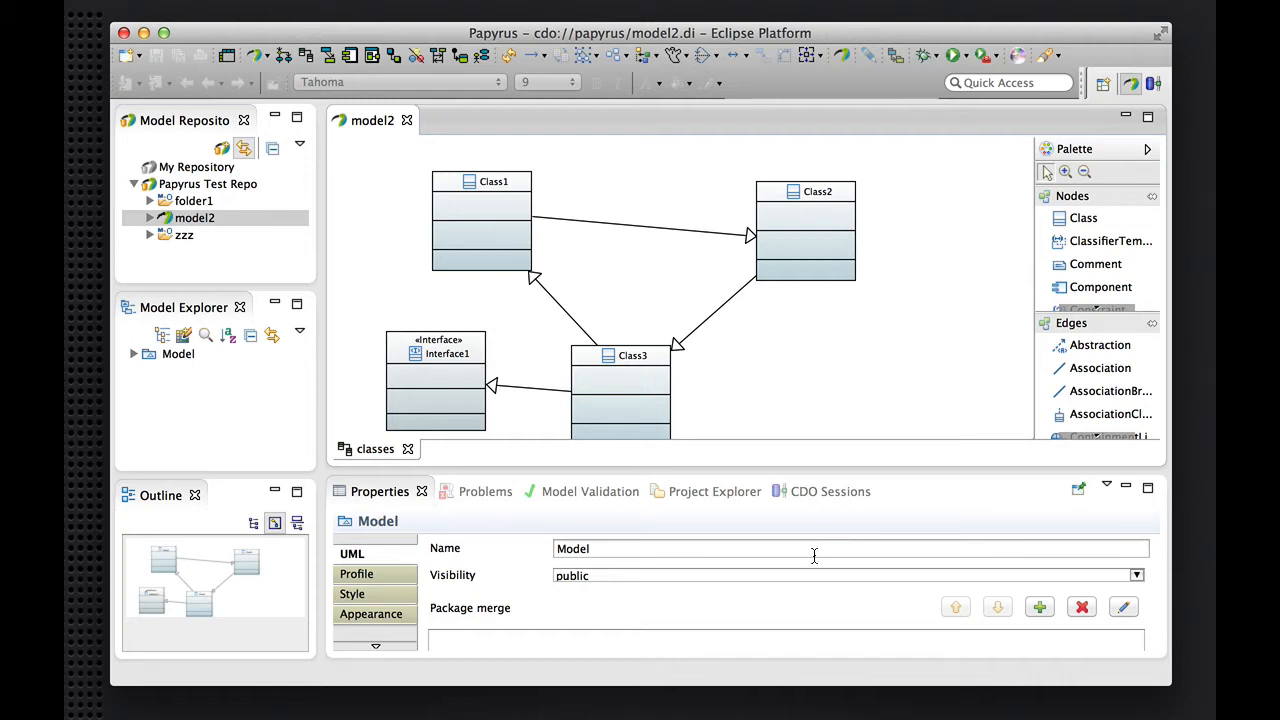
{"action": "mouse_move", "coordinate": [824, 530]}
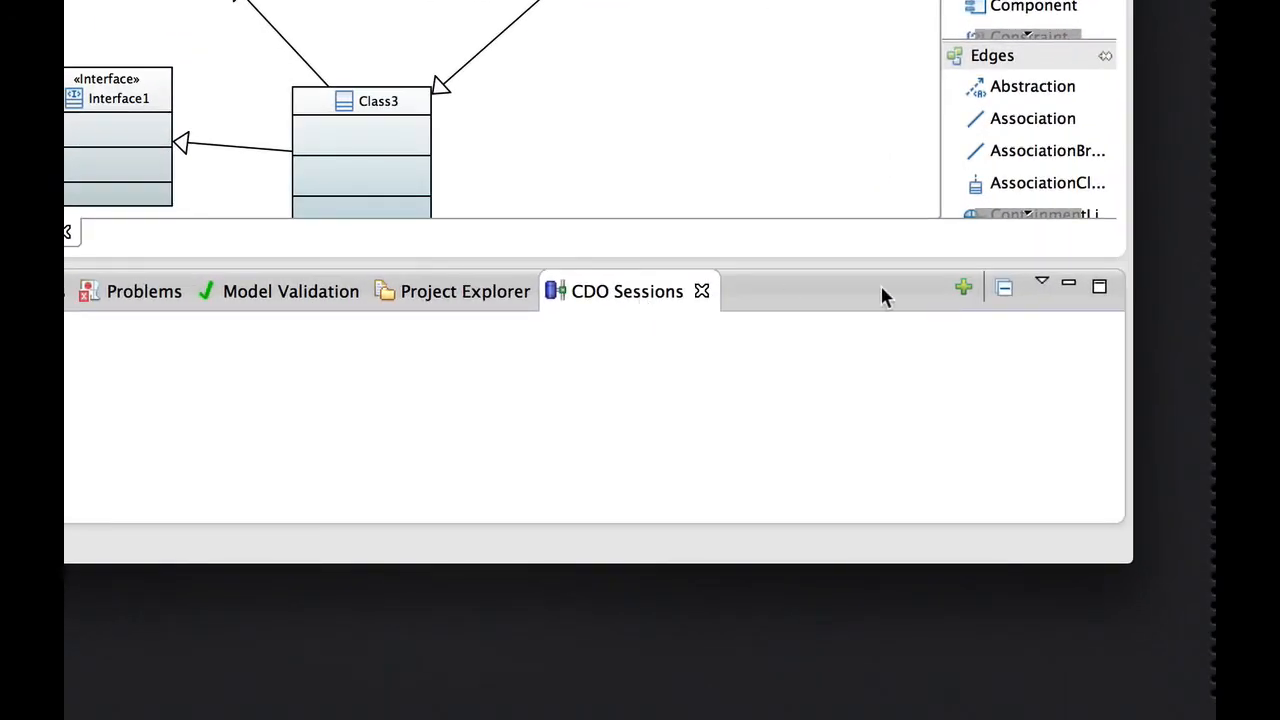
Open a CDO session on the papyrus repository, log in and expand its View 1 [MAIN]
{"action": "left_click", "coordinate": [960, 288]}
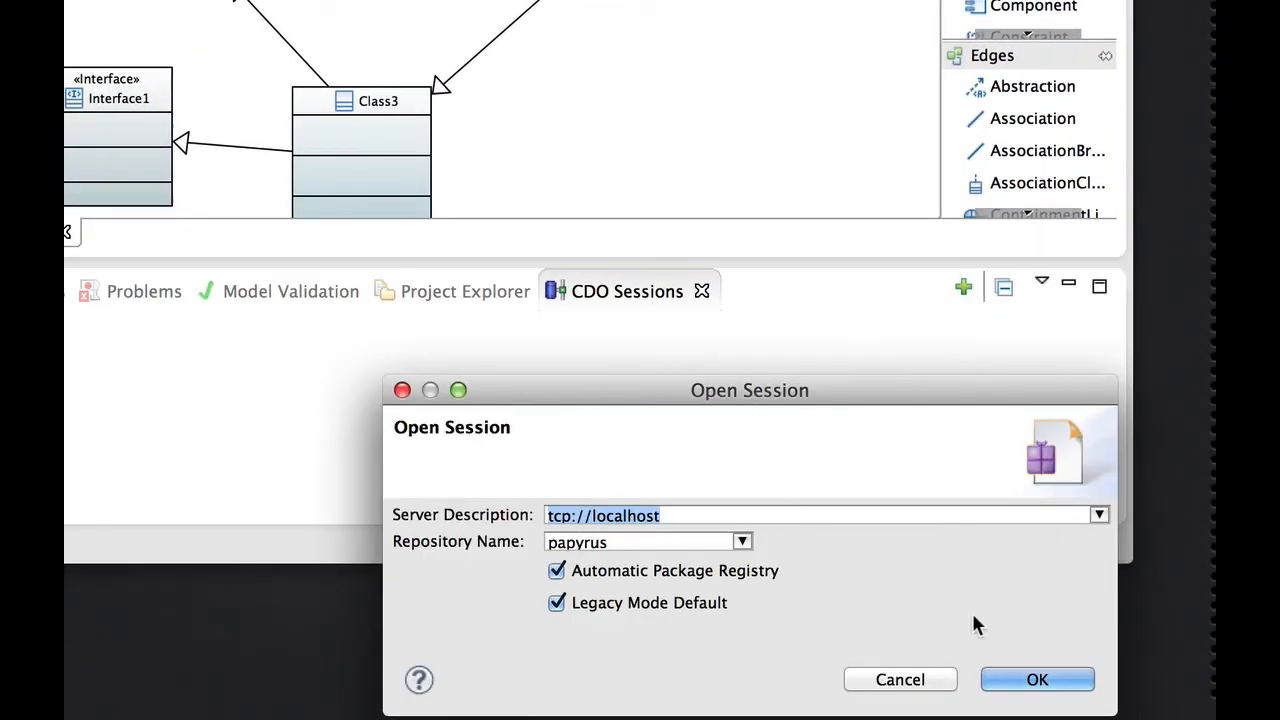
{"action": "left_click", "coordinate": [1036, 680]}
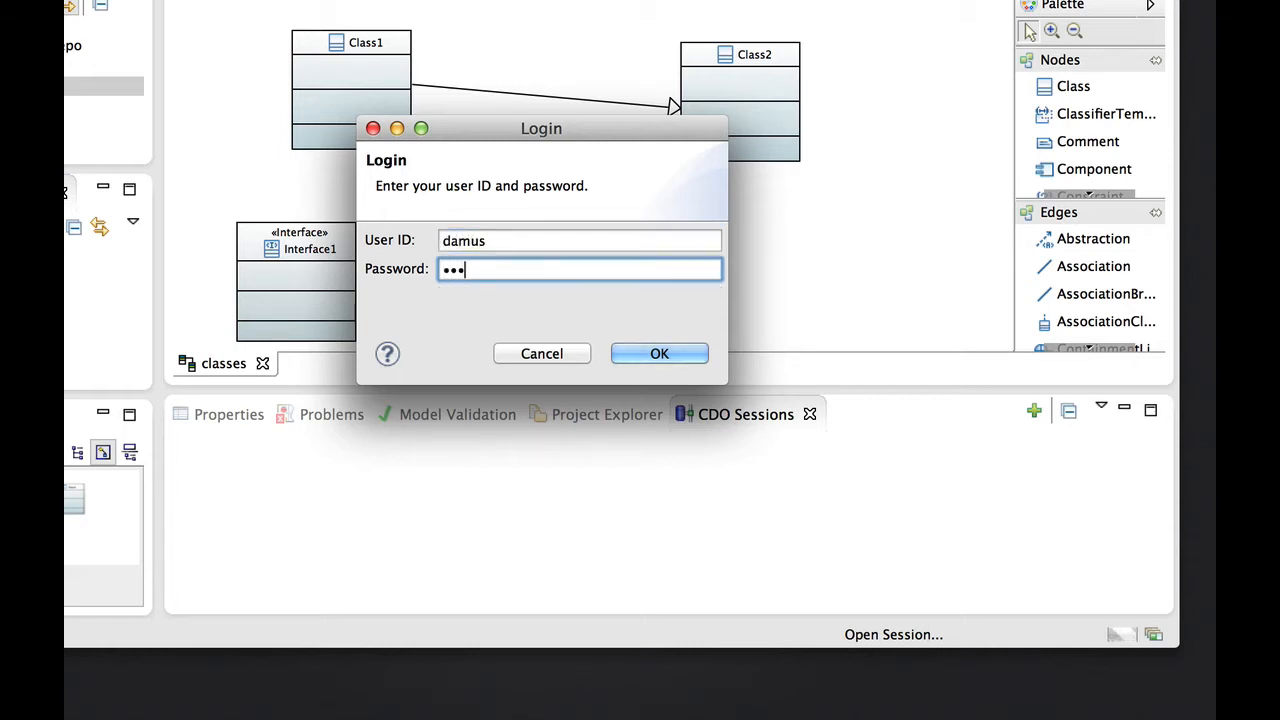
{"action": "left_click", "coordinate": [660, 352]}
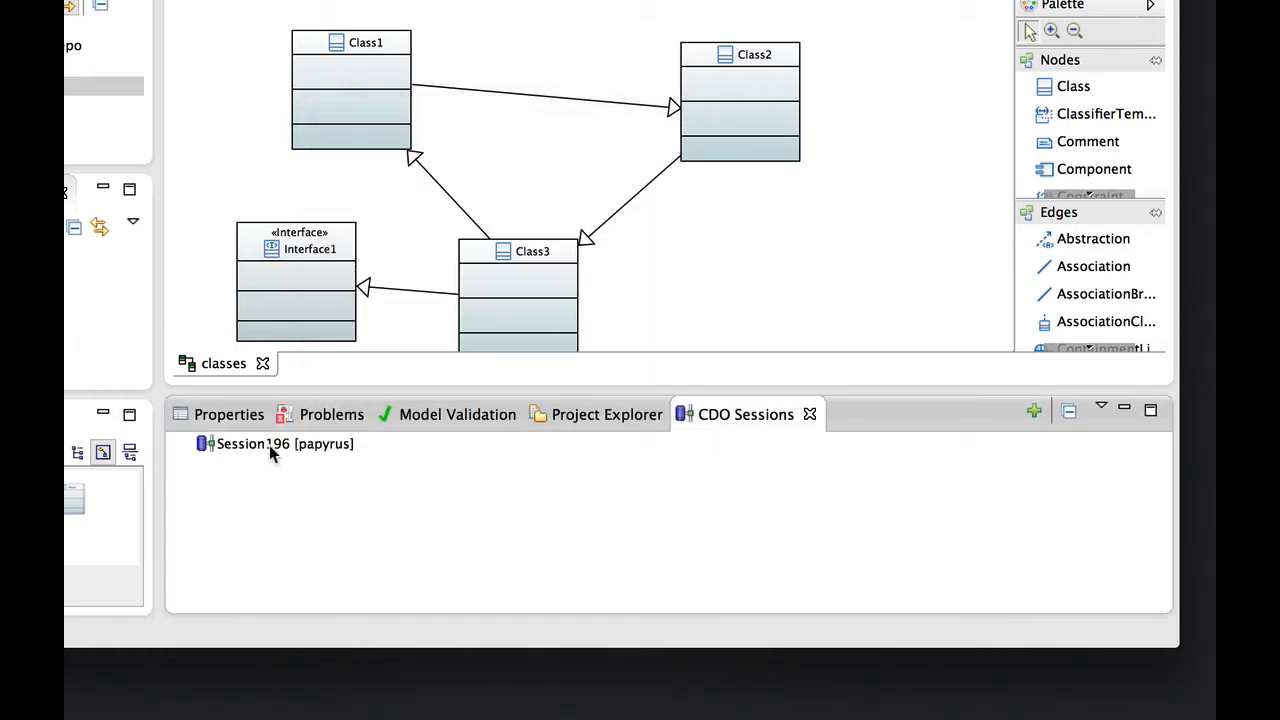
{"action": "right_click", "coordinate": [284, 444]}
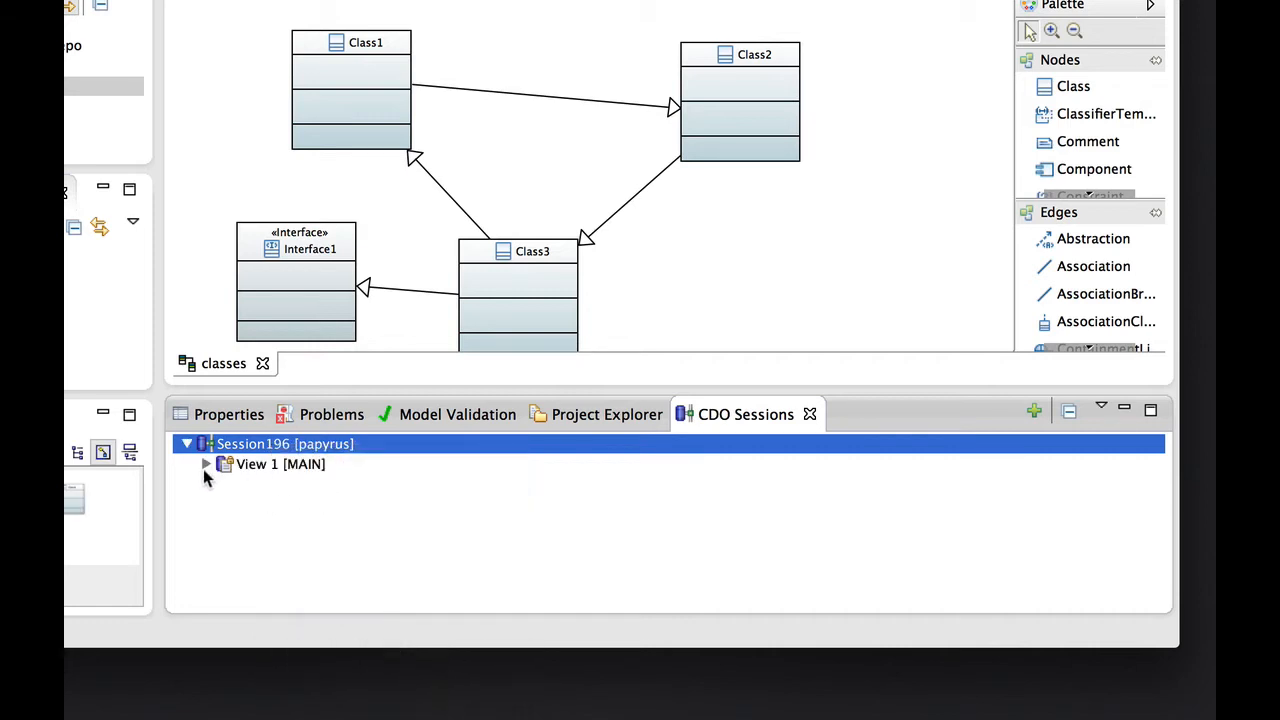
{"action": "left_click", "coordinate": [206, 464]}
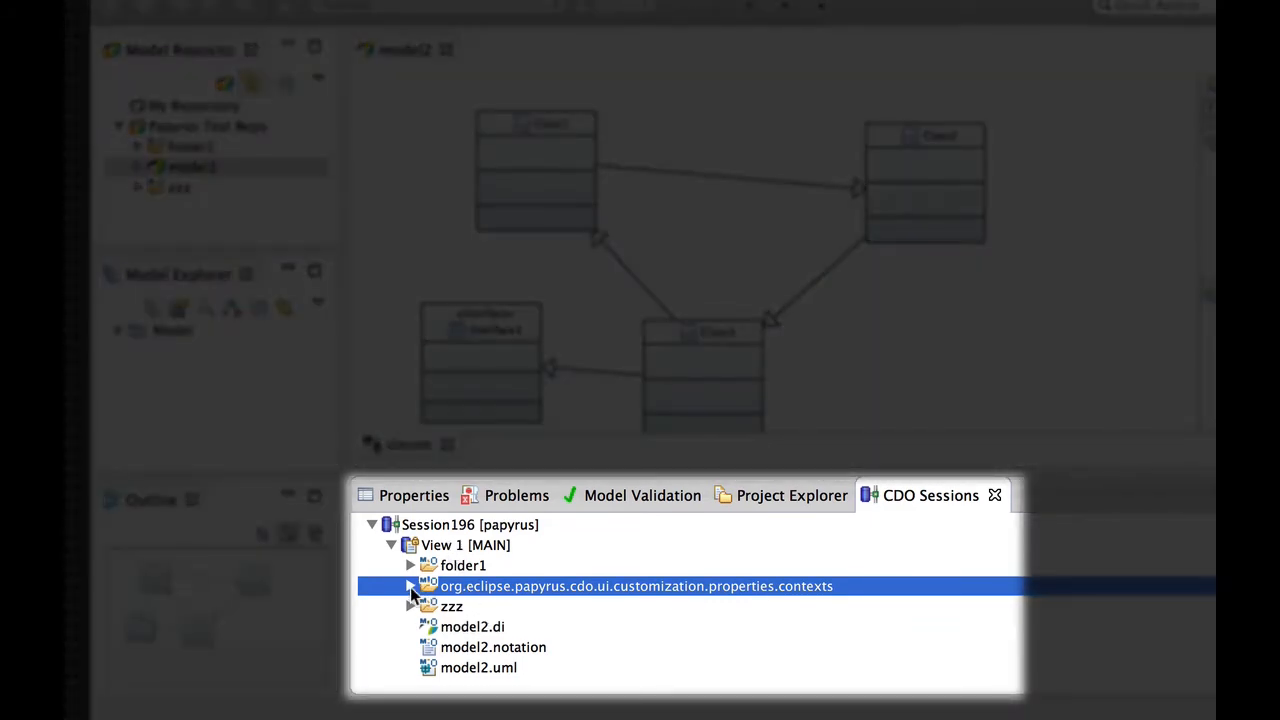
Expand the stored properties contexts to My UML's ui folder and scroll through its .xwt view files
{"action": "left_click", "coordinate": [410, 586]}
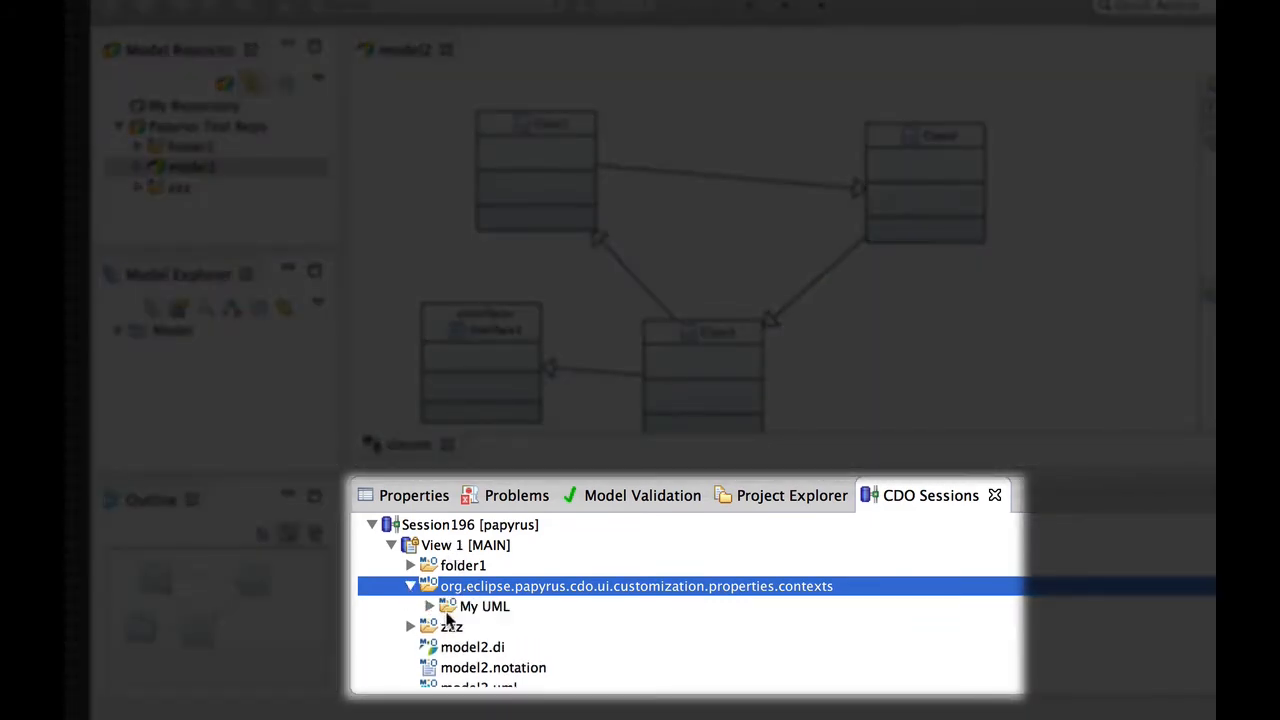
{"action": "left_click", "coordinate": [430, 606]}
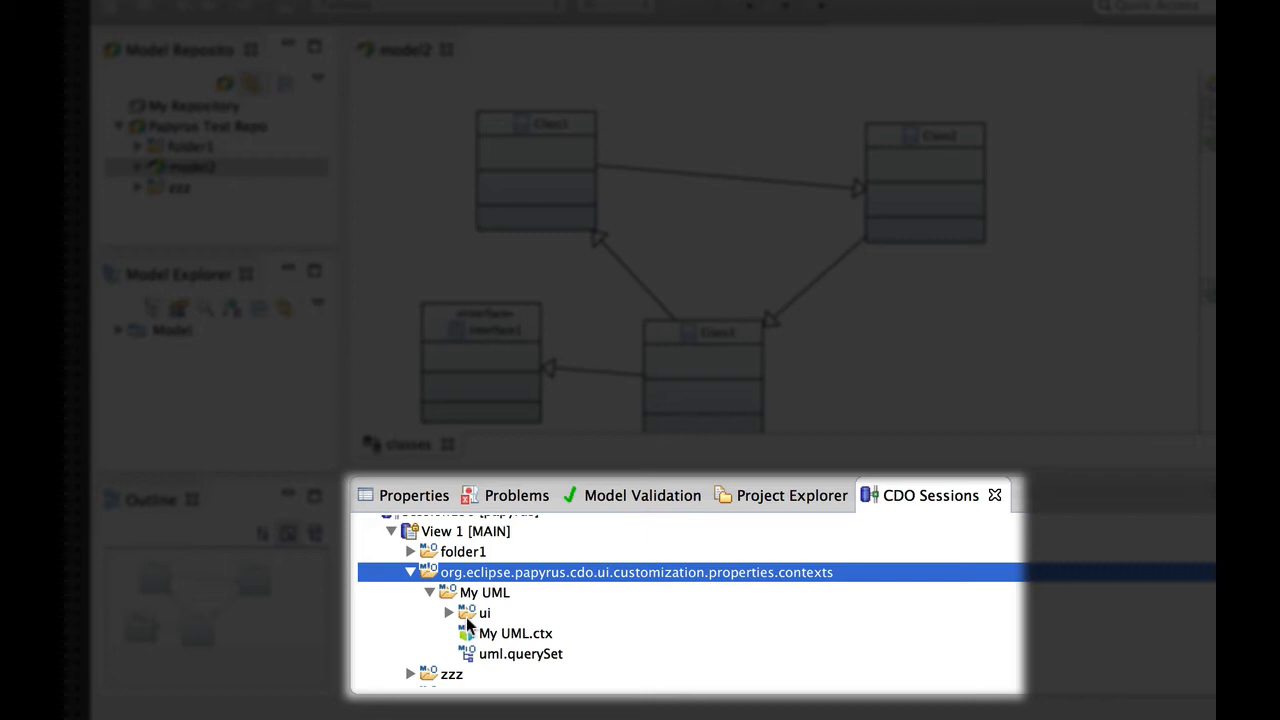
{"action": "mouse_move", "coordinate": [516, 640]}
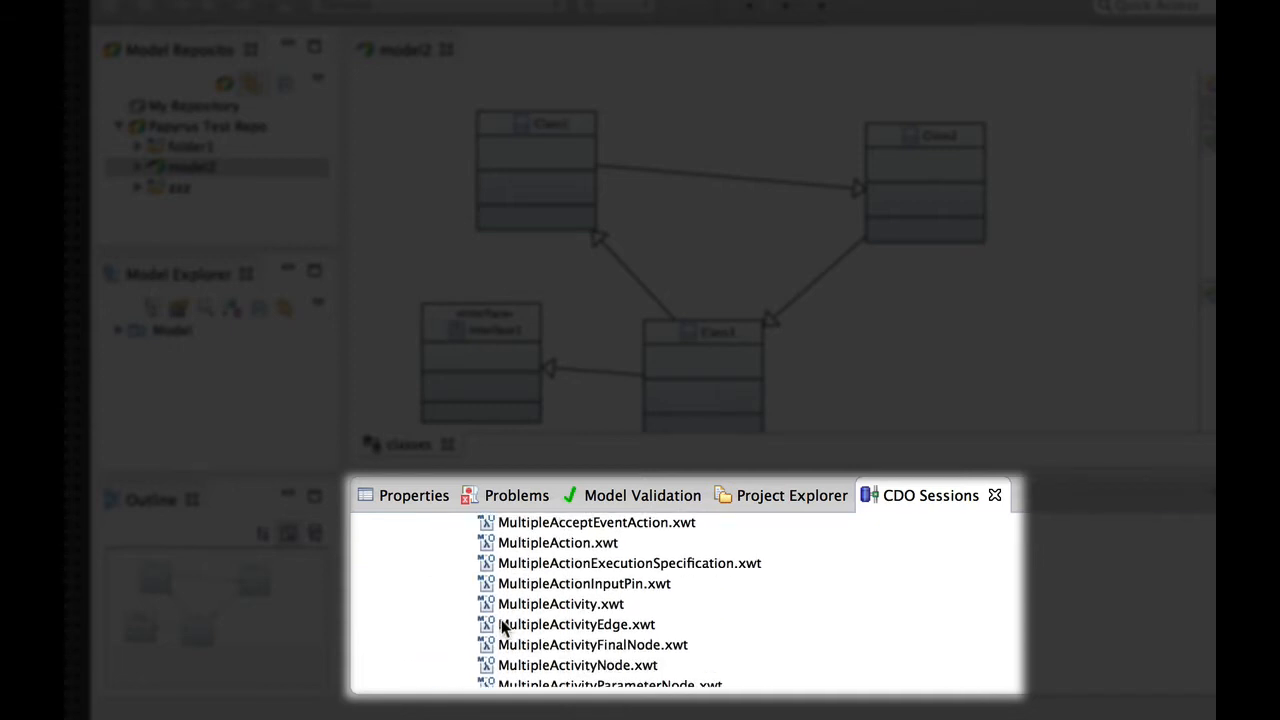
{"action": "scroll", "scroll_direction": "down", "scroll_amount": 3}
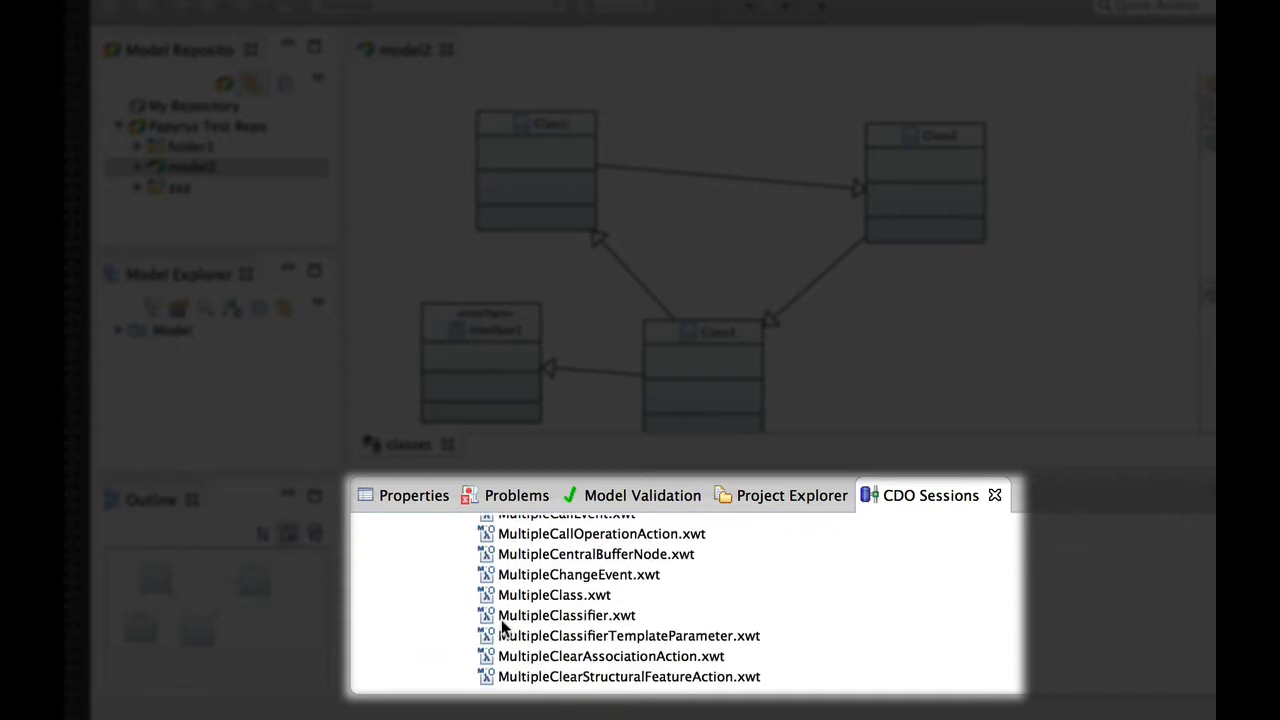
{"action": "scroll", "scroll_direction": "down", "scroll_amount": 3}
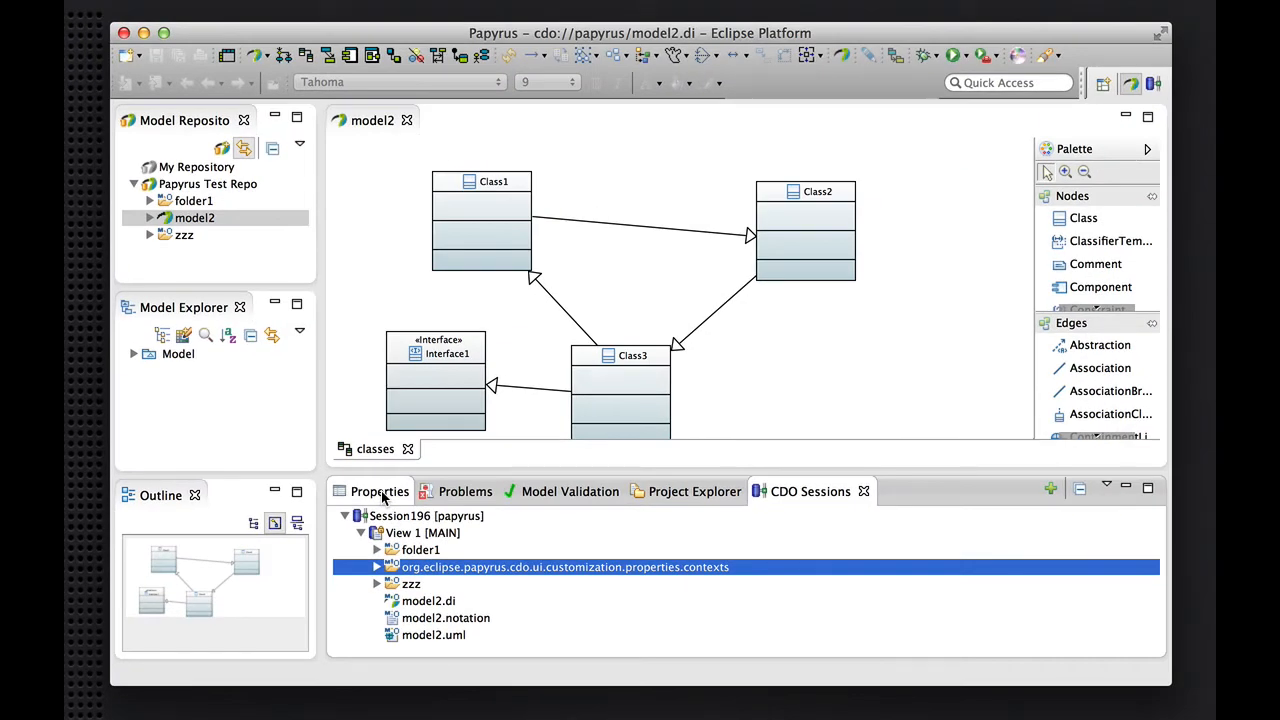
Show the Properties view in the bottom panel instead of the CDO Sessions tree
{"action": "left_click", "coordinate": [380, 492]}
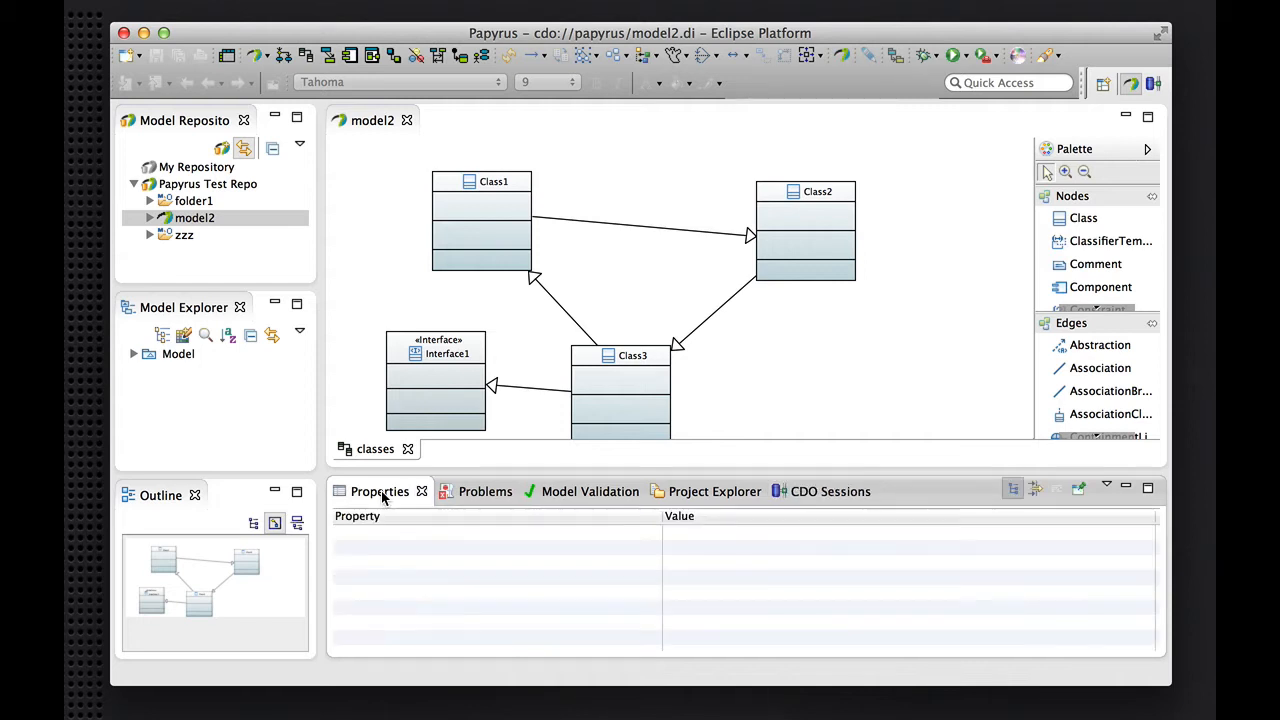
{"action": "mouse_move", "coordinate": [576, 352]}
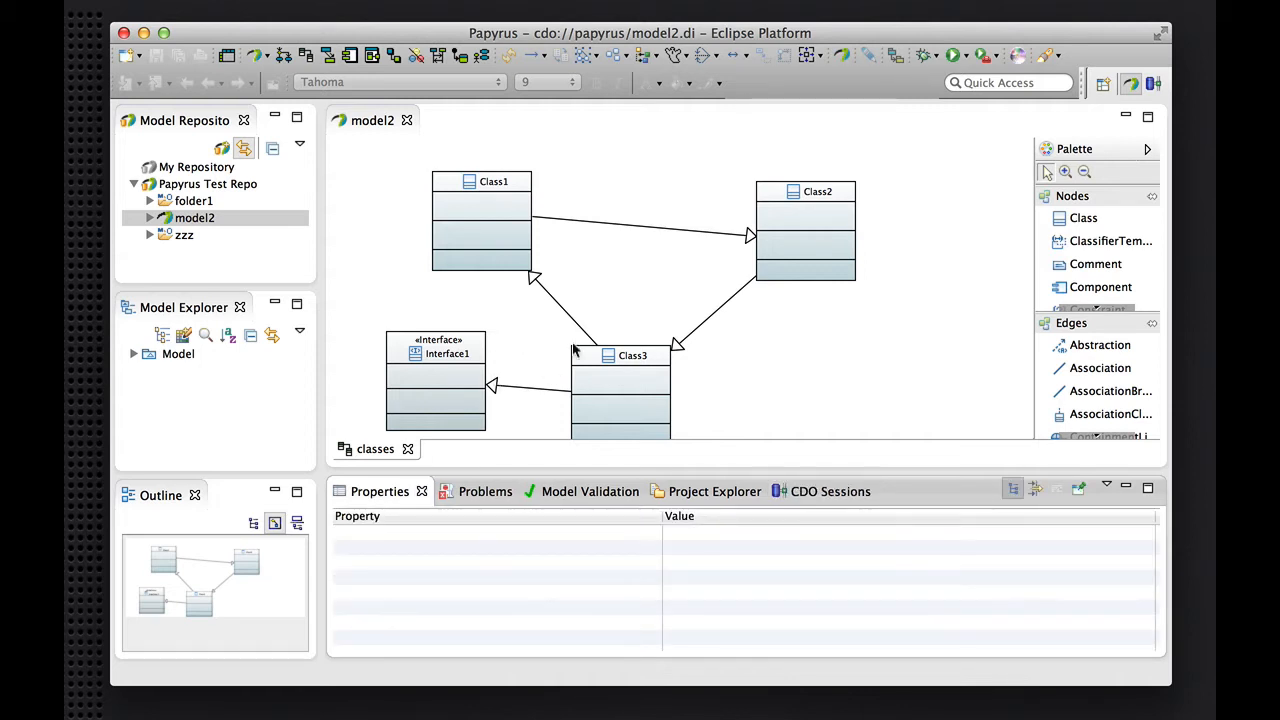
{"action": "mouse_move", "coordinate": [544, 352]}
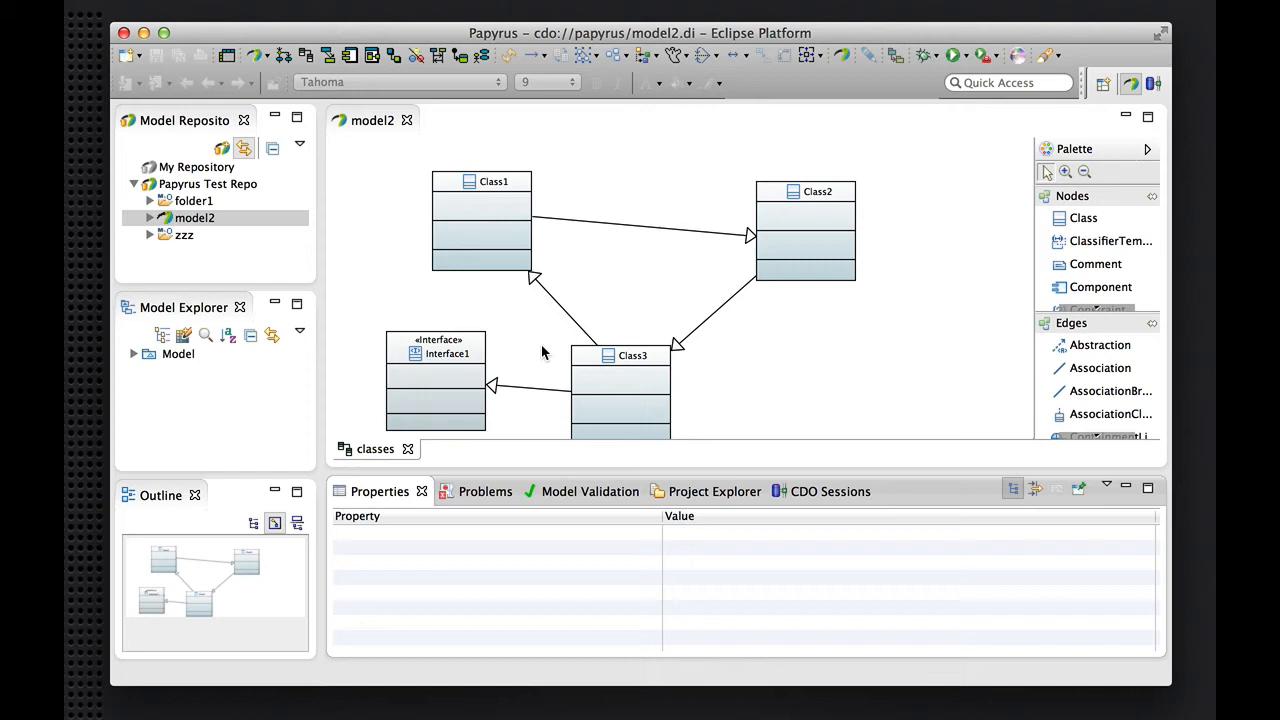
{"action": "mouse_move", "coordinate": [520, 344]}
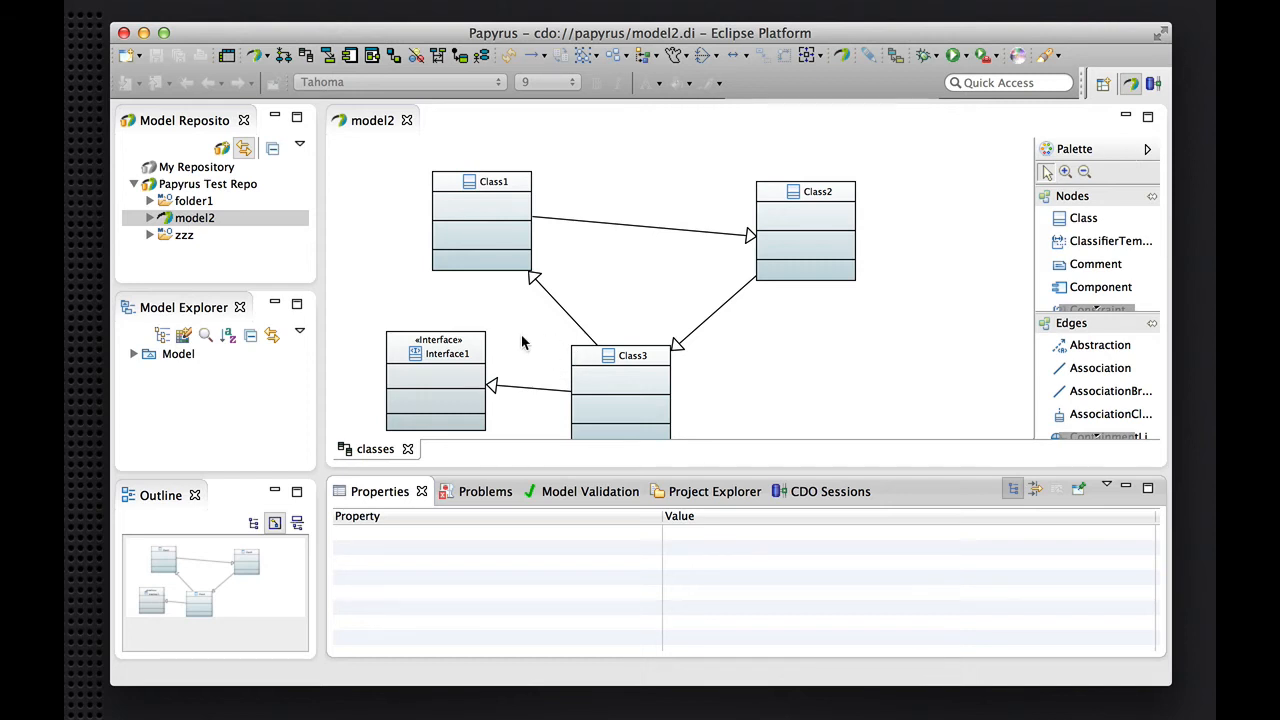
{"action": "mouse_move", "coordinate": [530, 332]}
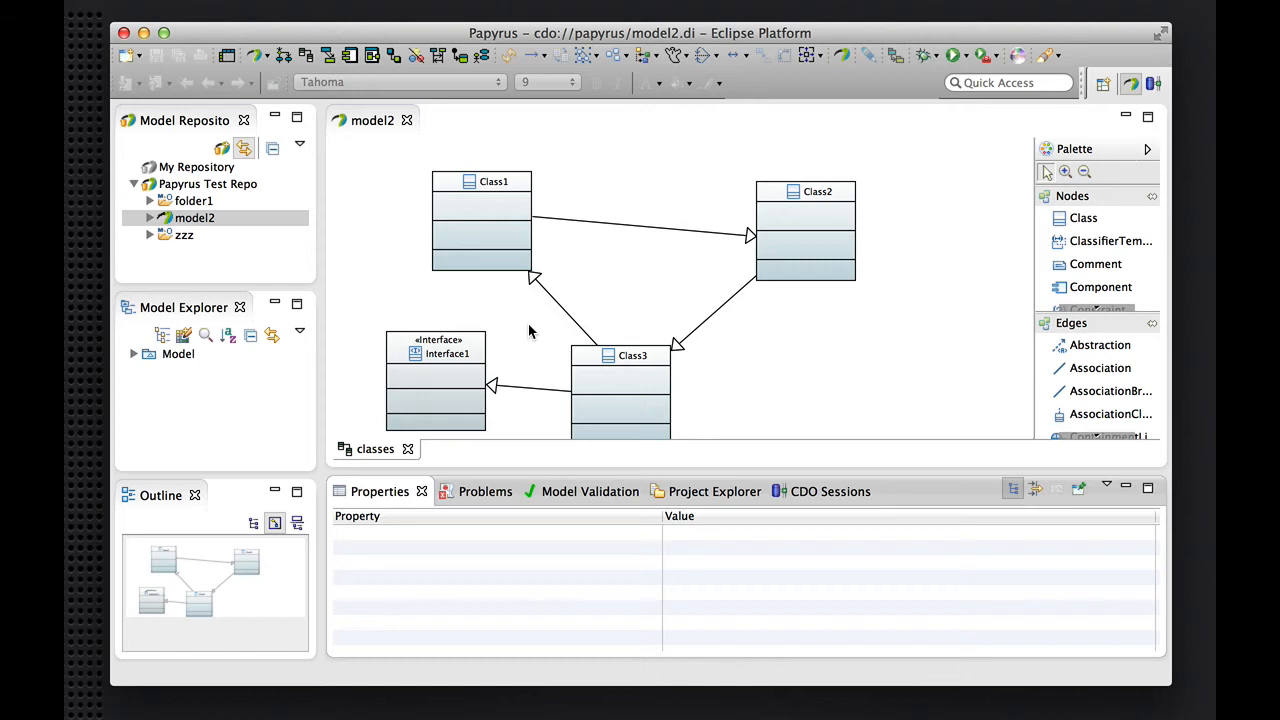
{"action": "mouse_move", "coordinate": [584, 310]}
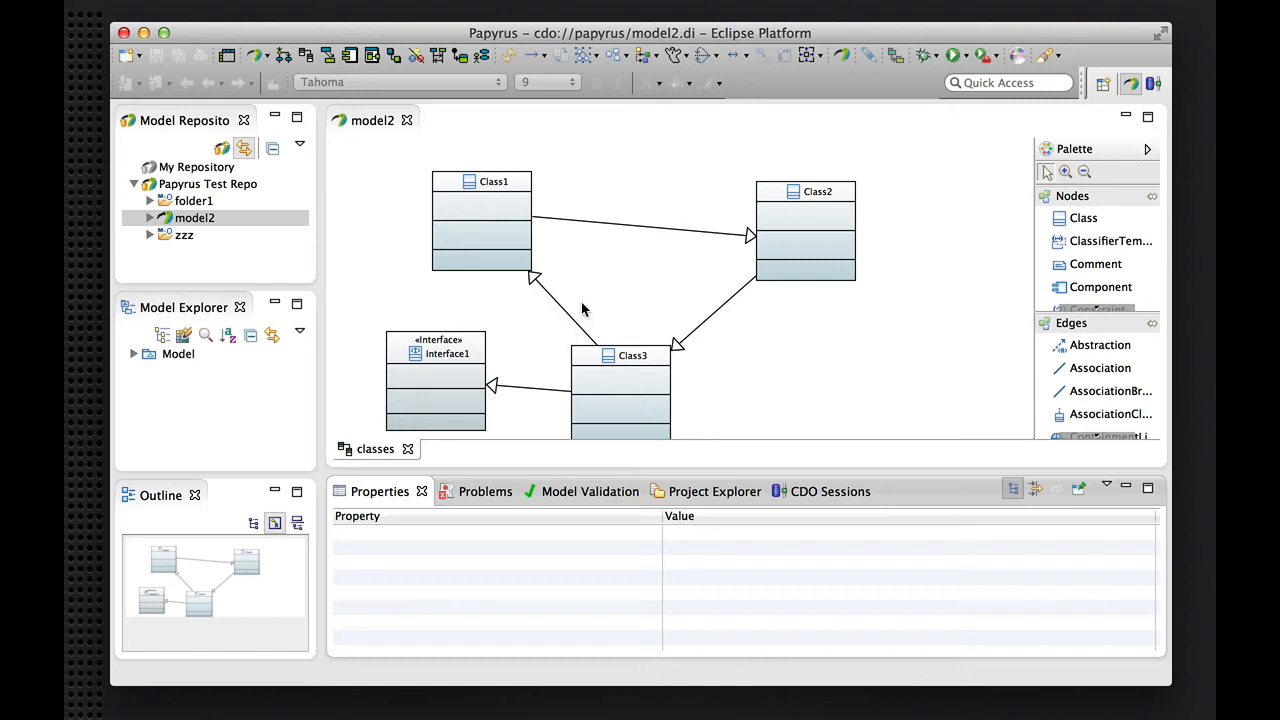
{"action": "mouse_move", "coordinate": [710, 384]}
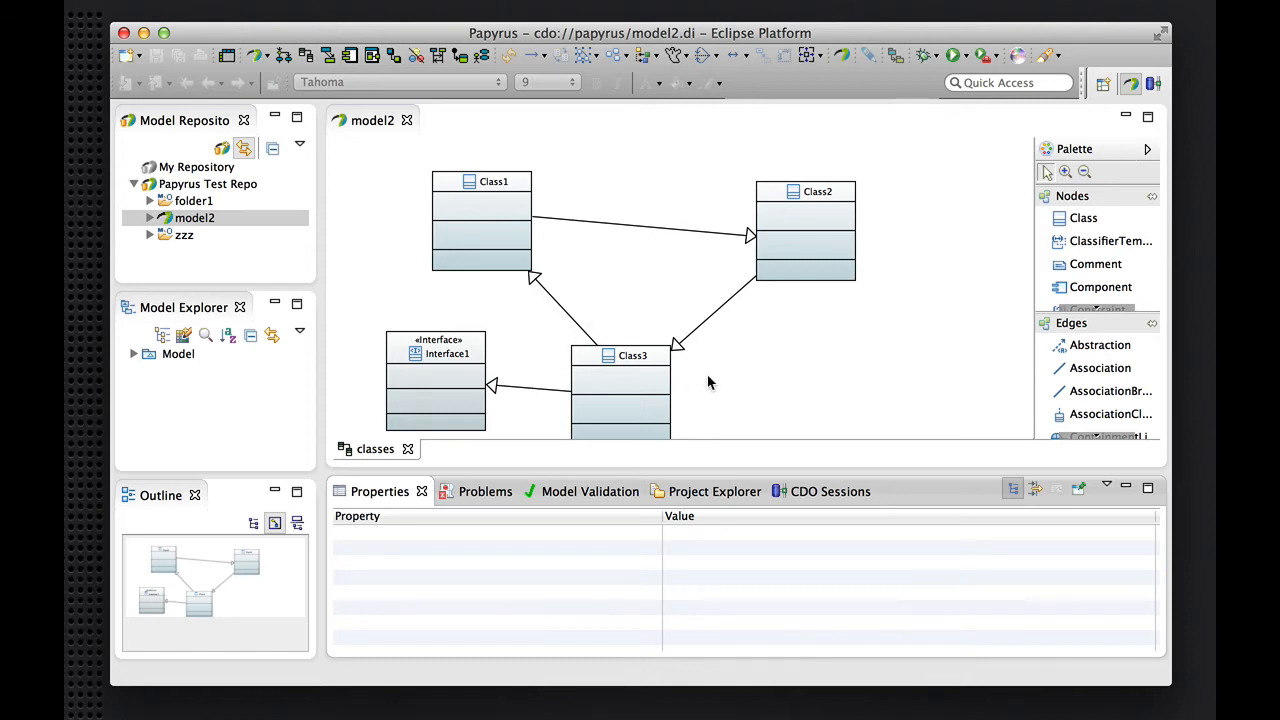
{"action": "mouse_move", "coordinate": [780, 384]}
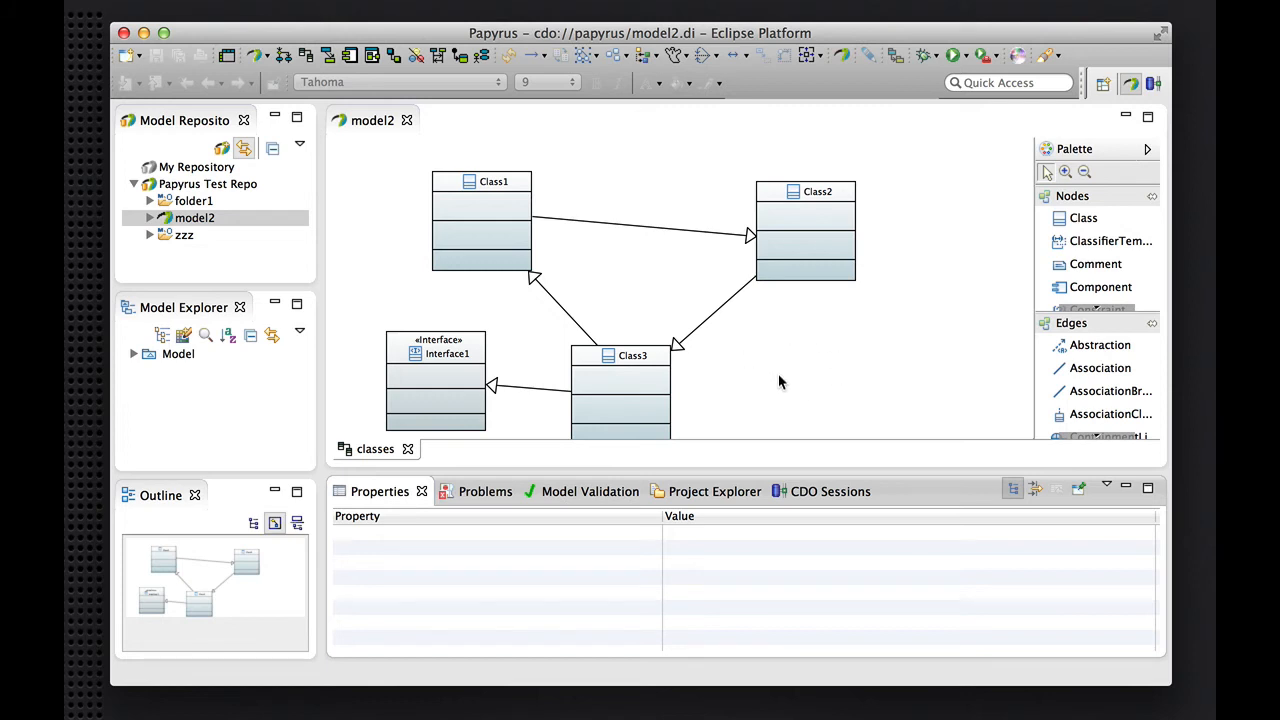
{"action": "mouse_move", "coordinate": [728, 364]}
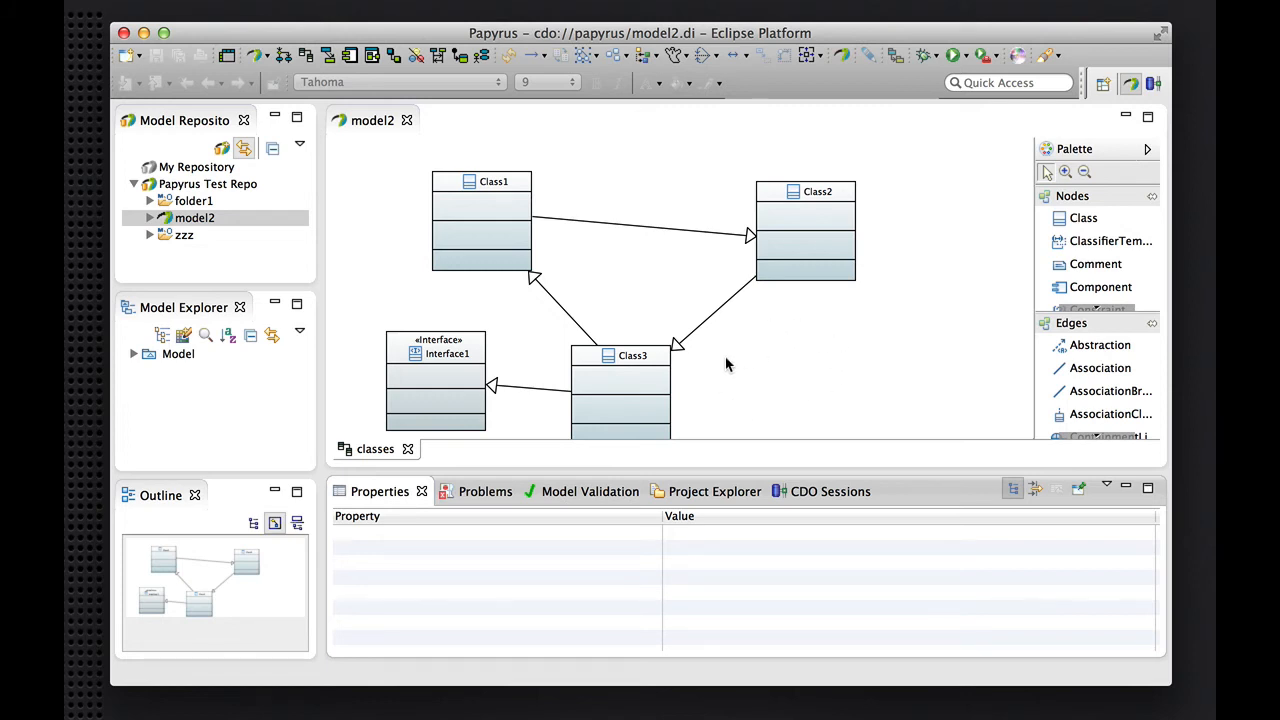
{"action": "mouse_move", "coordinate": [776, 348]}
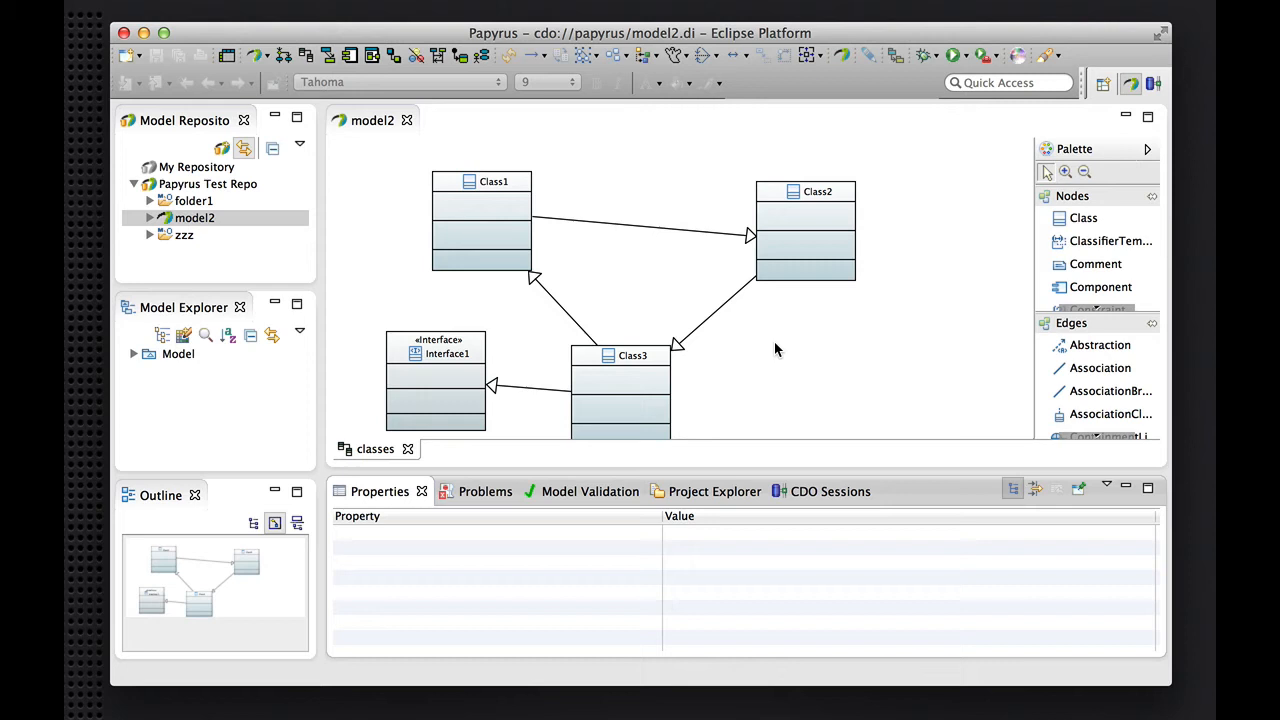
{"action": "mouse_move", "coordinate": [578, 312]}
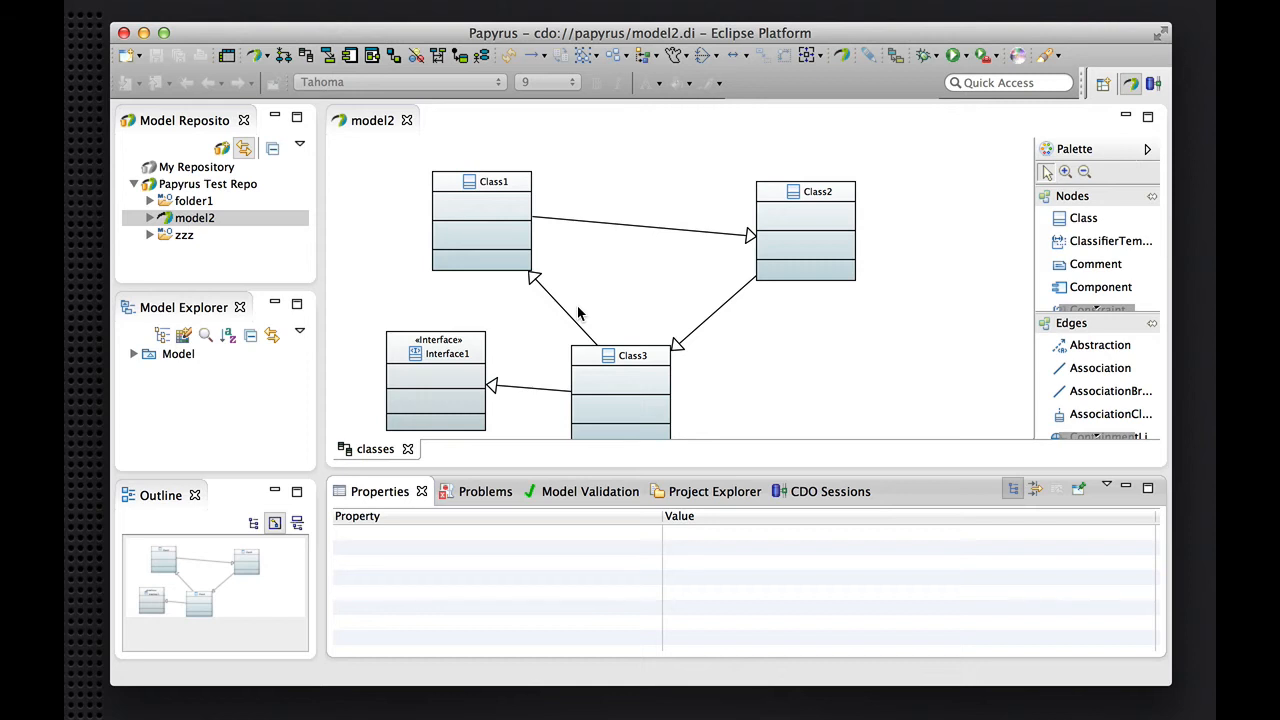
{"action": "mouse_move", "coordinate": [532, 362]}
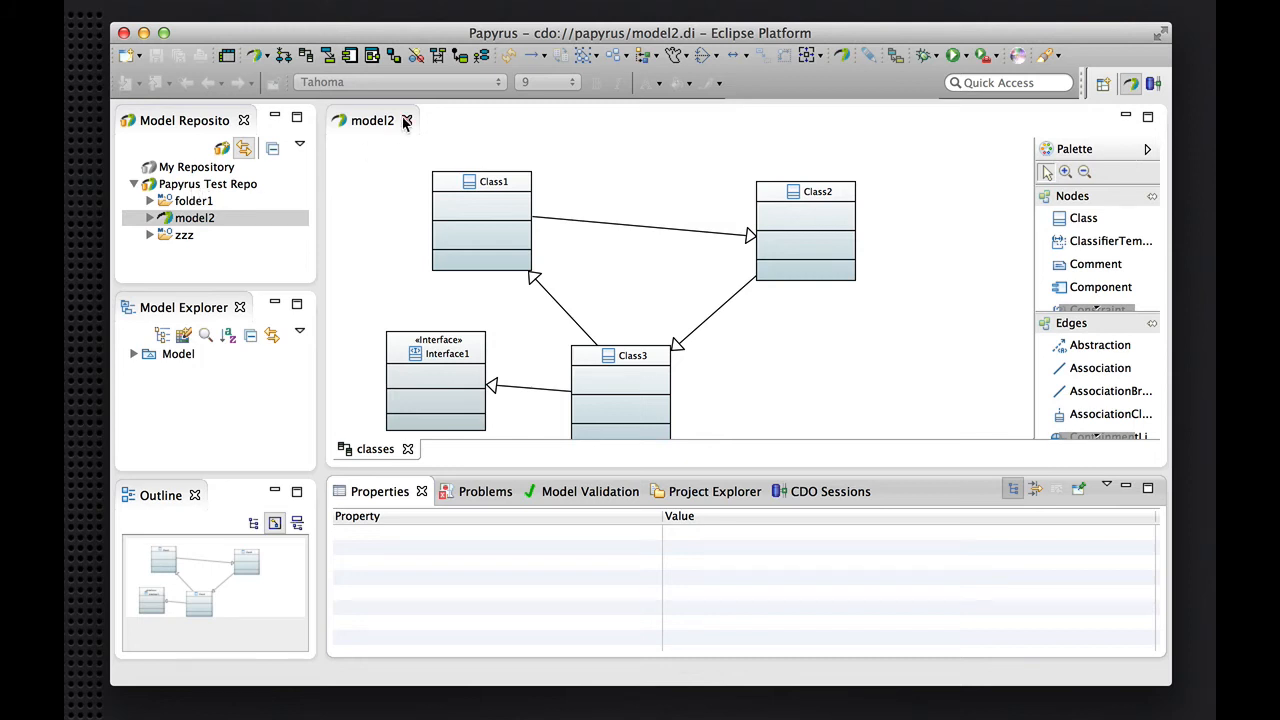
Close model2 and open the tracker model's class diagram from the BugTracker project
{"action": "left_click", "coordinate": [406, 120]}
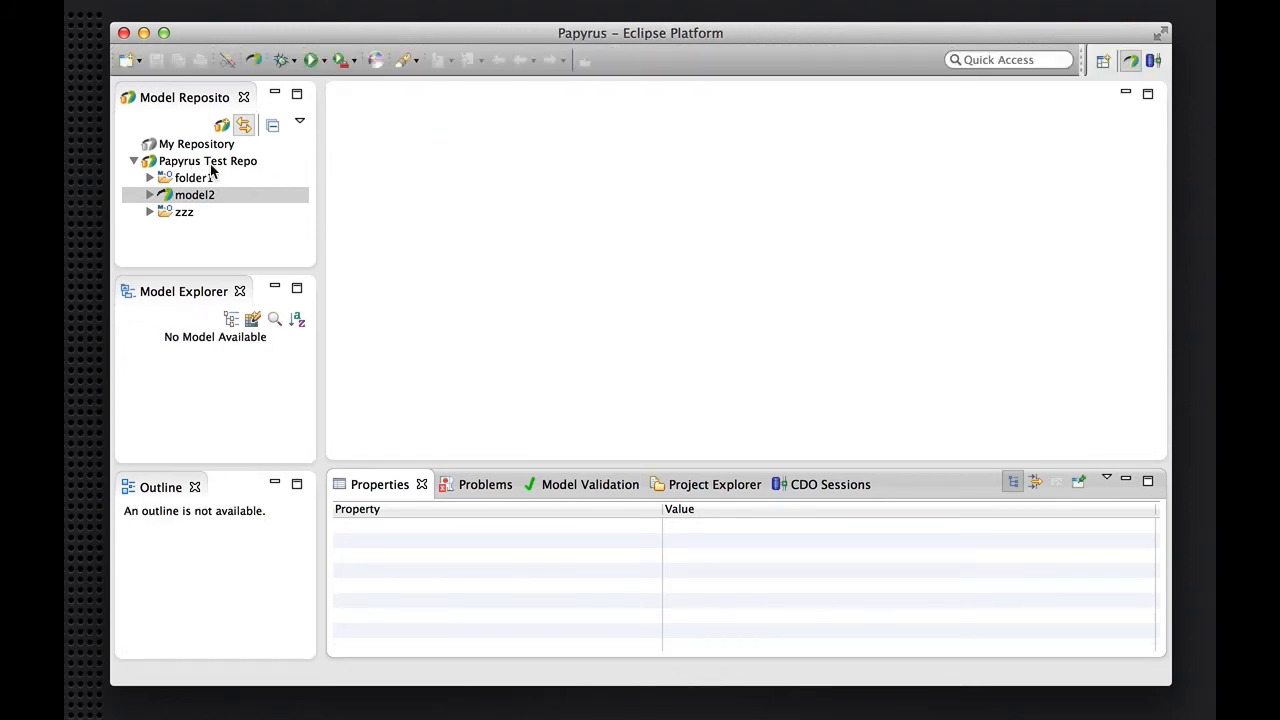
{"action": "left_click", "coordinate": [208, 160]}
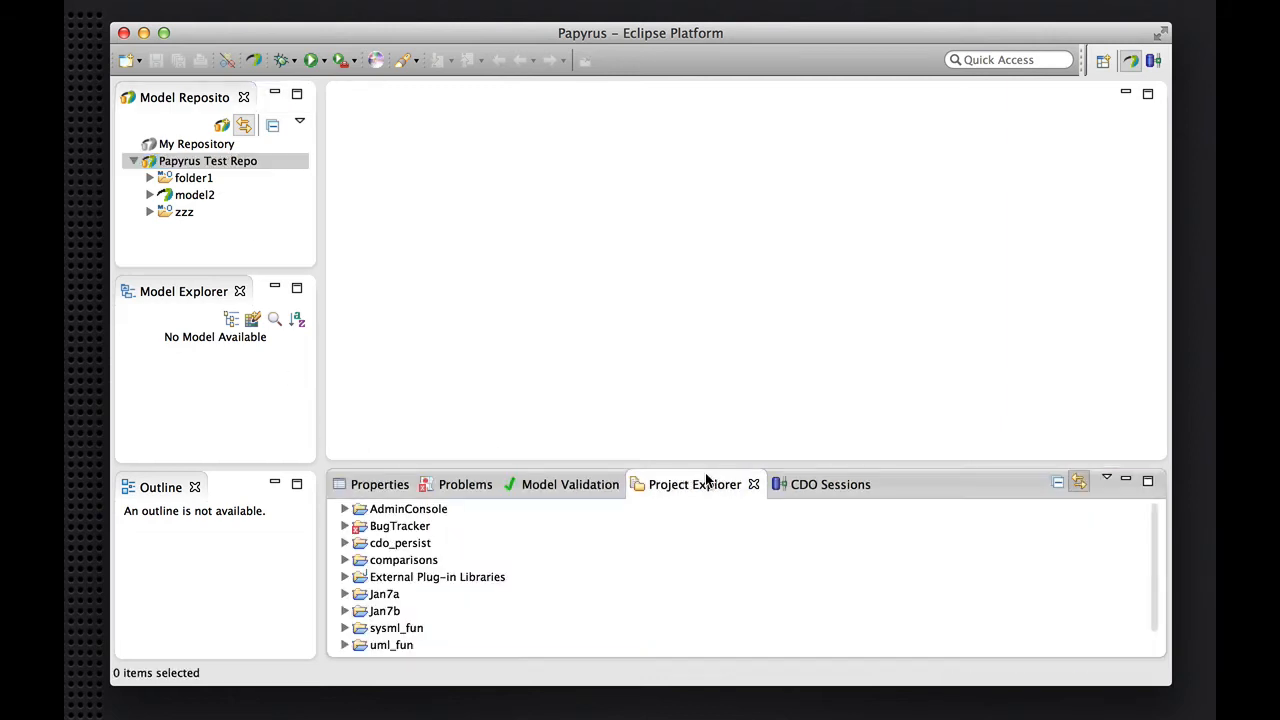
{"action": "left_click", "coordinate": [344, 524]}
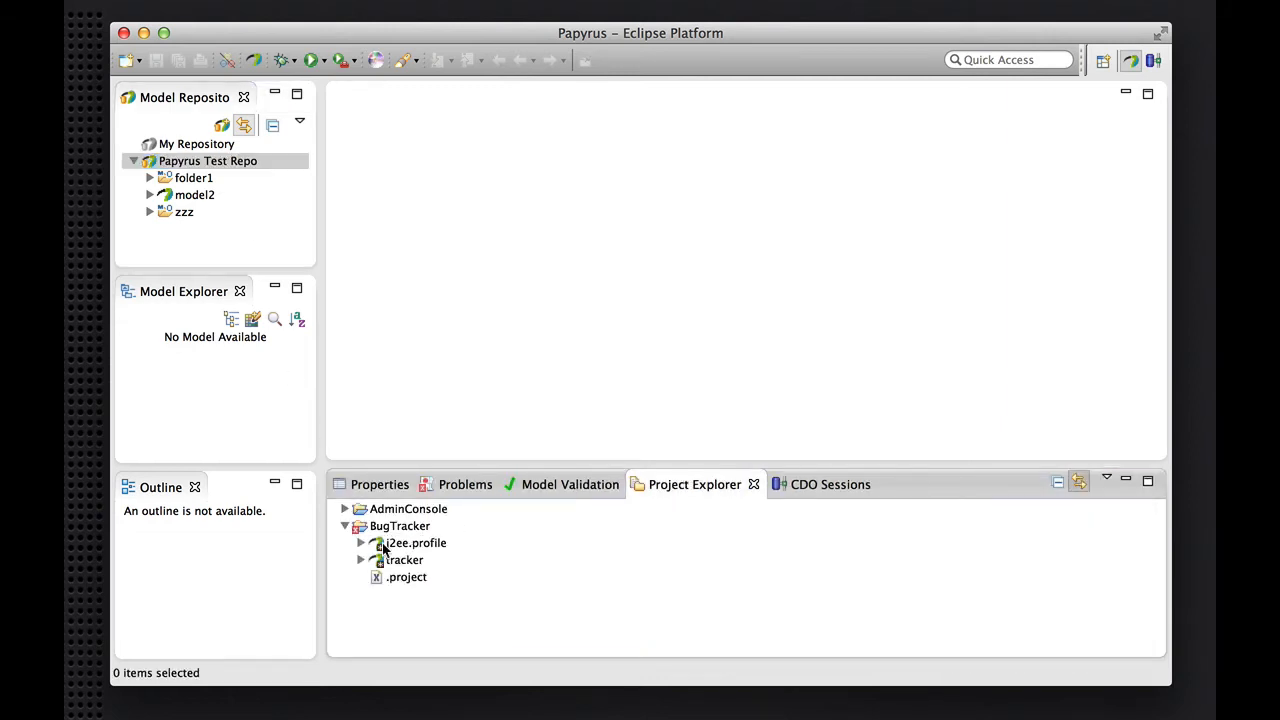
{"action": "left_click", "coordinate": [404, 560]}
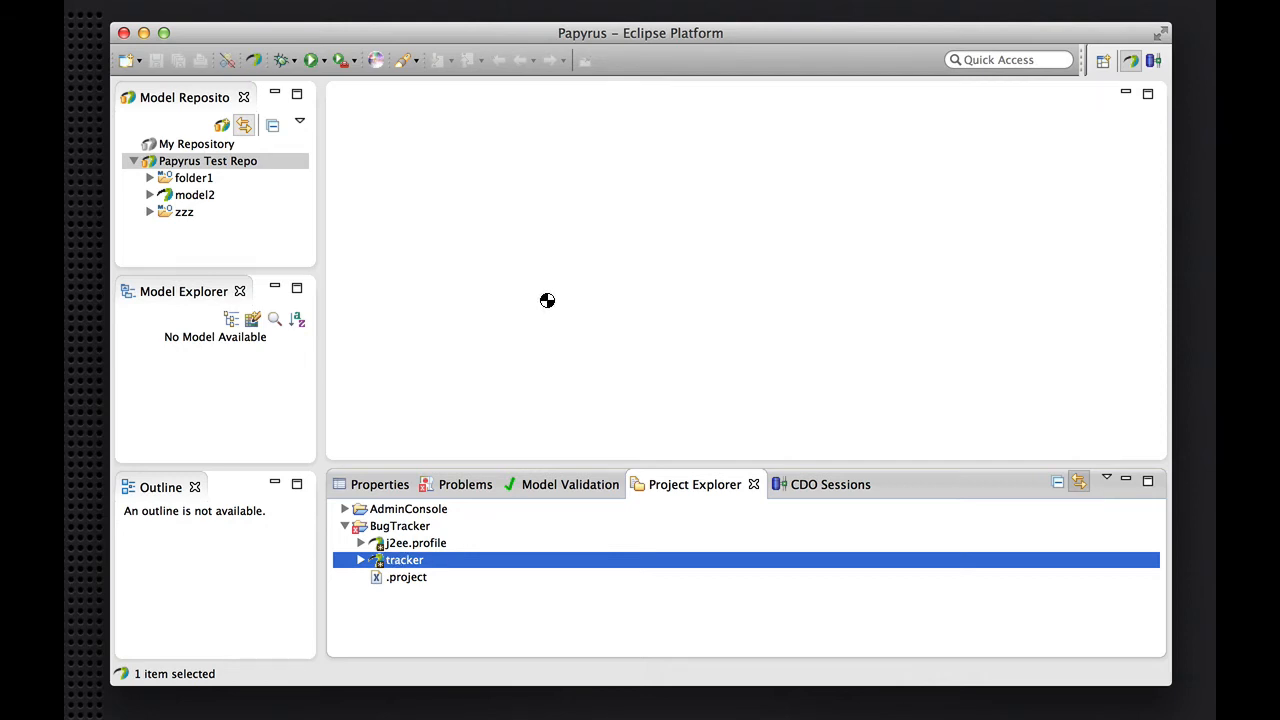
{"action": "mouse_move", "coordinate": [600, 264]}
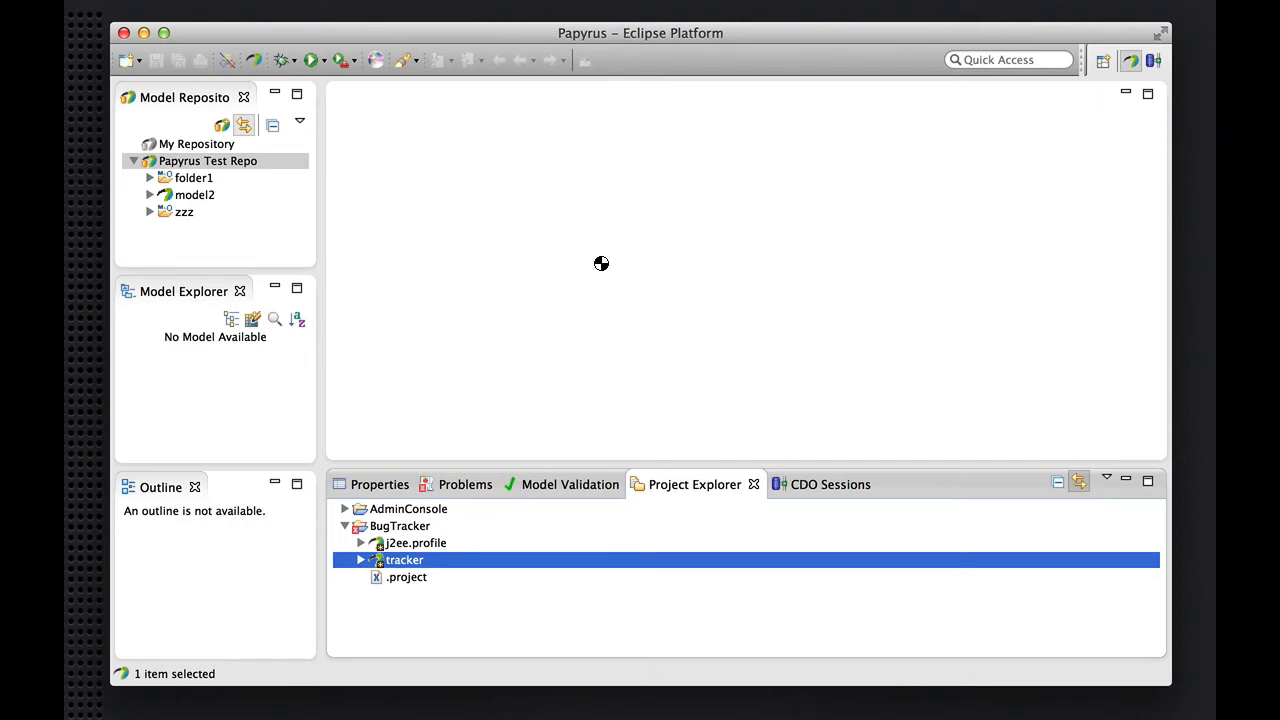
{"action": "mouse_move", "coordinate": [584, 296]}
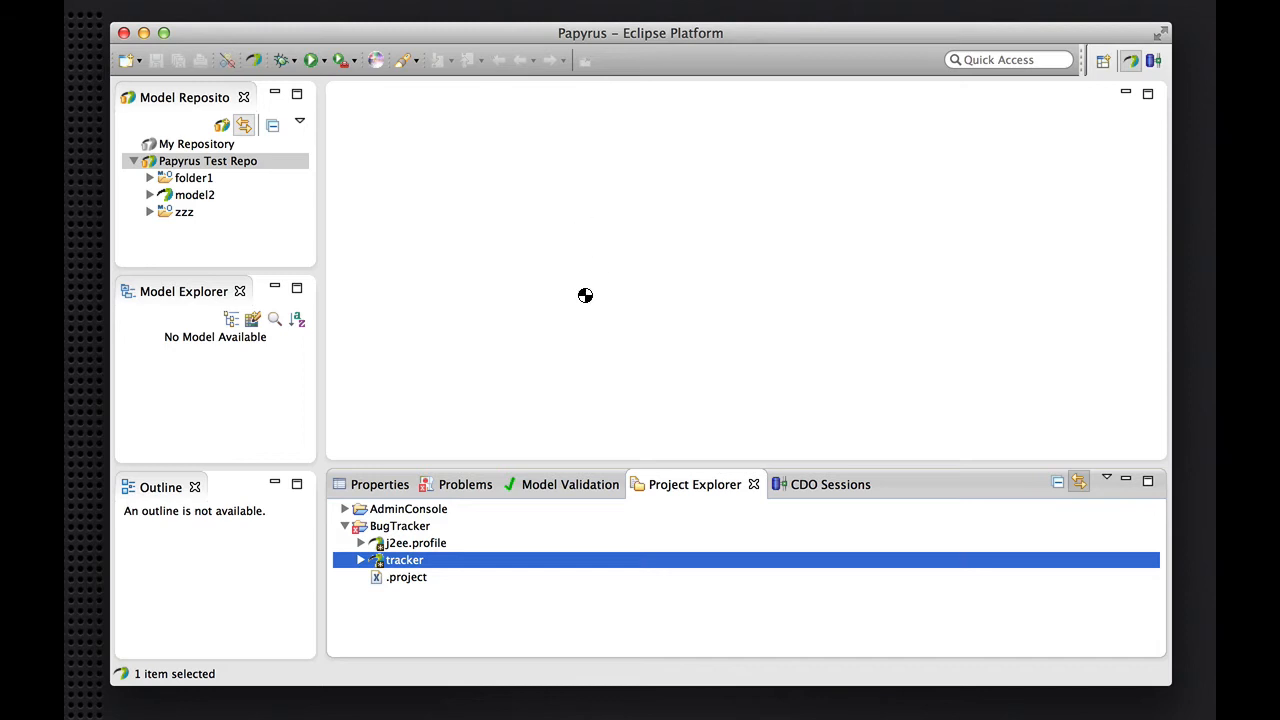
{"action": "double_click", "coordinate": [404, 560]}
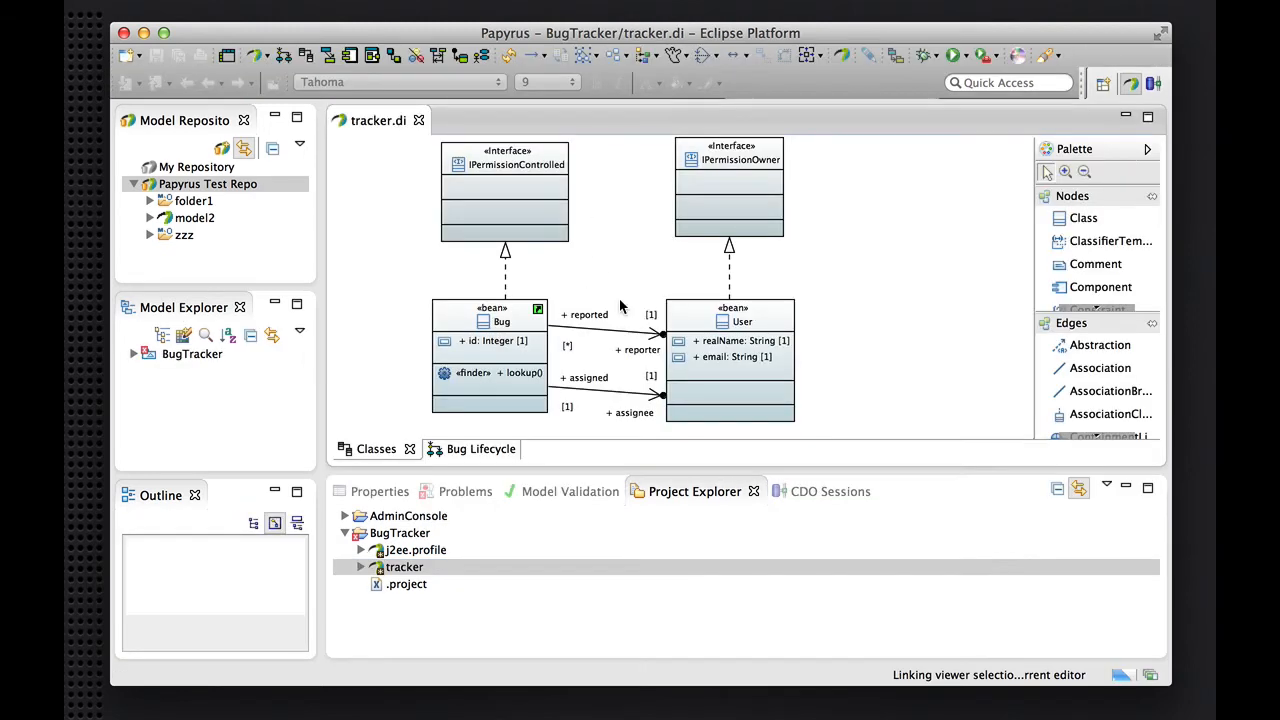
Select the IPermissionControlled interface to display its properties with qualified name BugTracker::IPermissionControlled
{"action": "left_click", "coordinate": [504, 200]}
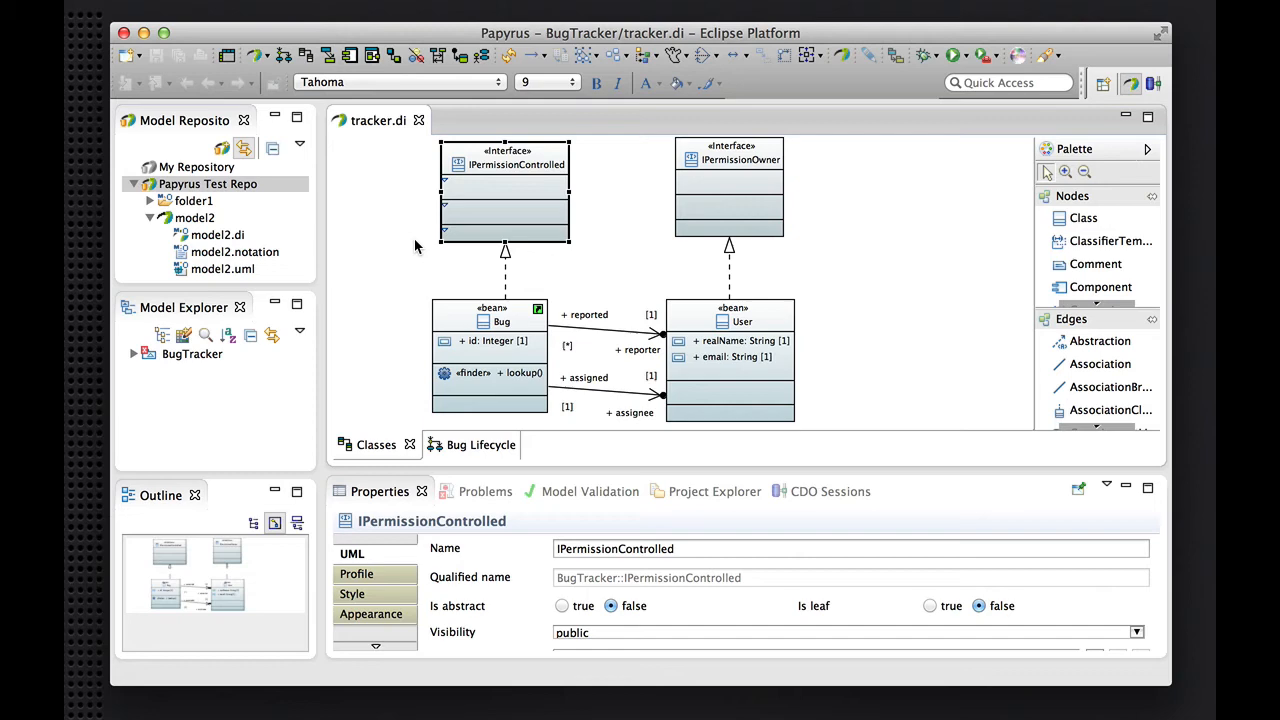
Bring up the Papyrus Test Repo's context actions in the Model Repository view
{"action": "right_click", "coordinate": [208, 184]}
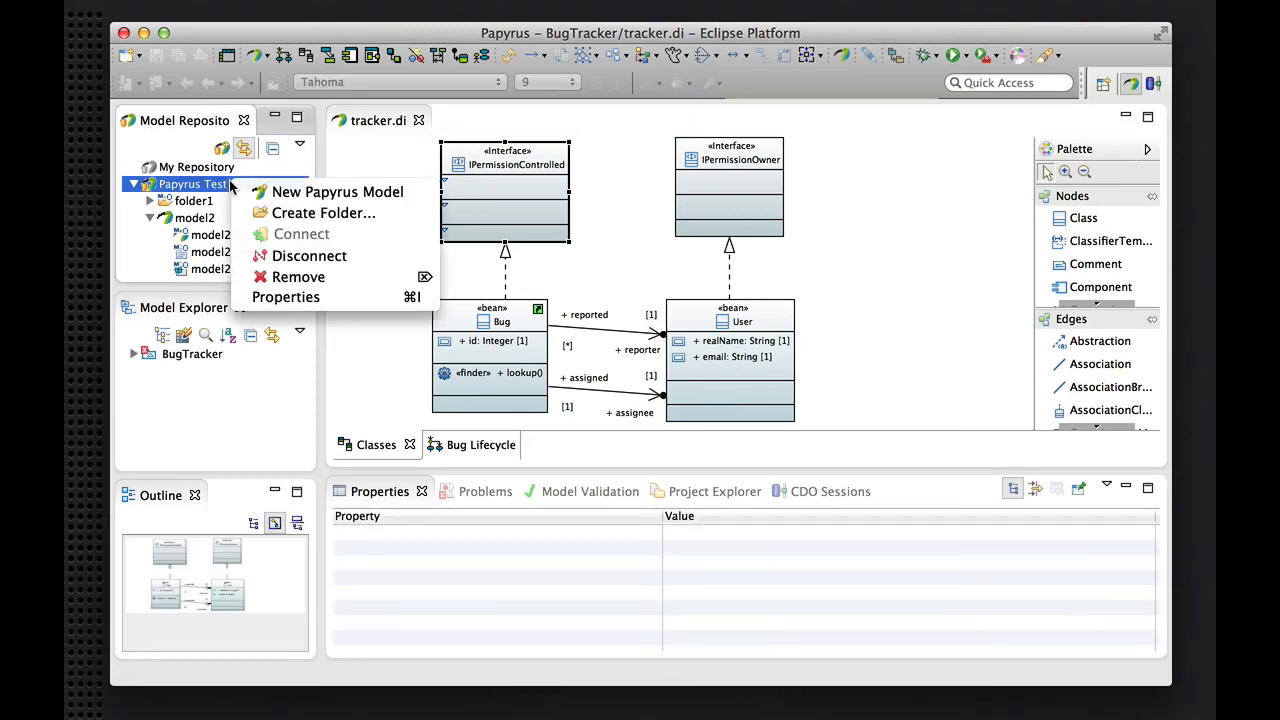
{"action": "mouse_move", "coordinate": [280, 256]}
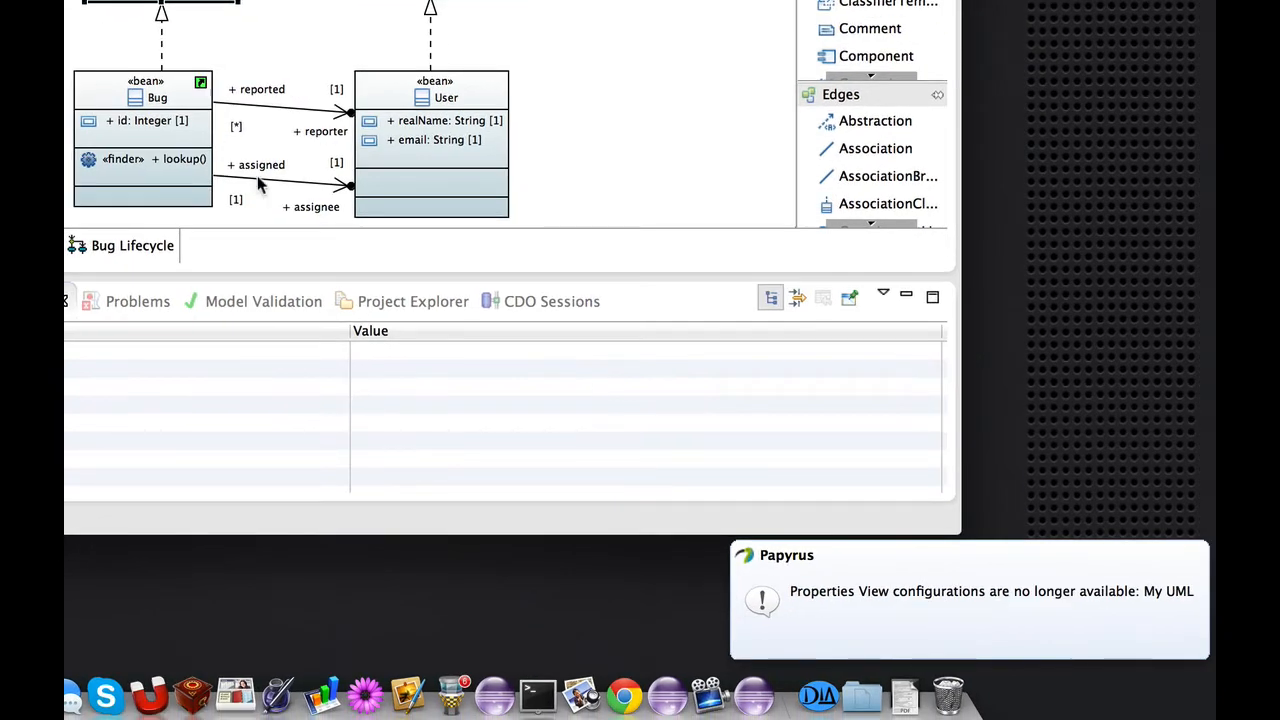
{"action": "mouse_move", "coordinate": [892, 572]}
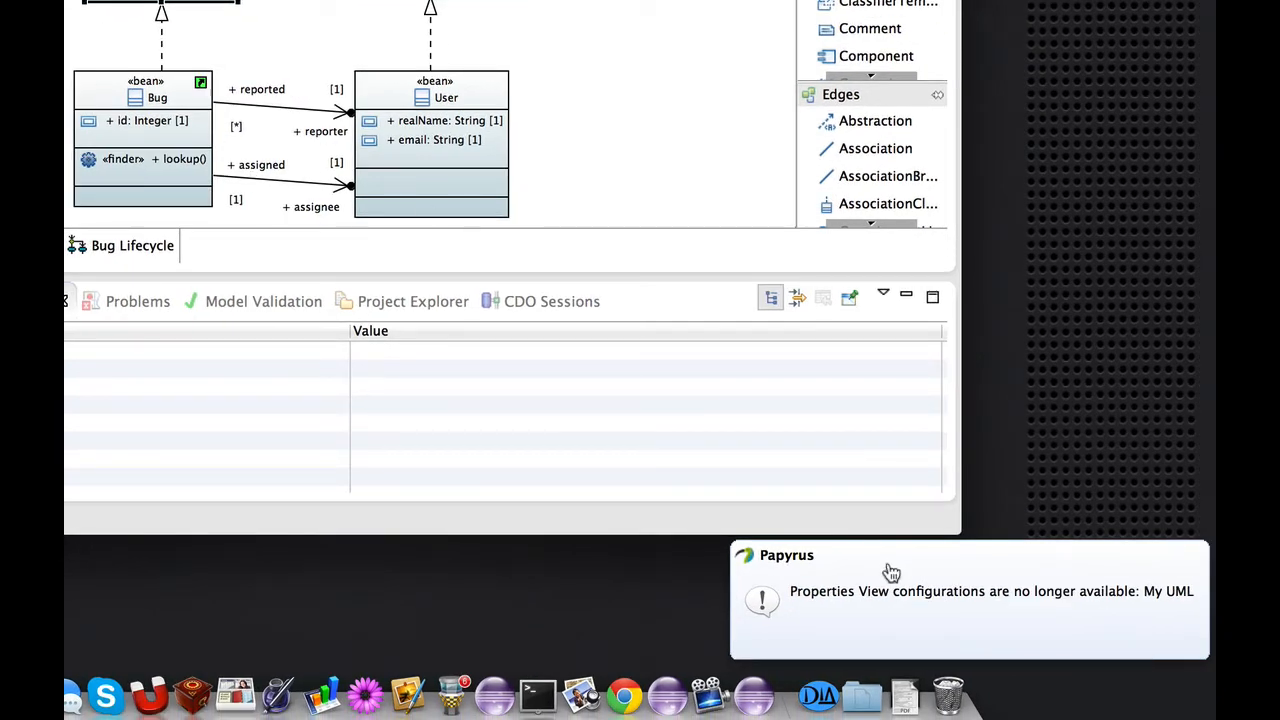
{"action": "mouse_move", "coordinate": [888, 562]}
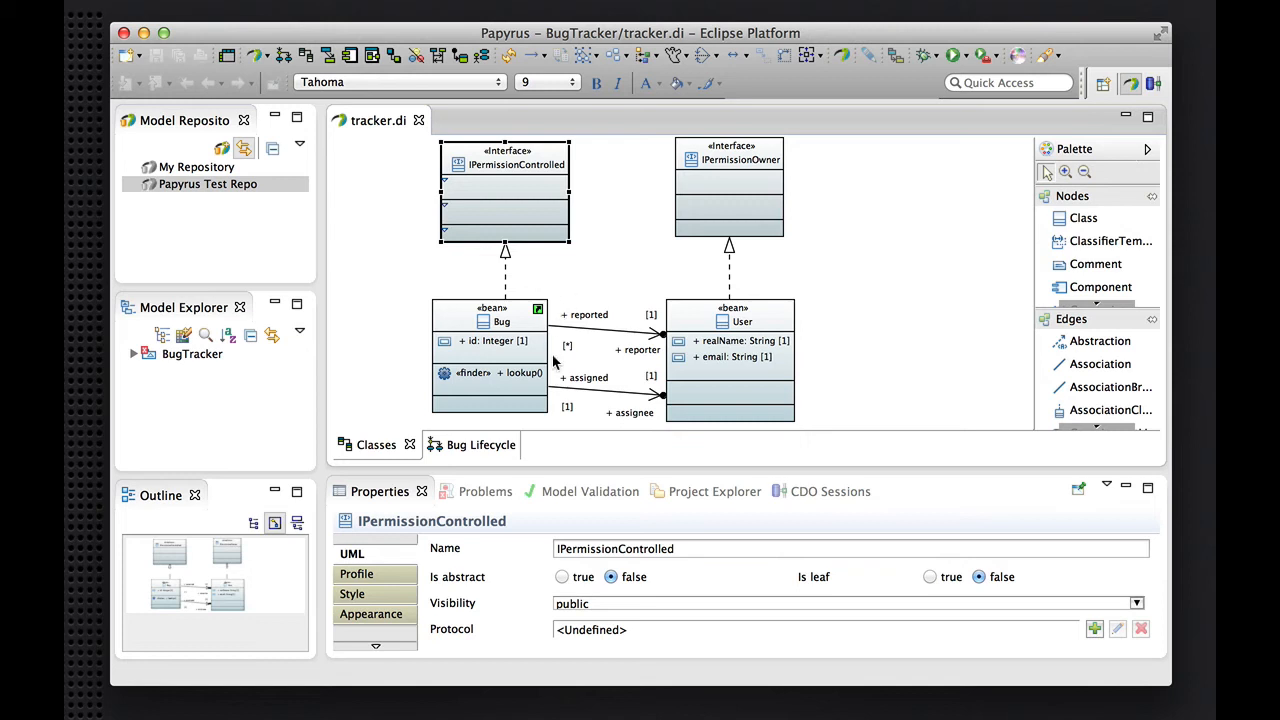
Select the Bug class to show its properties, including its qualified name, under My UML
{"action": "left_click", "coordinate": [490, 316]}
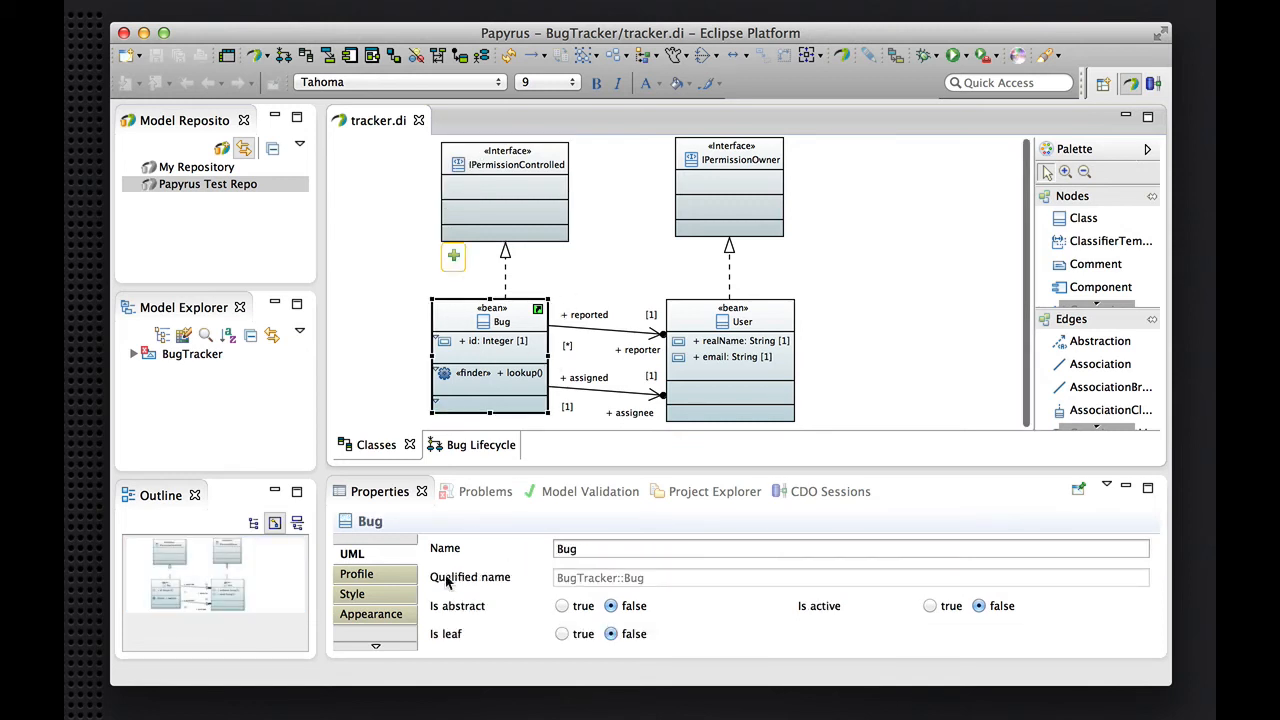
{"action": "left_click", "coordinate": [504, 164]}
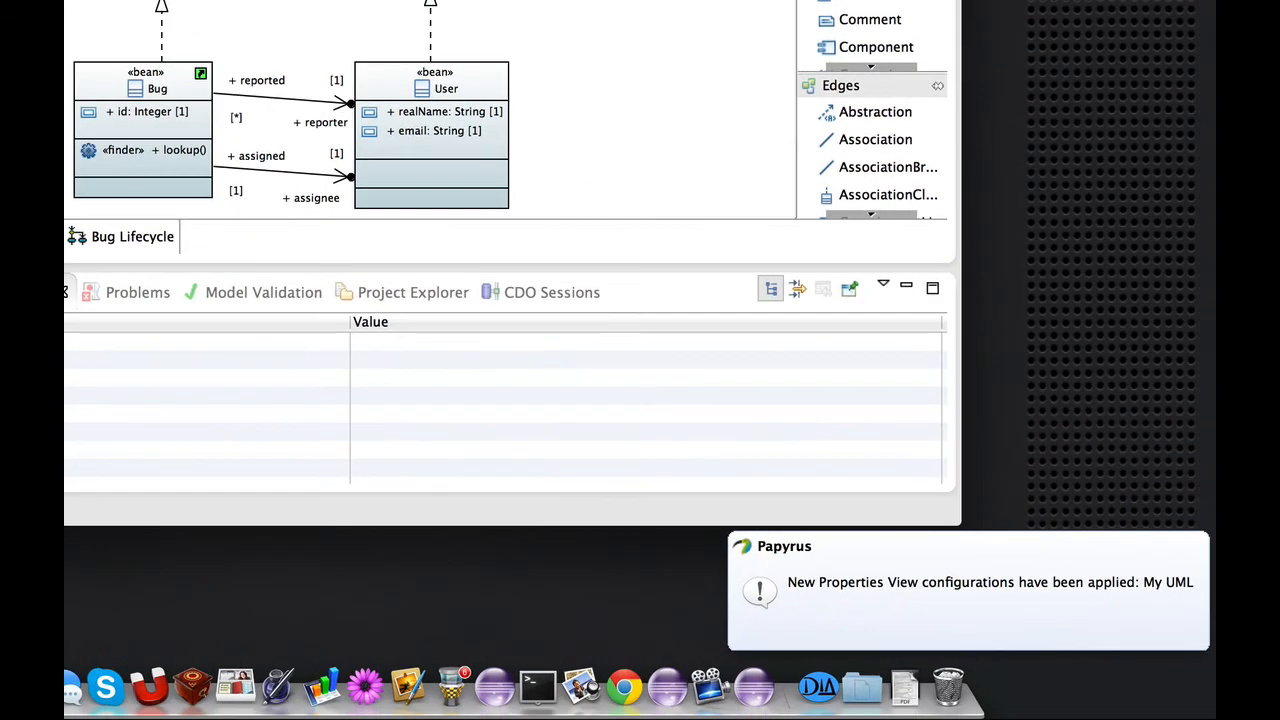
{"action": "mouse_move", "coordinate": [864, 610]}
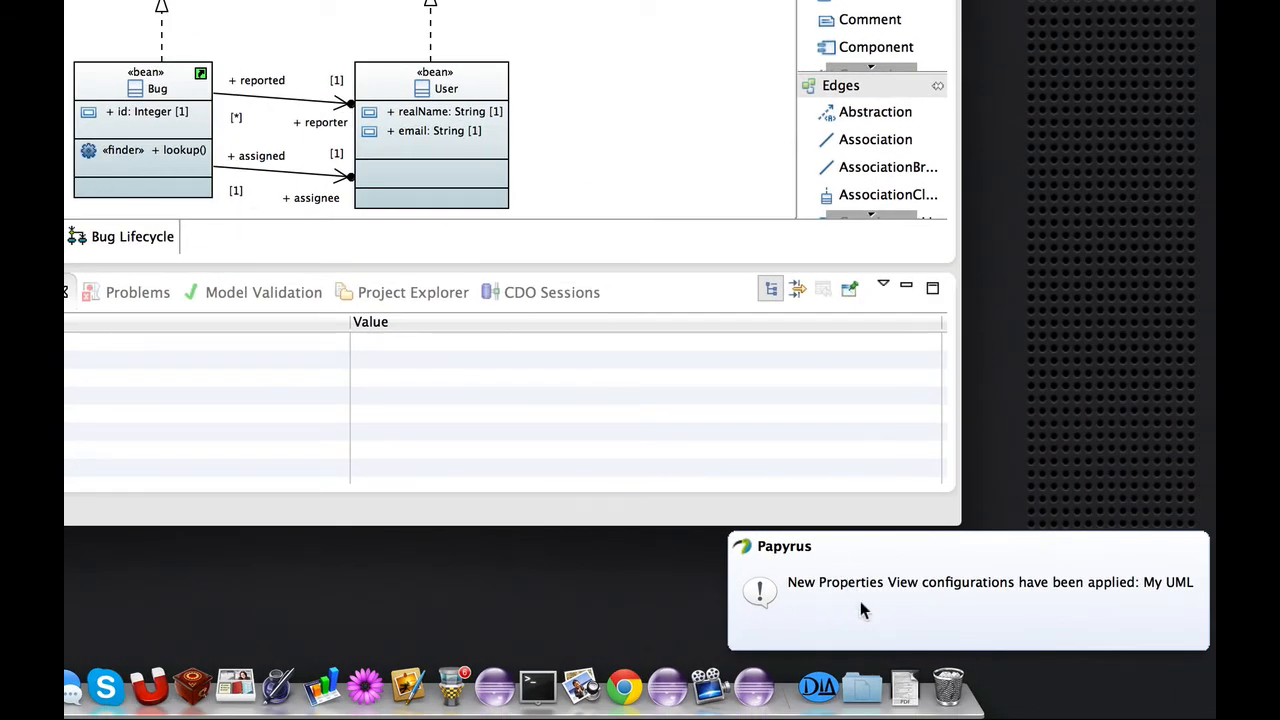
{"action": "mouse_move", "coordinate": [924, 628]}
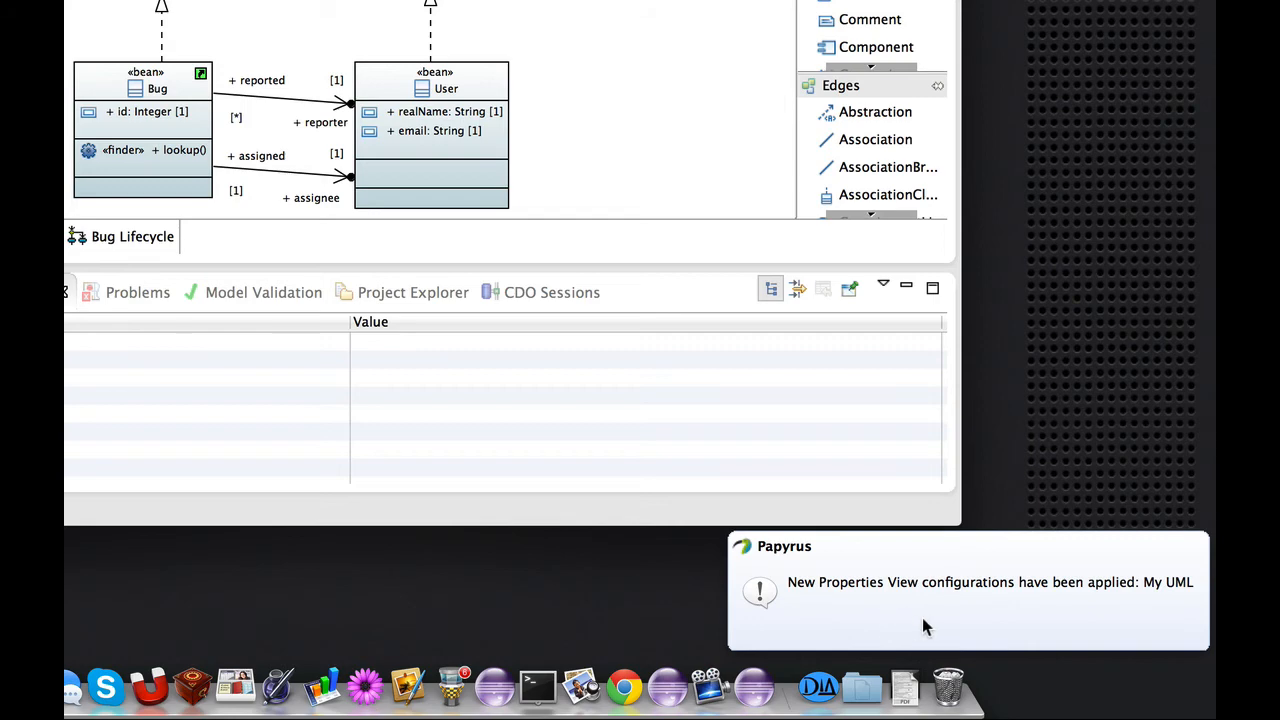
{"action": "mouse_move", "coordinate": [964, 618]}
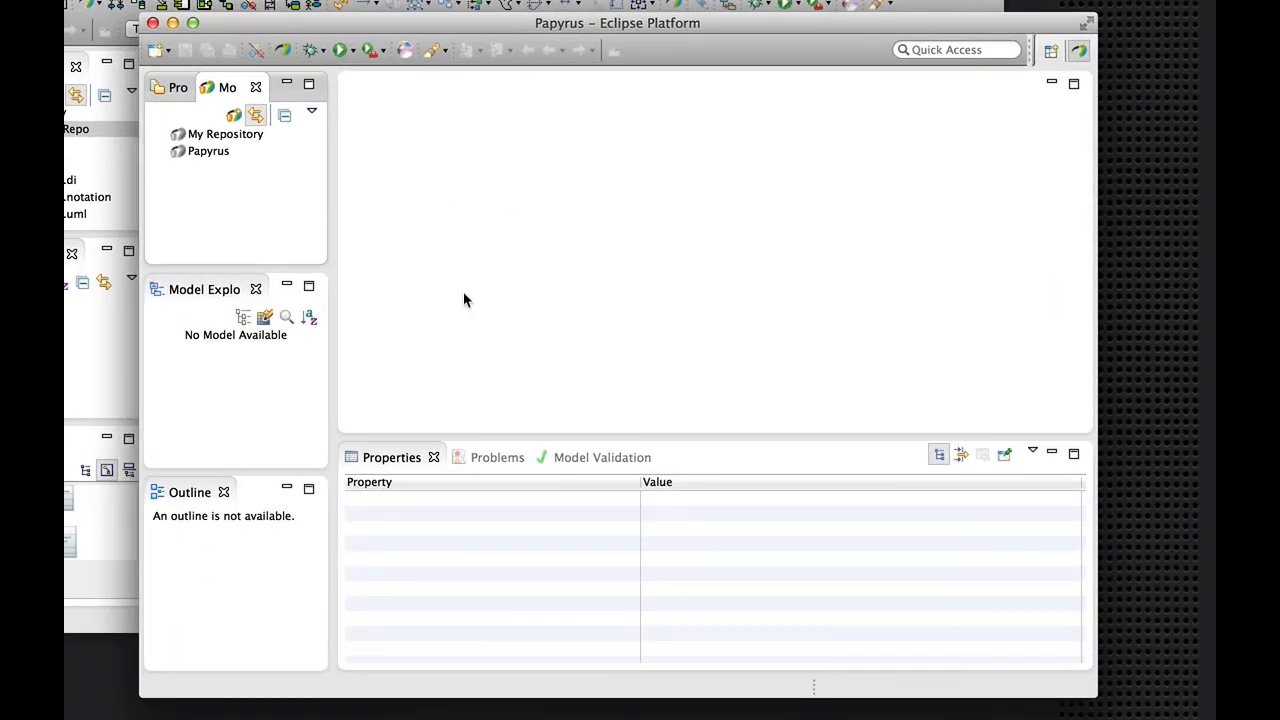
From the Papyrus repository, customize the property view and edit the My UML configuration
{"action": "left_click", "coordinate": [208, 152]}
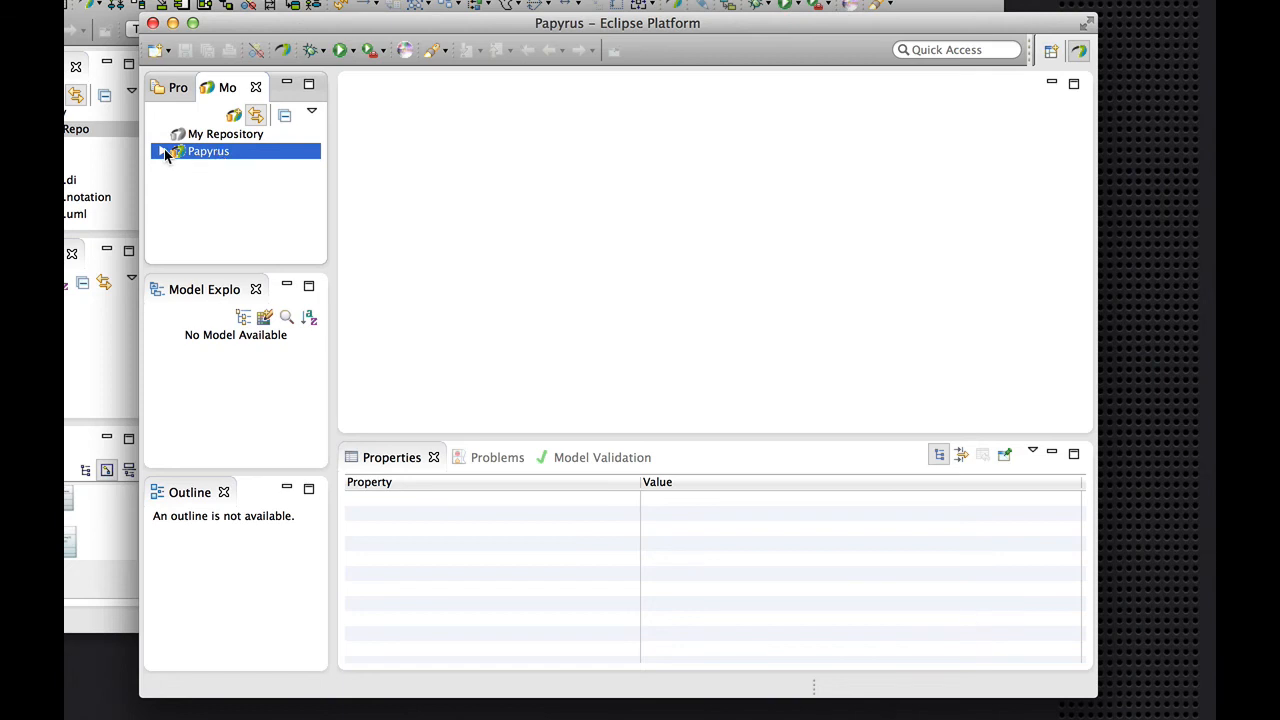
{"action": "mouse_move", "coordinate": [1032, 460]}
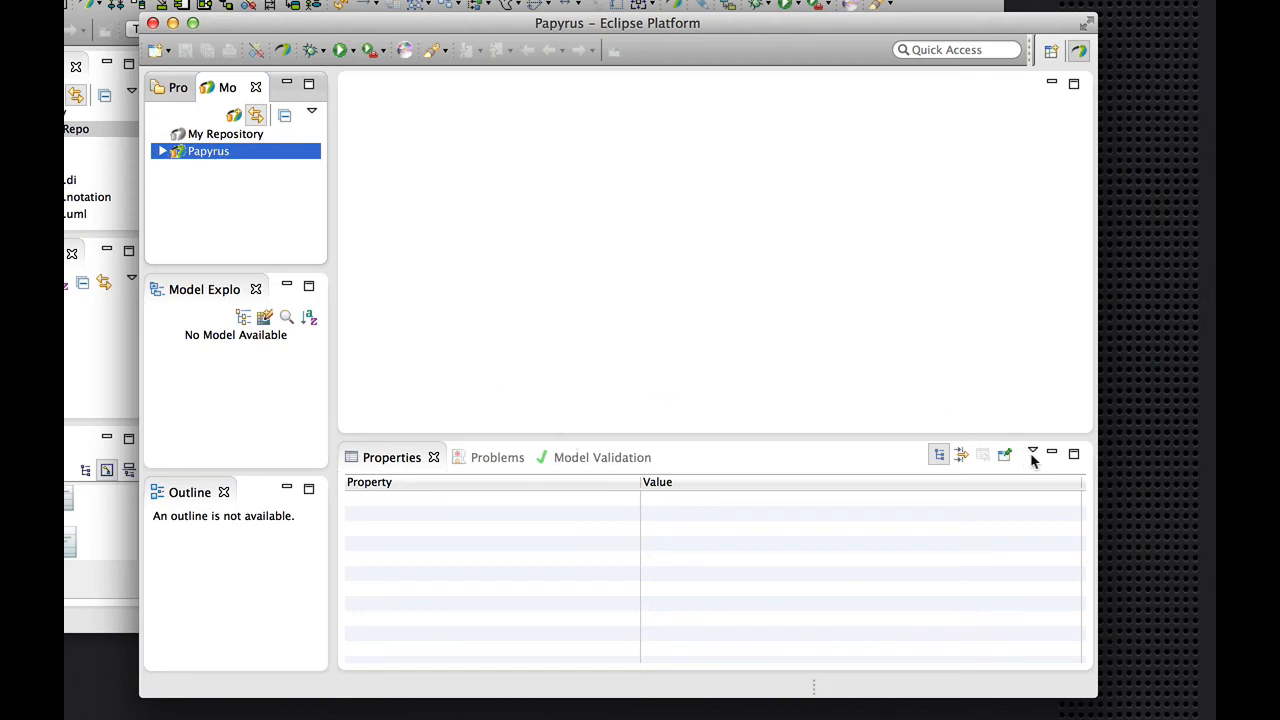
{"action": "left_click", "coordinate": [1032, 456]}
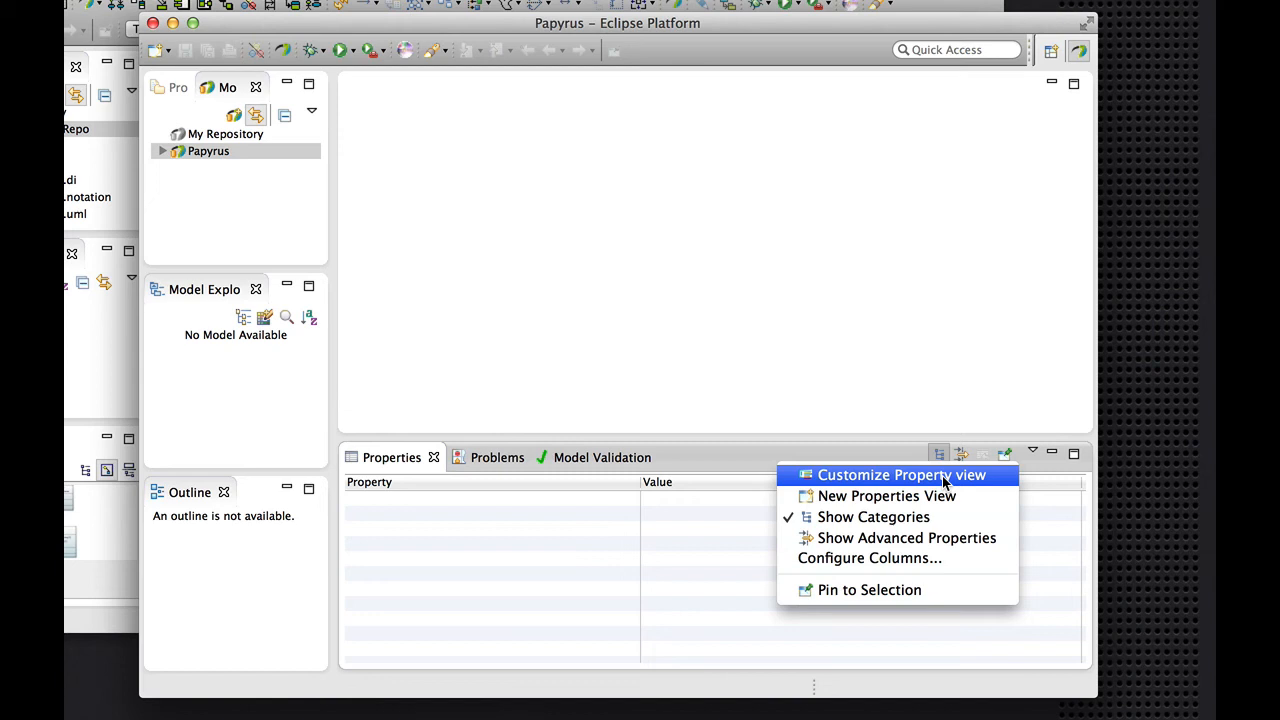
{"action": "left_click", "coordinate": [900, 476]}
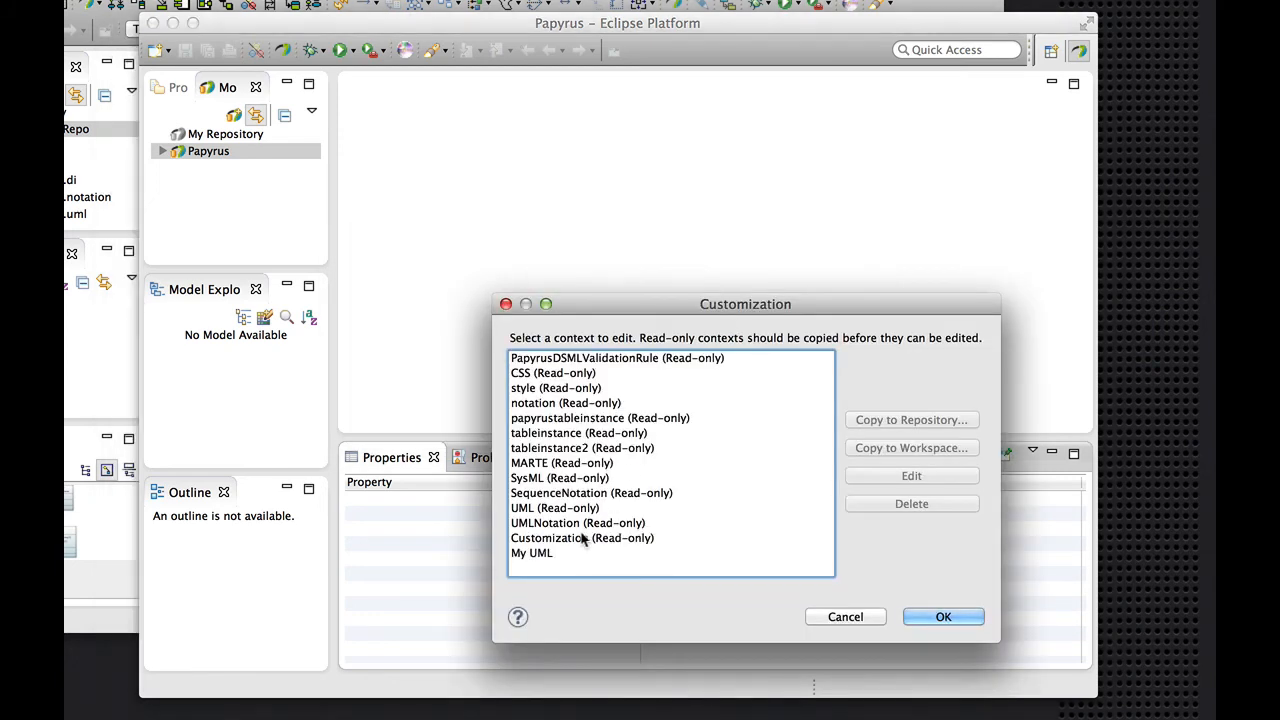
{"action": "left_click", "coordinate": [532, 552]}
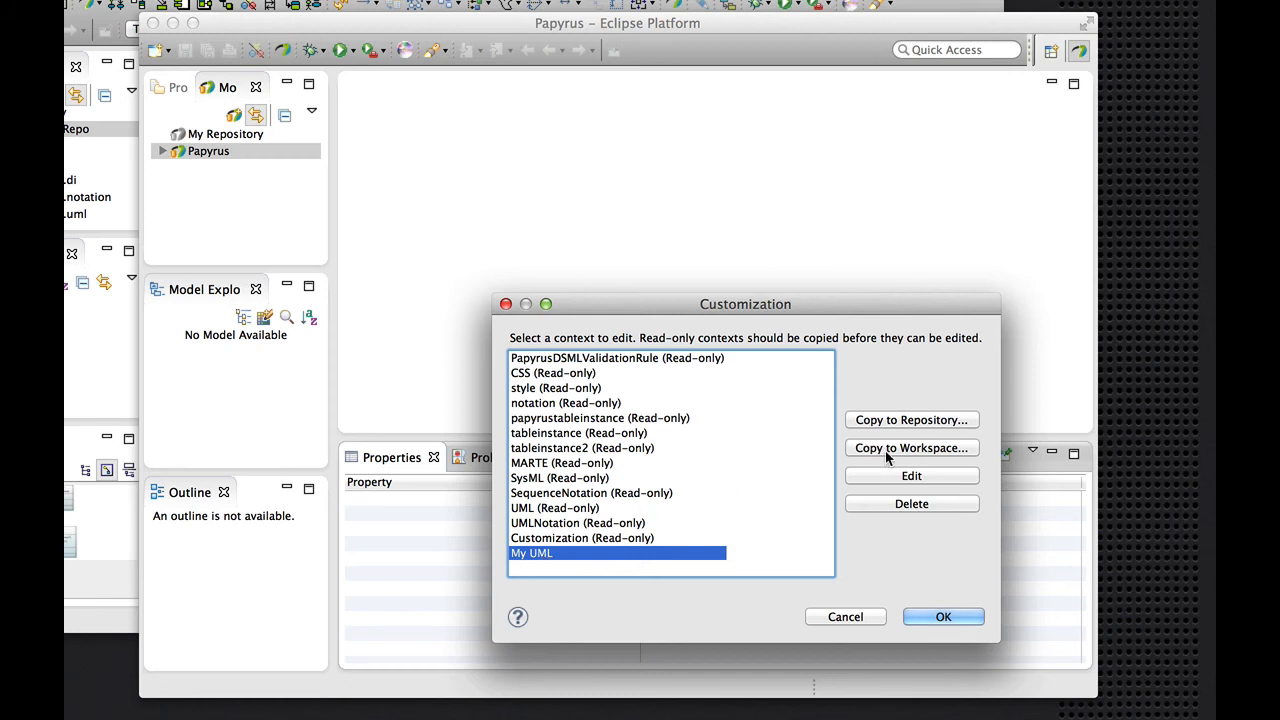
{"action": "left_click", "coordinate": [912, 476]}
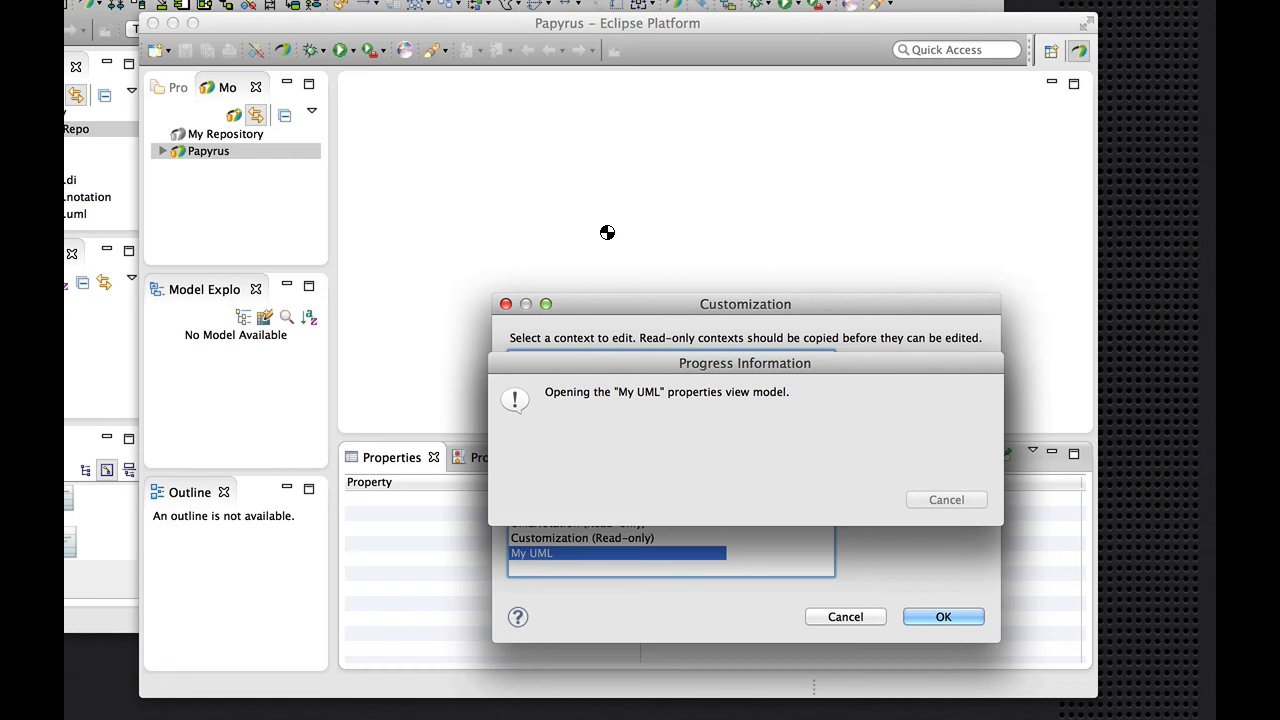
{"action": "left_click", "coordinate": [942, 616]}
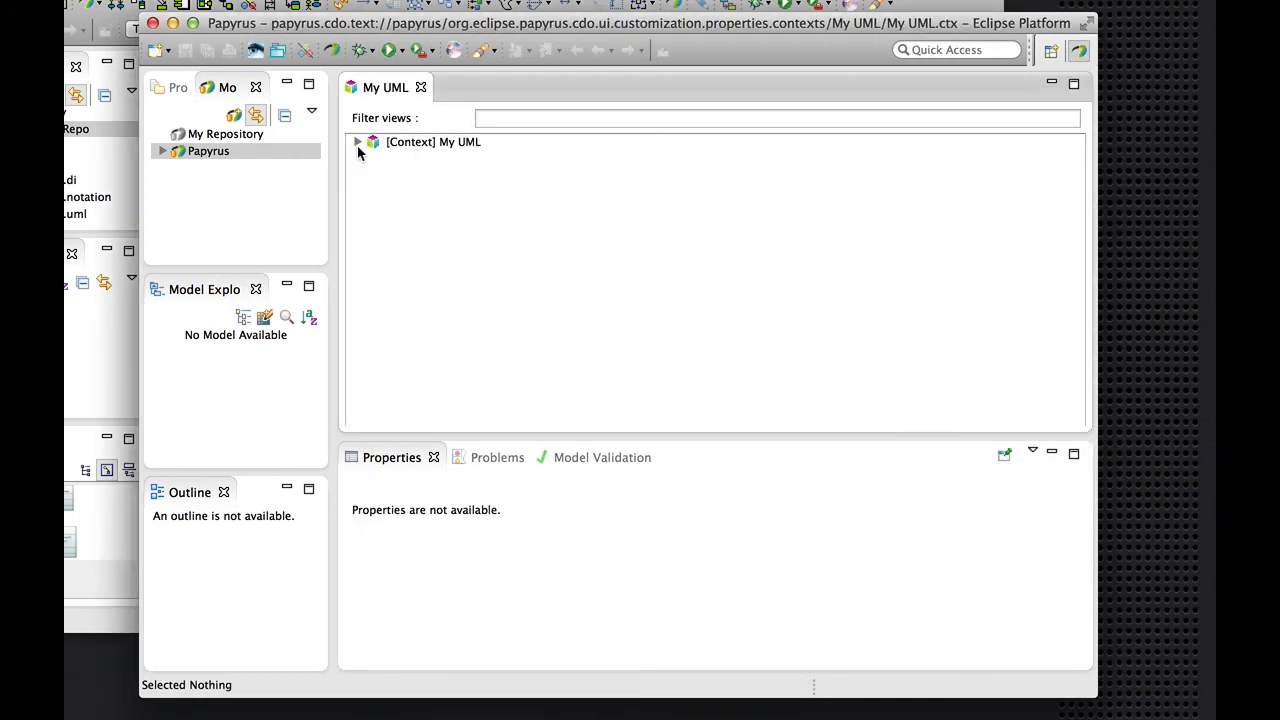
Expand the My UML context and filter its views with *Interface
{"action": "left_click", "coordinate": [356, 140]}
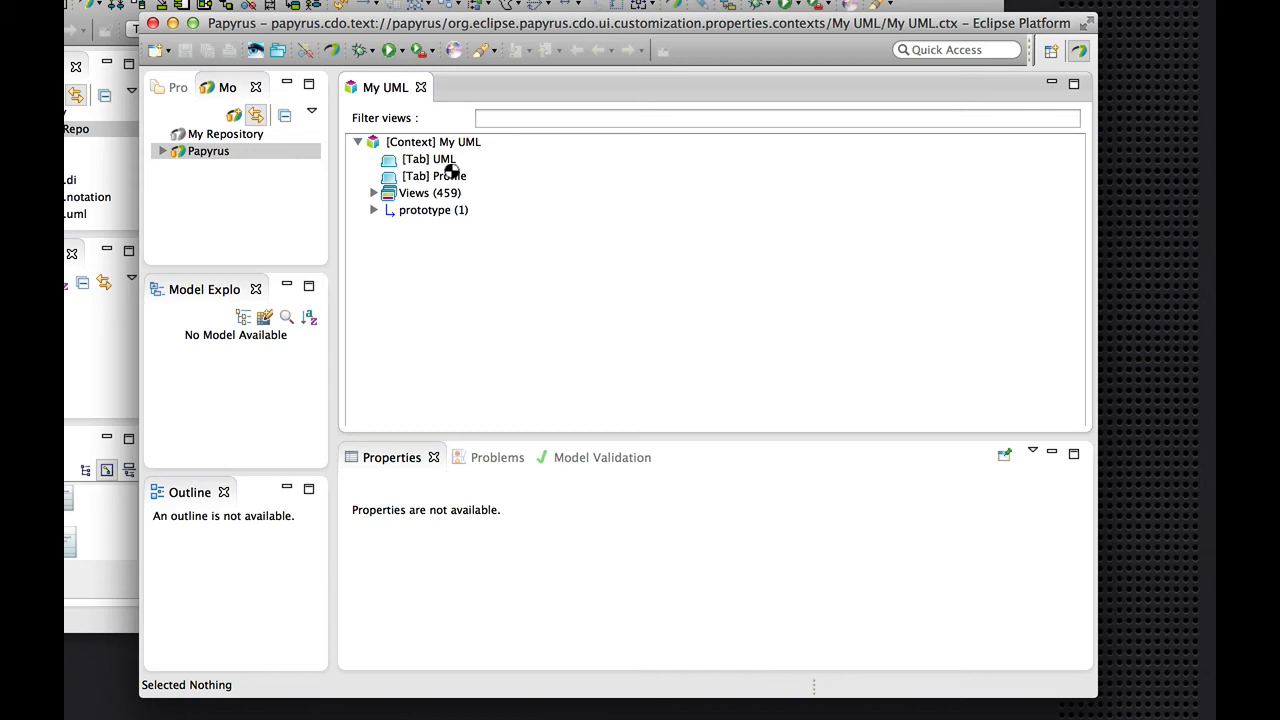
{"action": "type", "text": "*"}
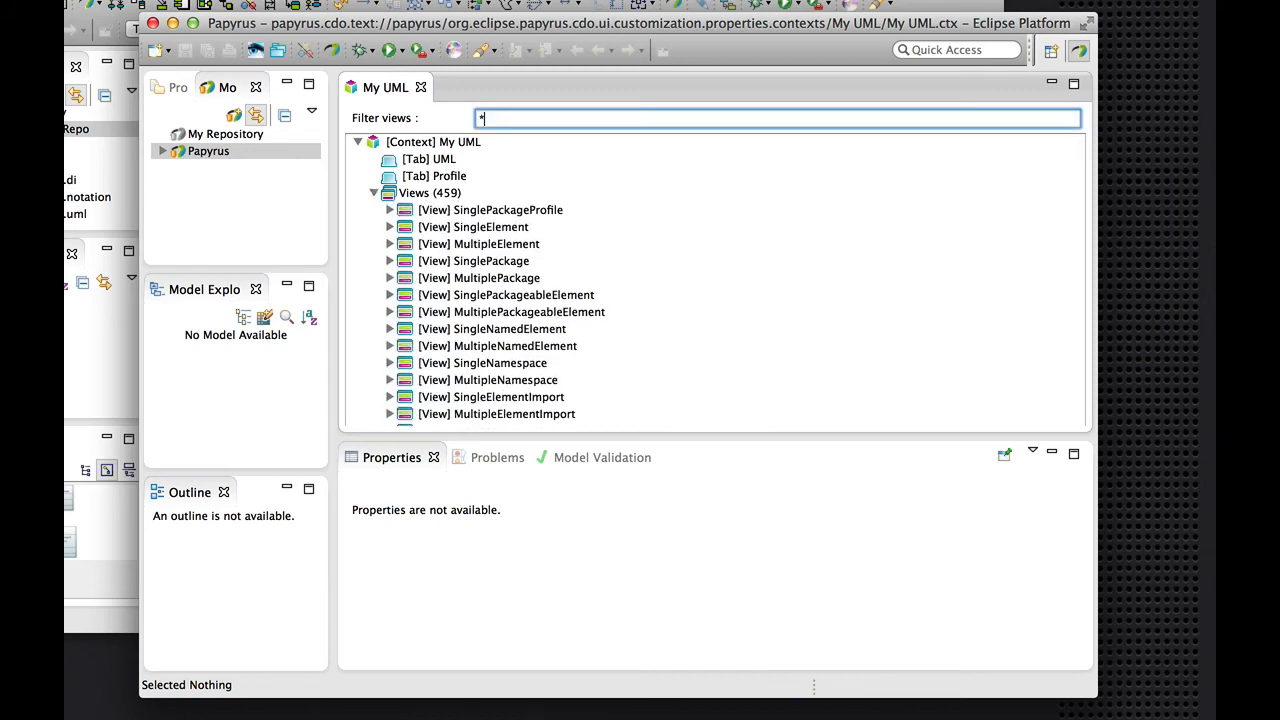
{"action": "type", "text": "Interface"}
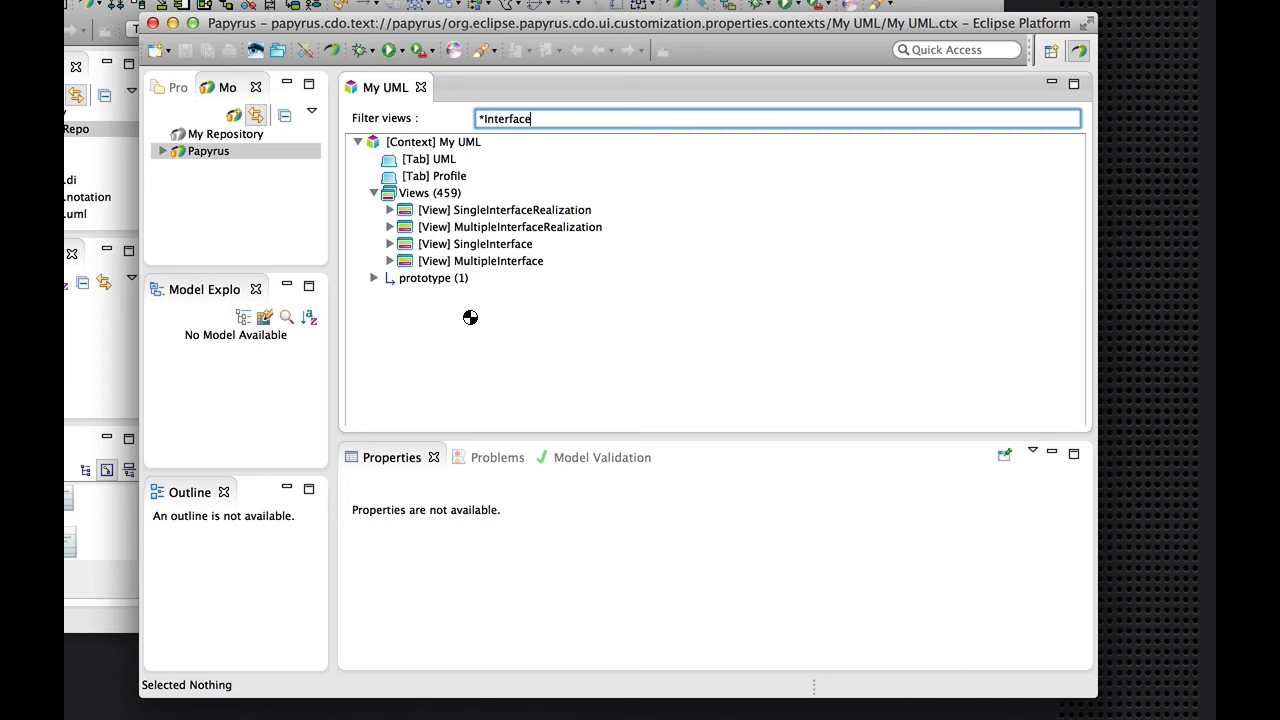
Expand SingleInterface's section and composite and select the qualifiedName property editor
{"action": "left_click", "coordinate": [390, 244]}
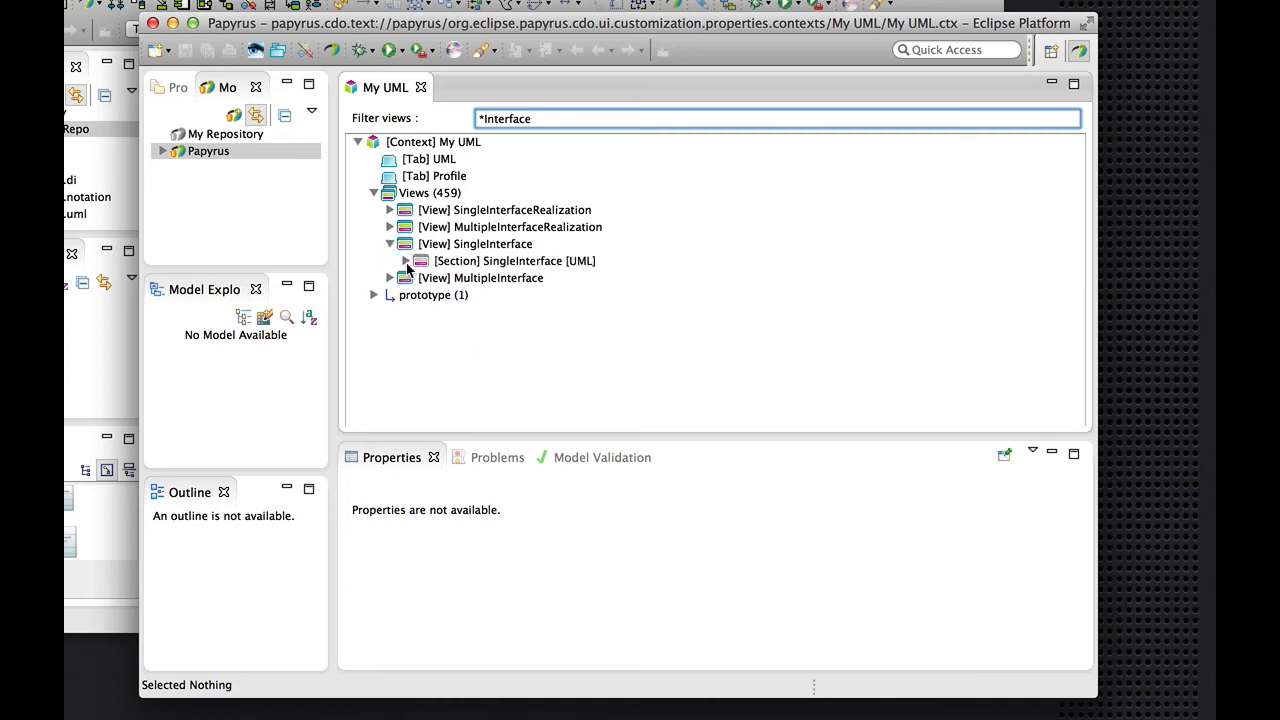
{"action": "left_click", "coordinate": [404, 260]}
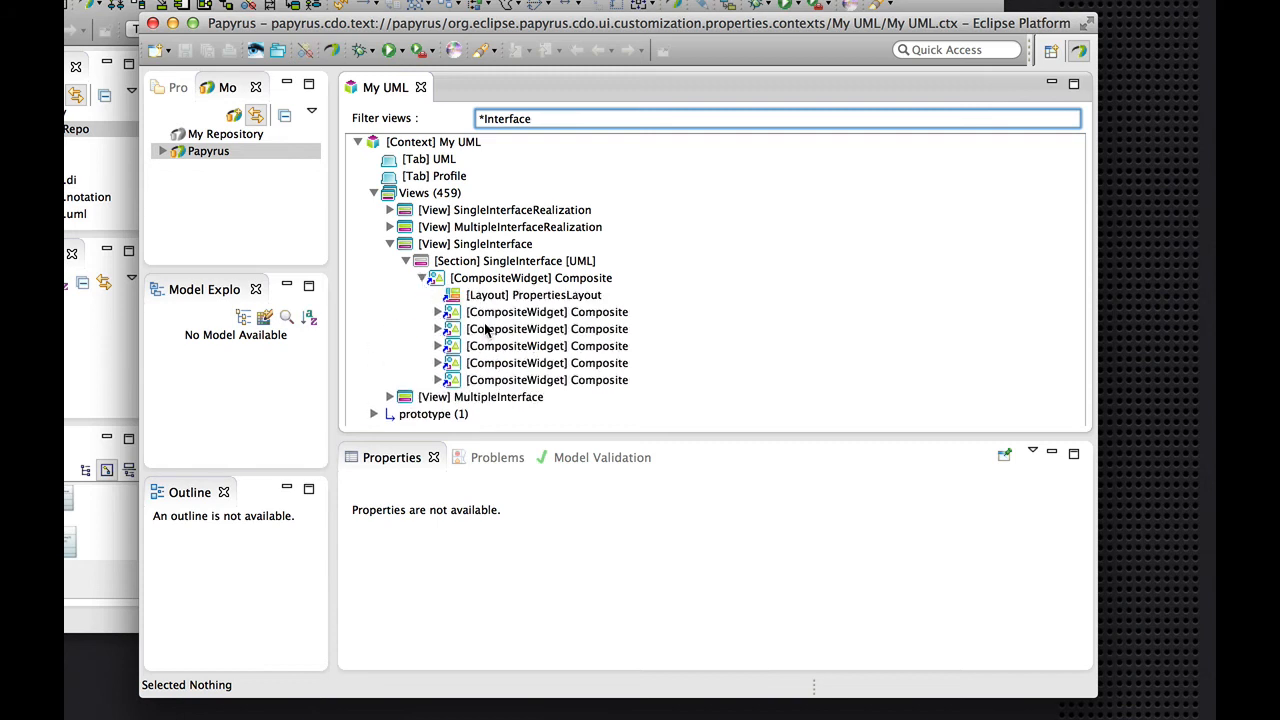
{"action": "left_click", "coordinate": [436, 312]}
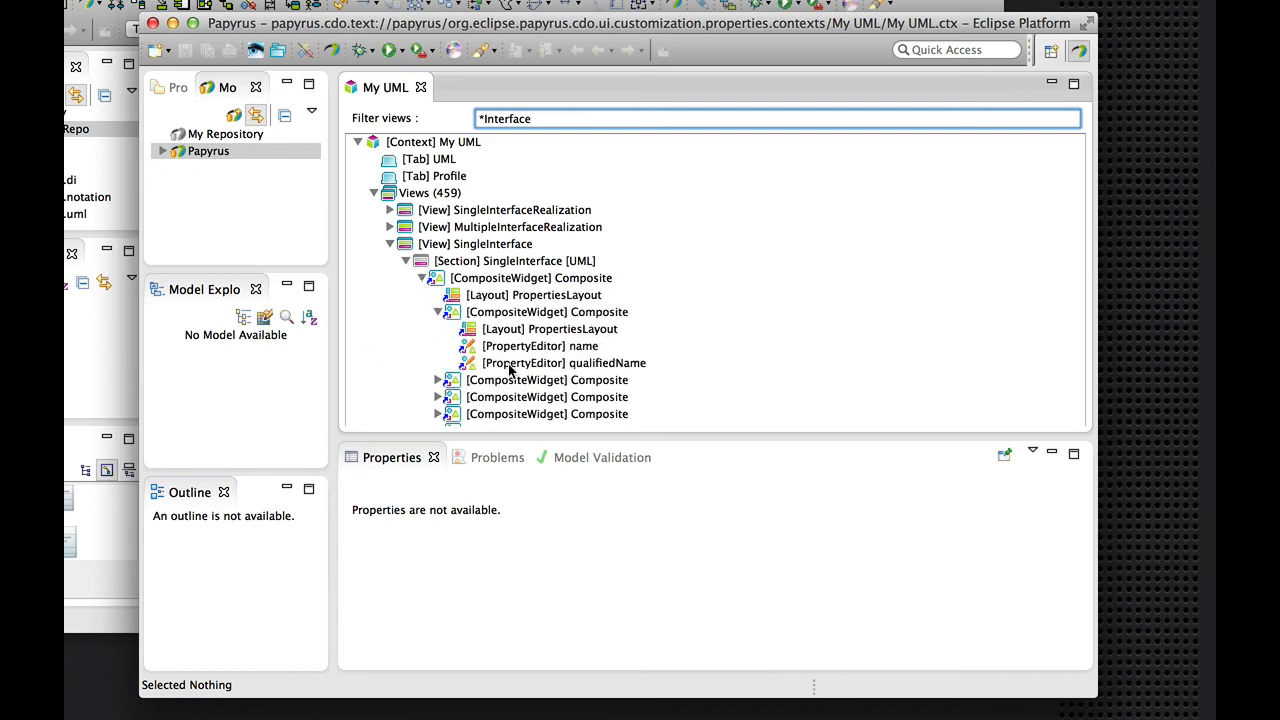
{"action": "left_click", "coordinate": [564, 362]}
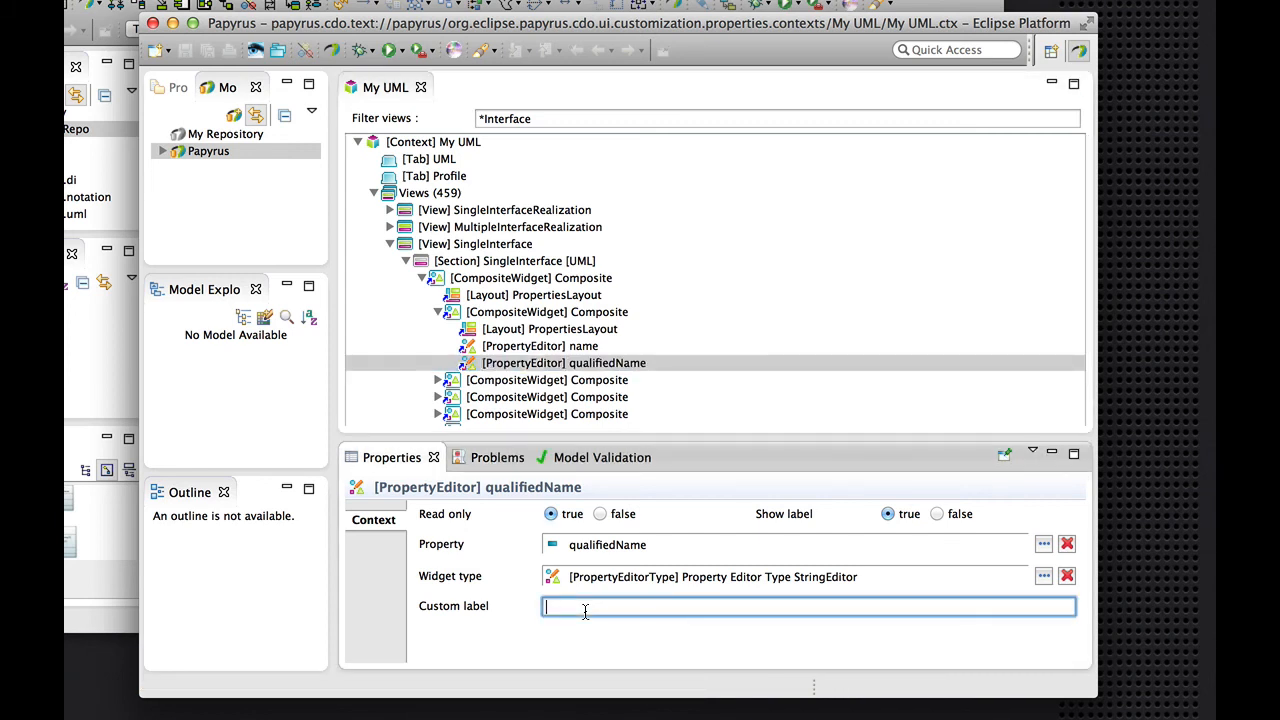
Set the qualifiedName editor's custom label to 'Quabblified name' and commit it
{"action": "type", "text": "Quab"}
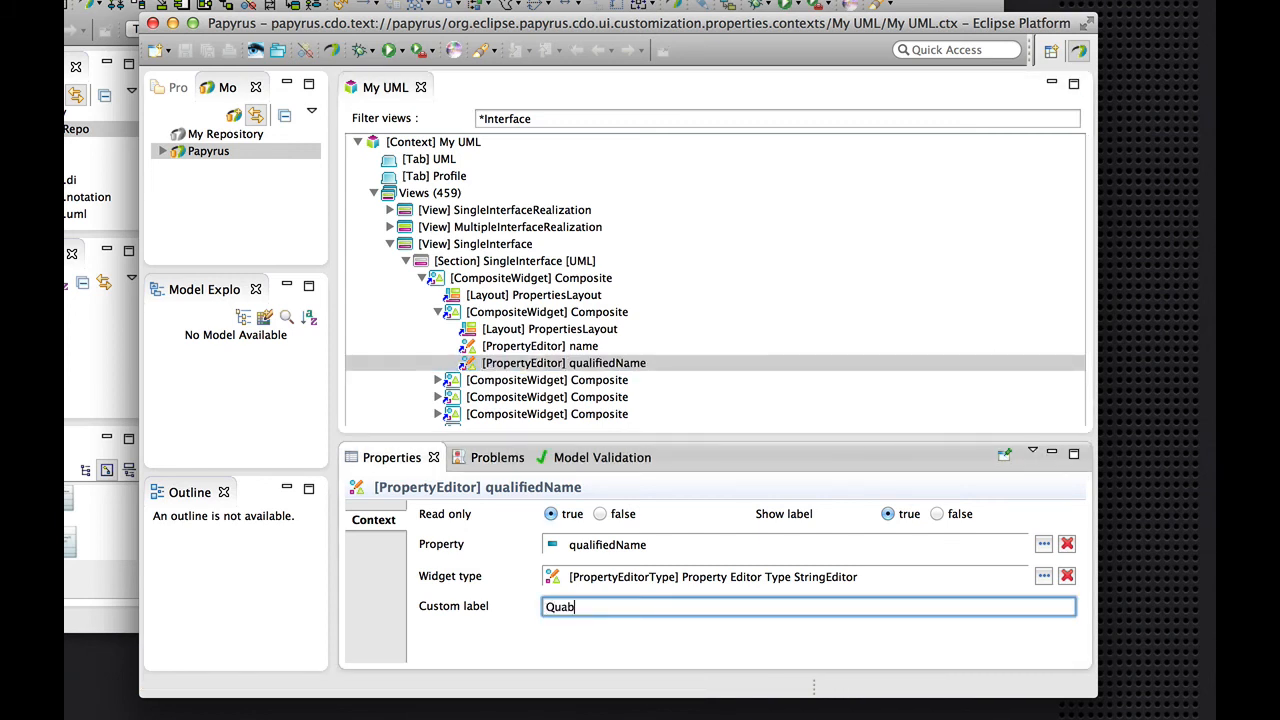
{"action": "type", "text": "blified name"}
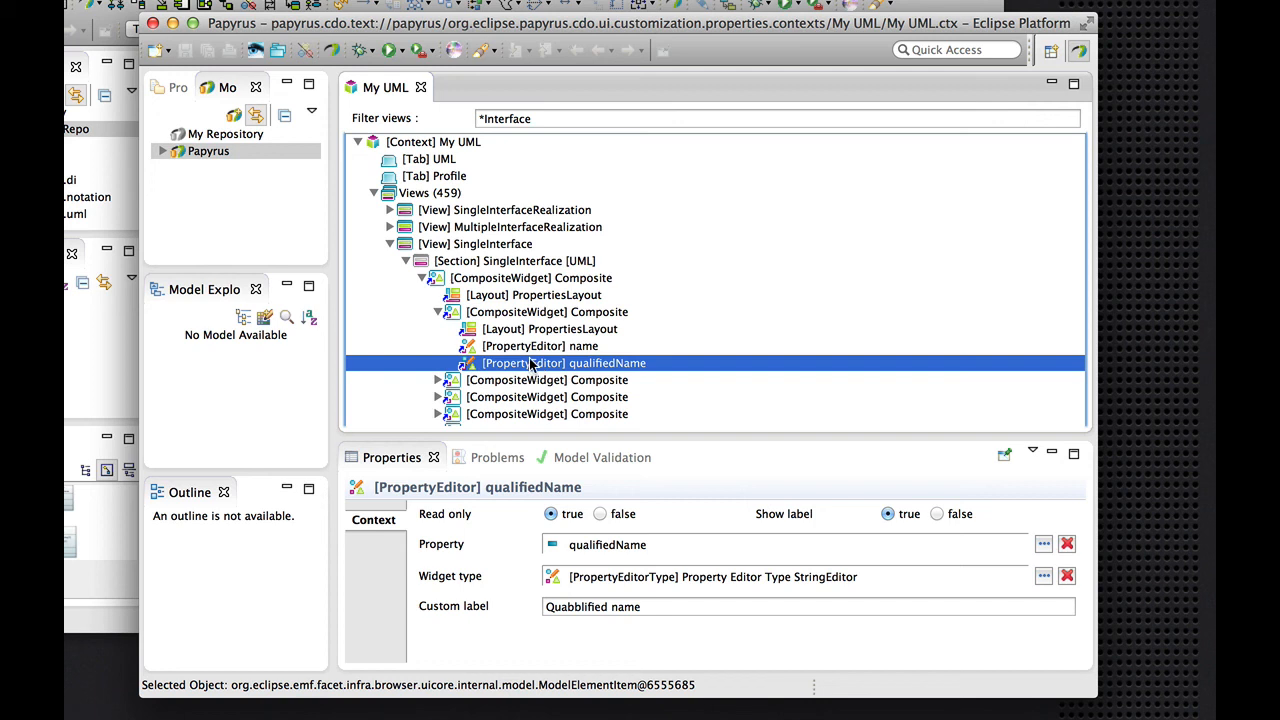
{"action": "left_click", "coordinate": [540, 344]}
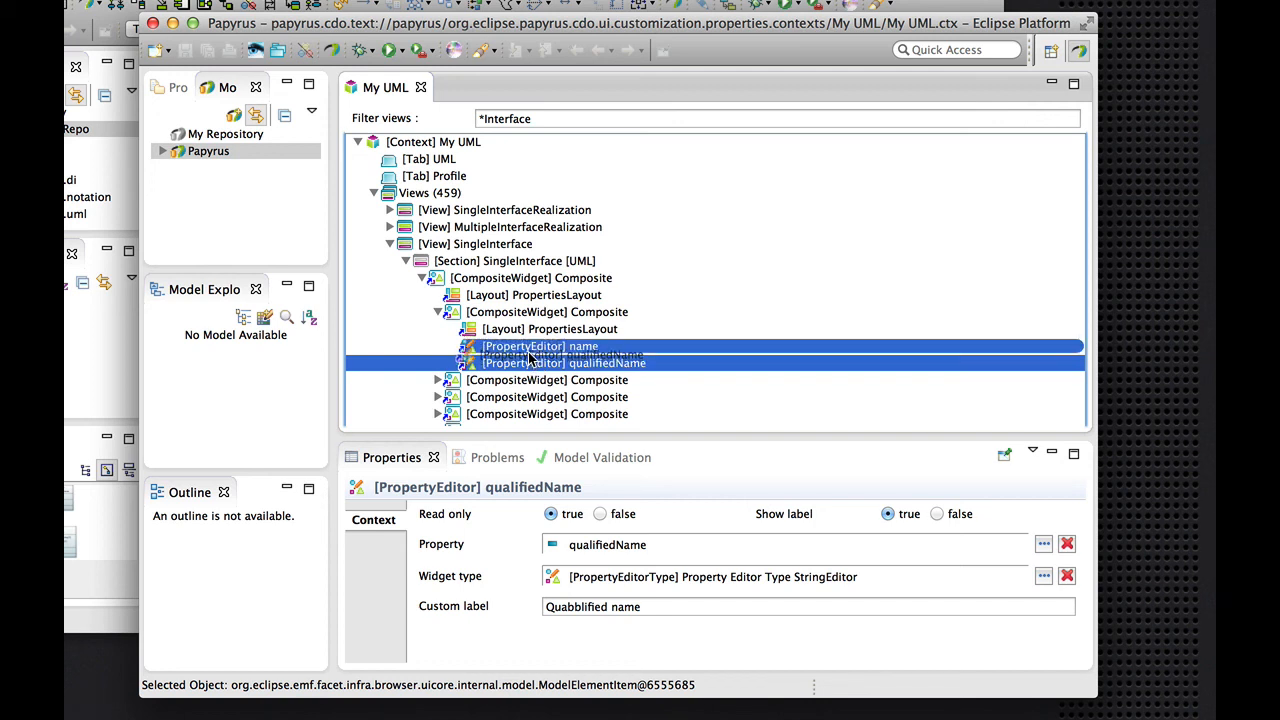
{"action": "left_click", "coordinate": [564, 362]}
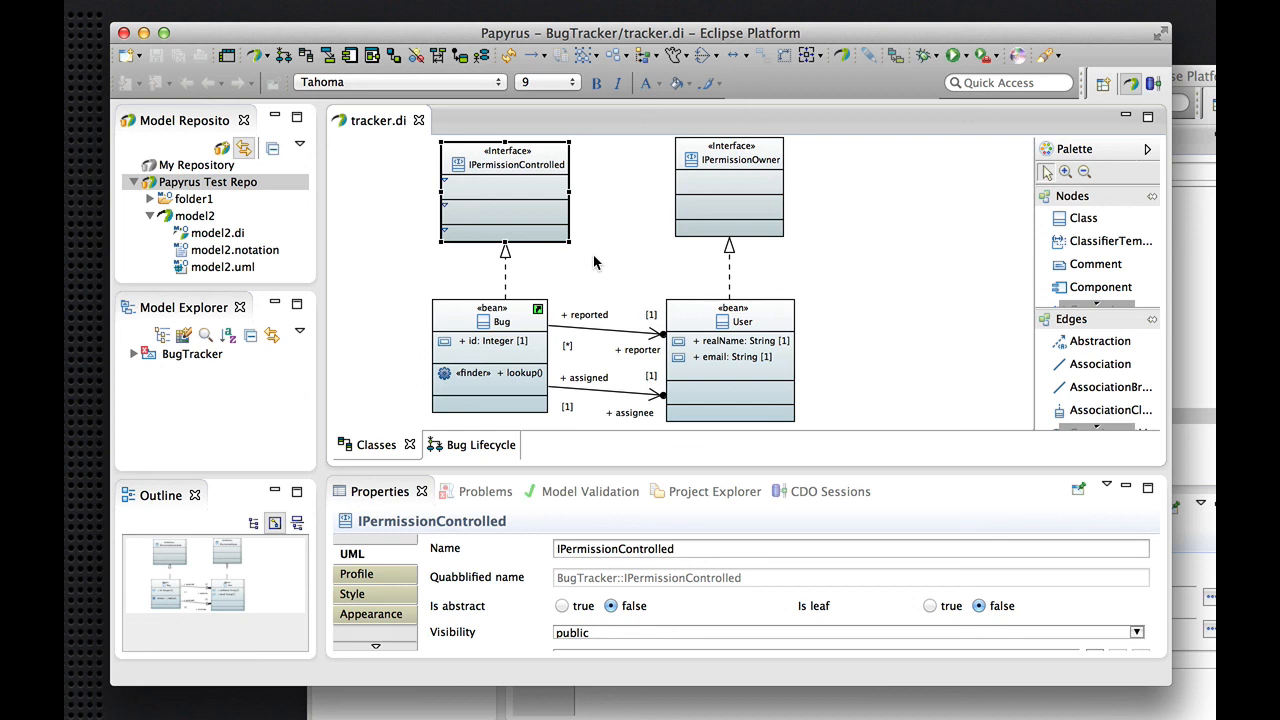
{"action": "mouse_move", "coordinate": [620, 266]}
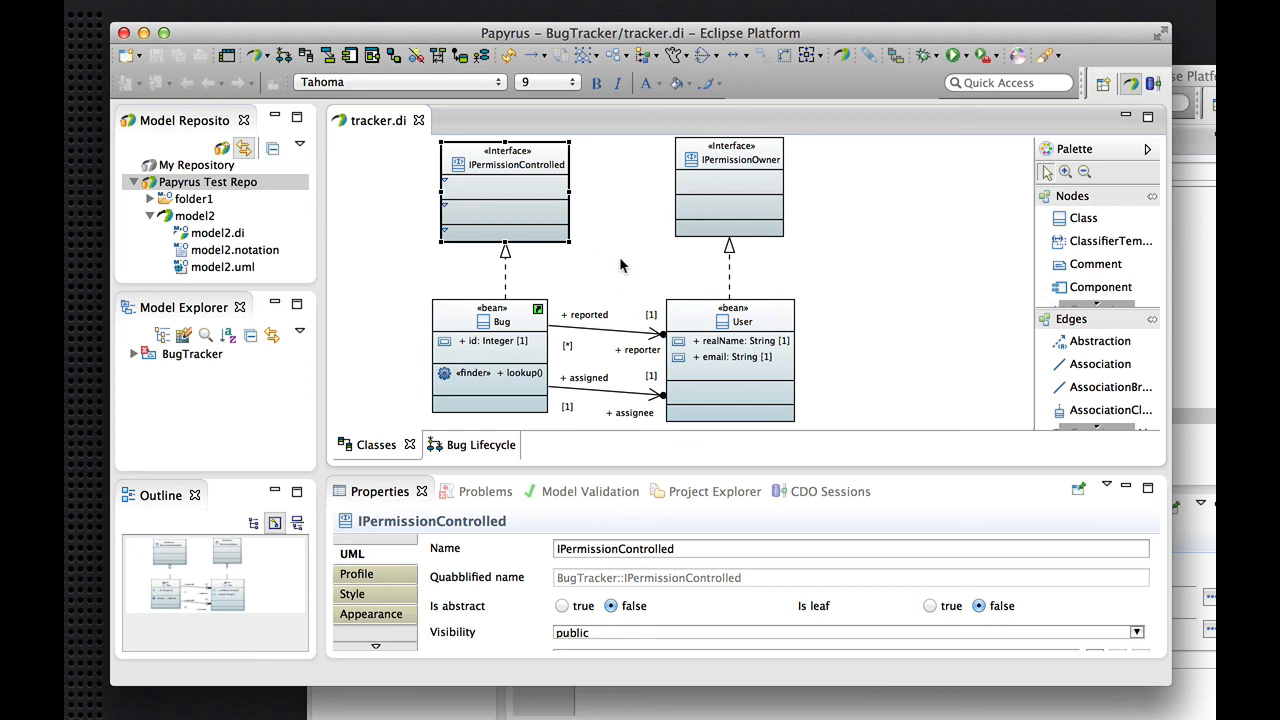
{"action": "mouse_move", "coordinate": [656, 242]}
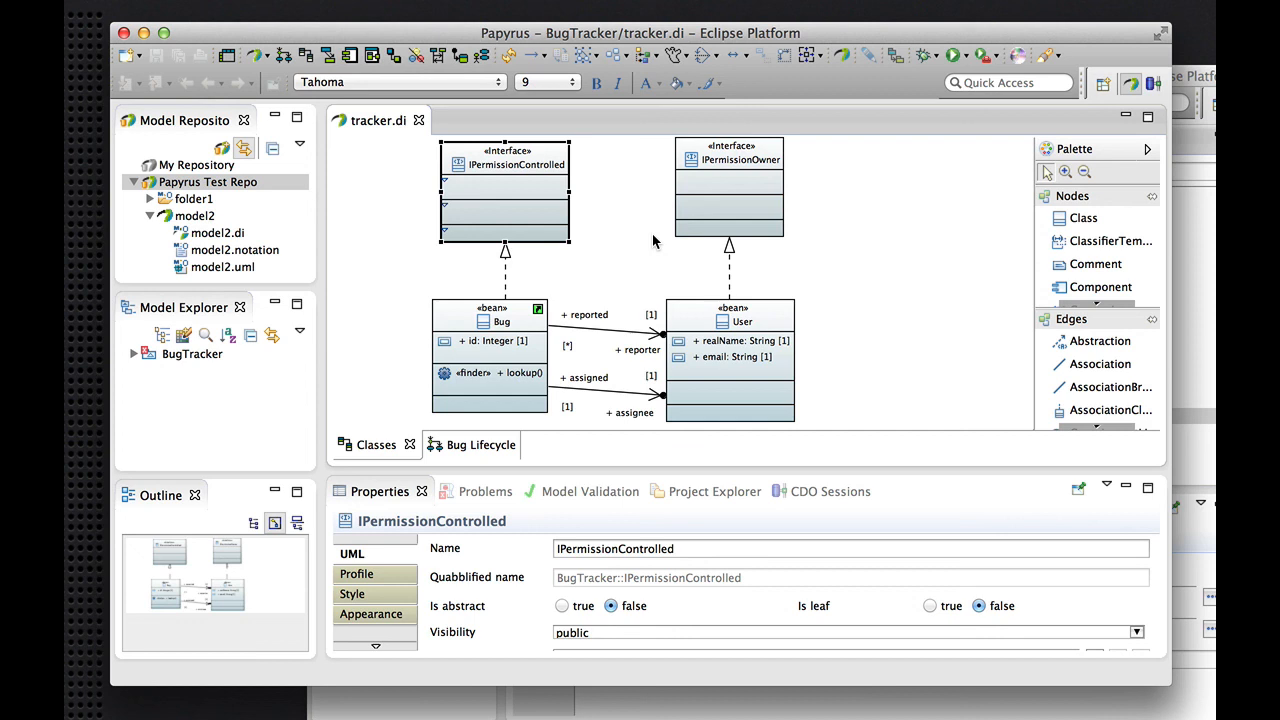
{"action": "mouse_move", "coordinate": [630, 284]}
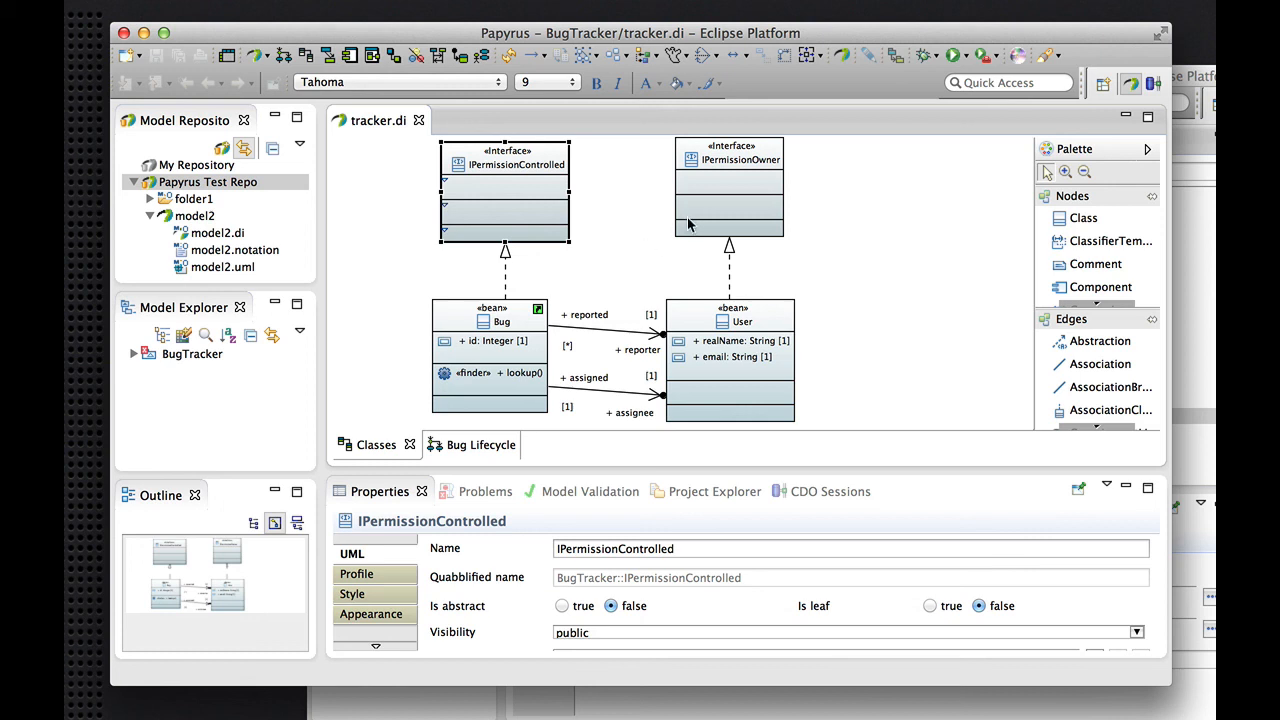
{"action": "mouse_move", "coordinate": [544, 292]}
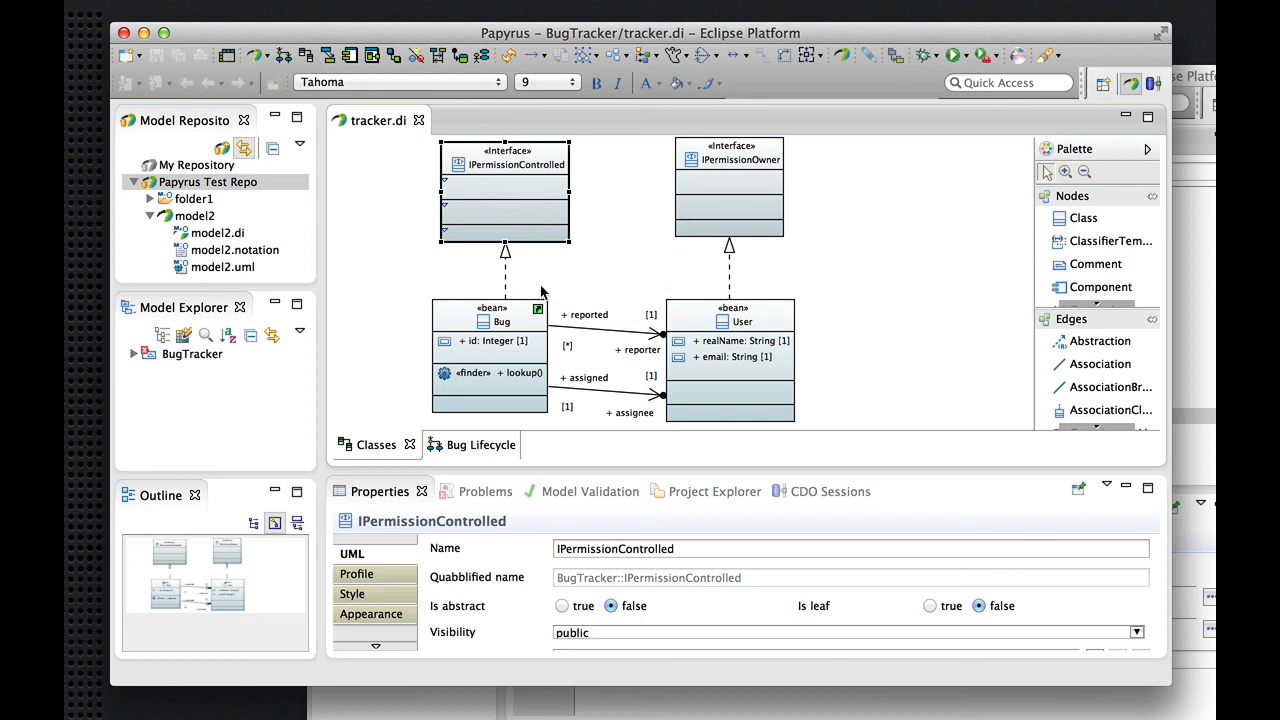